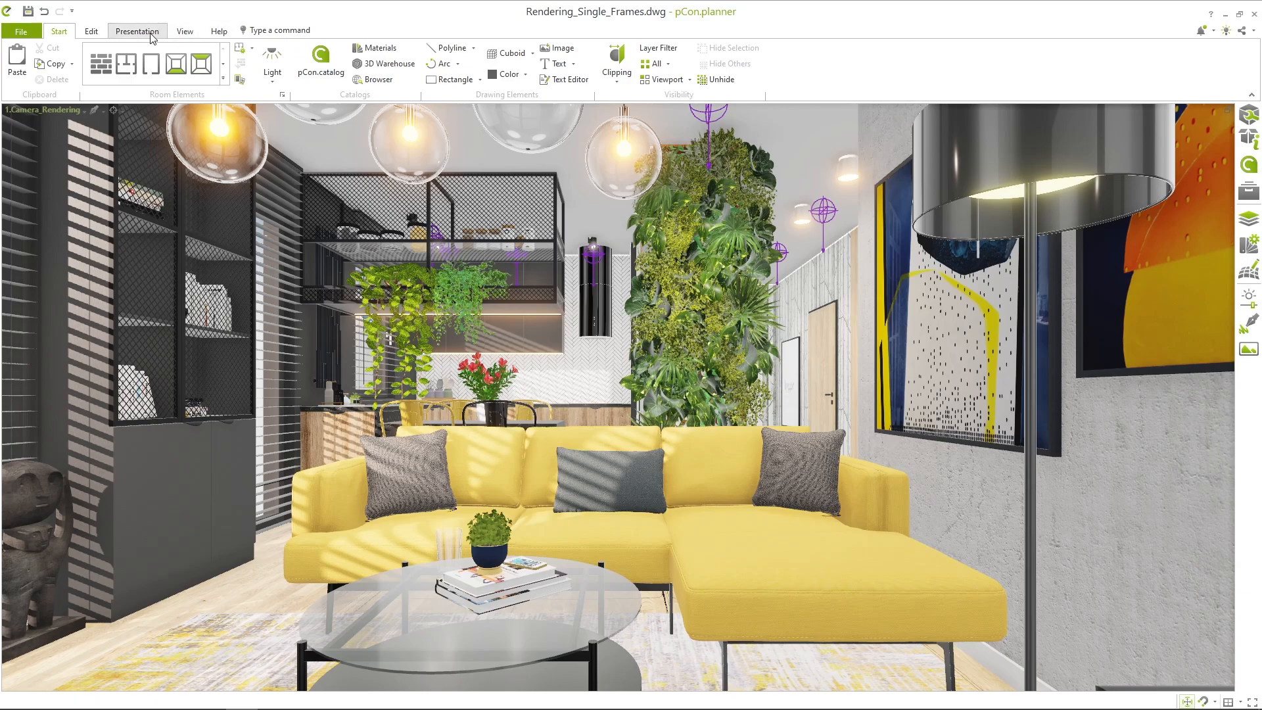
Step: Render the living-room camera view with OSPRay at 1280 x 720 from Presentation > Image
left_click(137, 30)
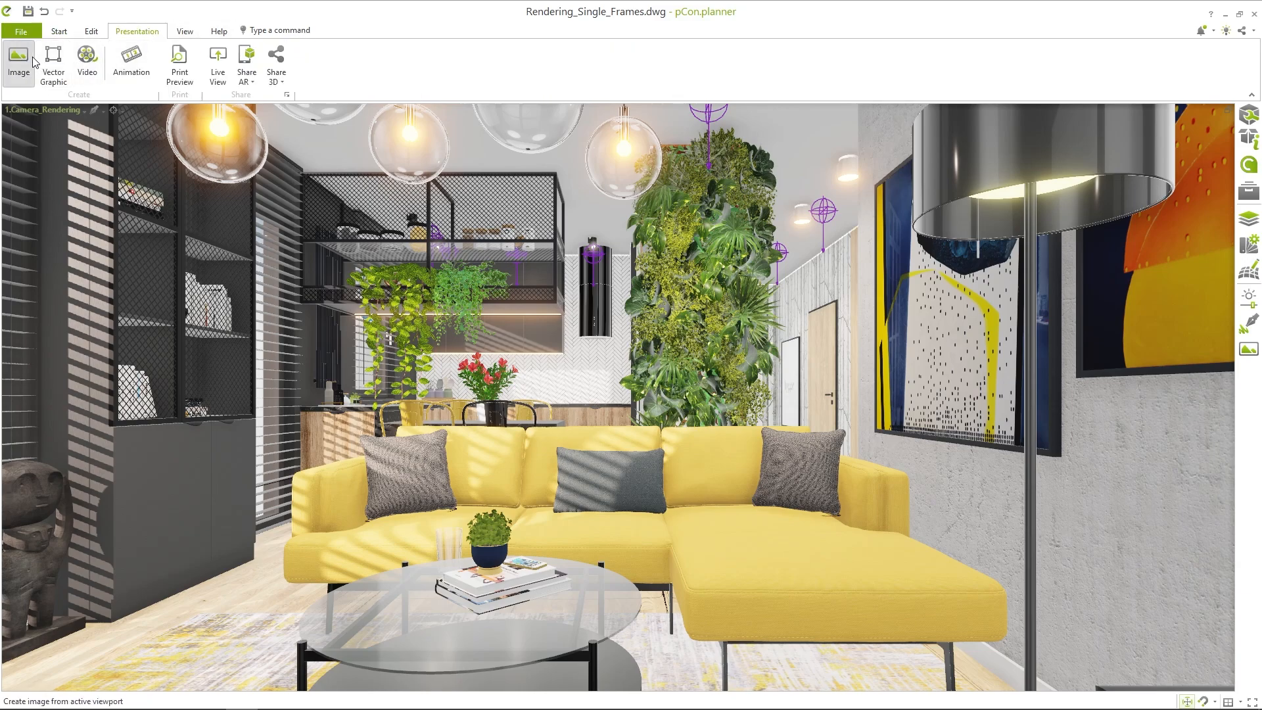
left_click(17, 60)
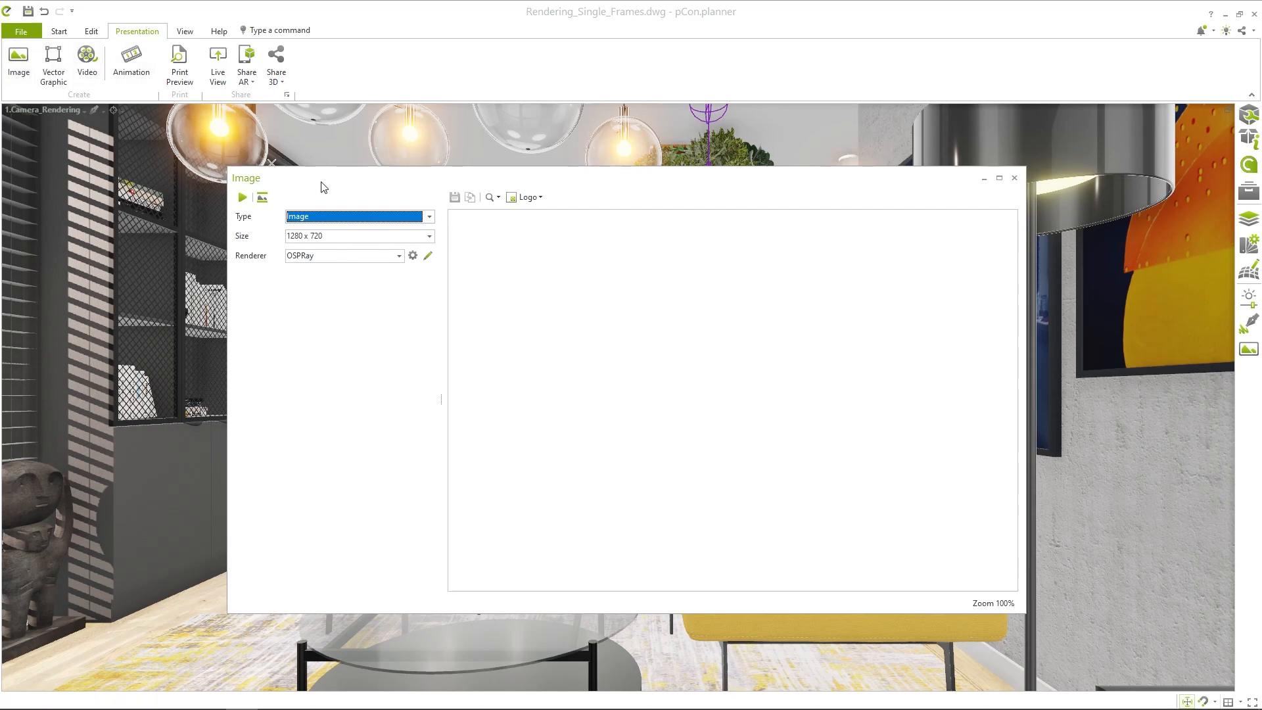
left_click(242, 197)
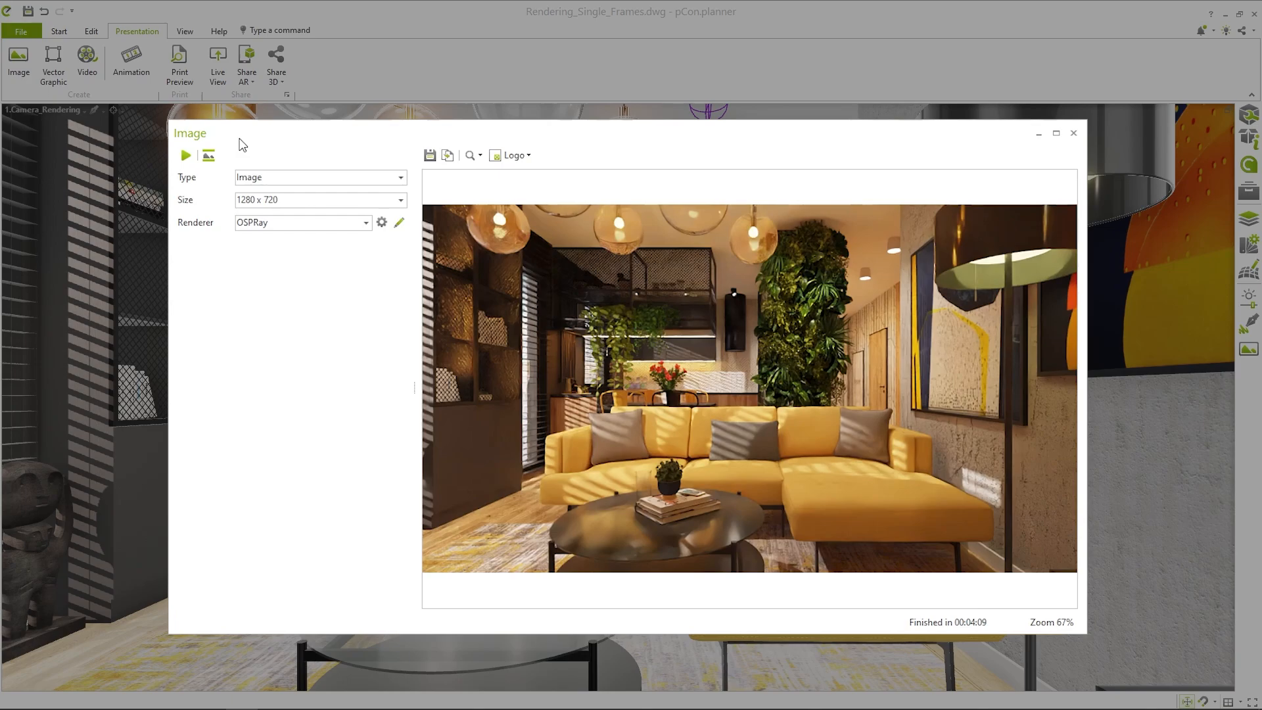
mouse_move(457, 146)
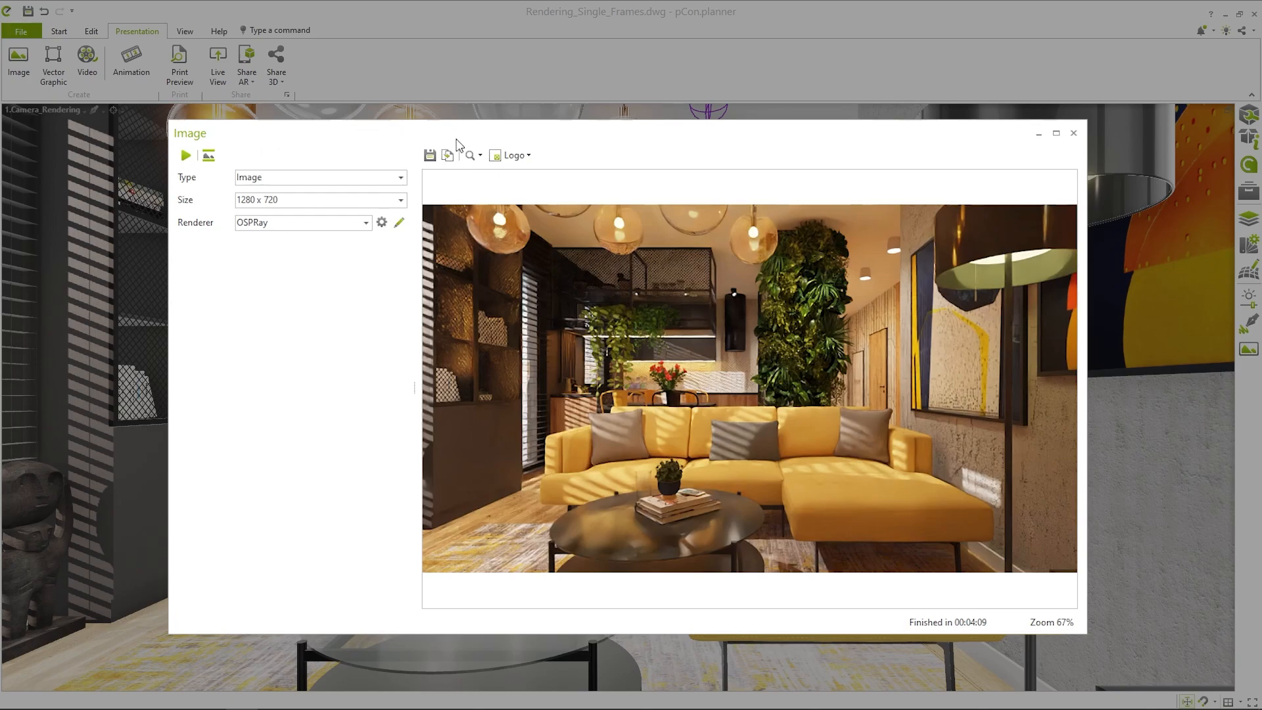
mouse_move(449, 155)
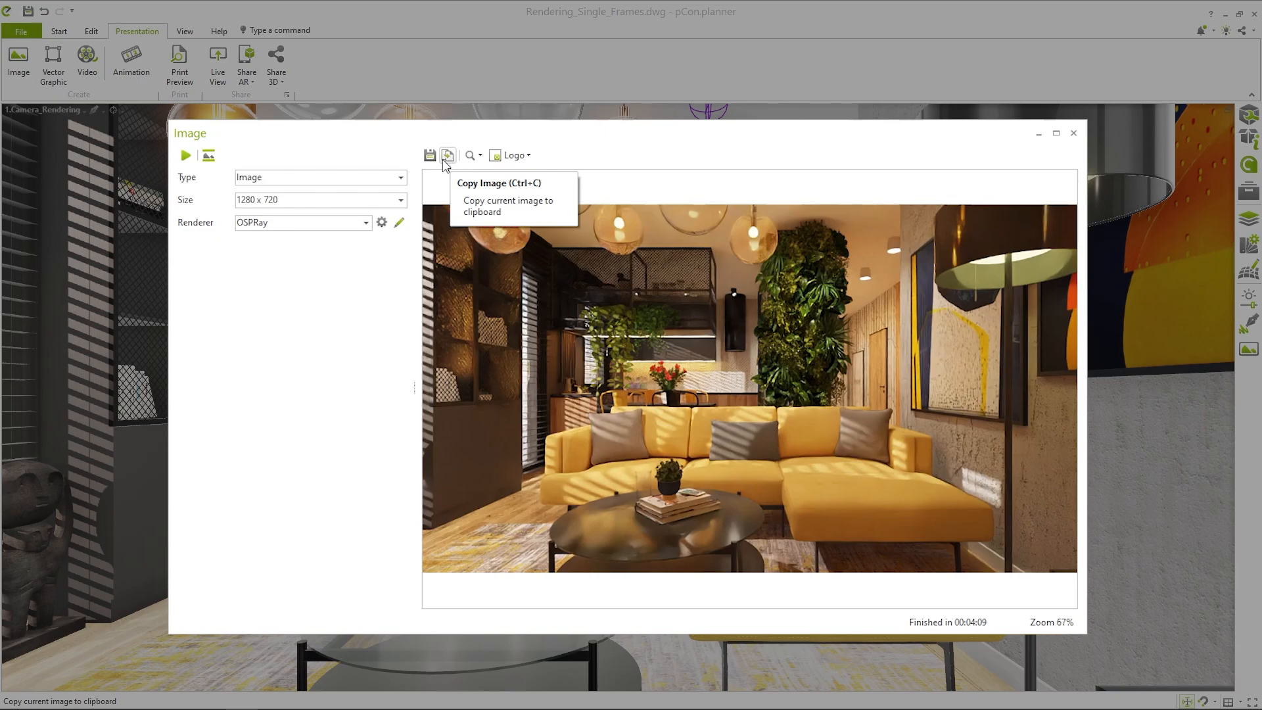
mouse_move(430, 155)
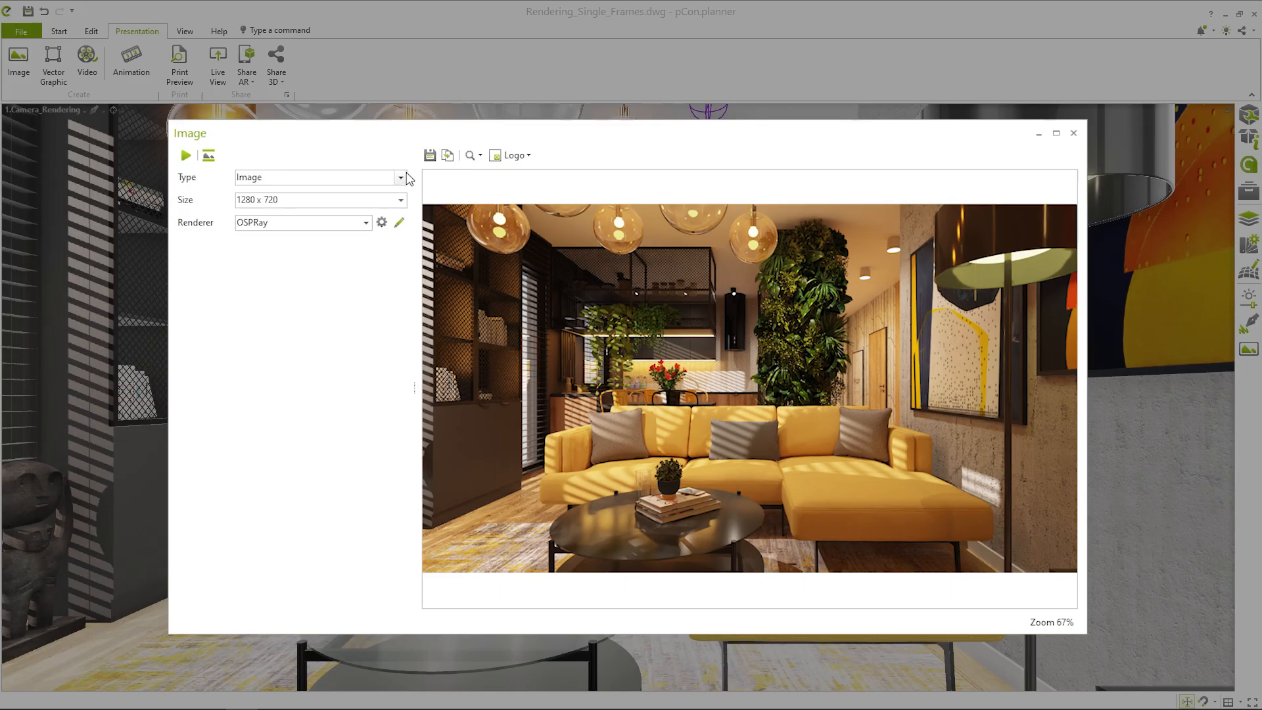
Step: Try the (User Defined) size, then choose 1920 x 1080 - Full HD as output size
left_click(400, 177)
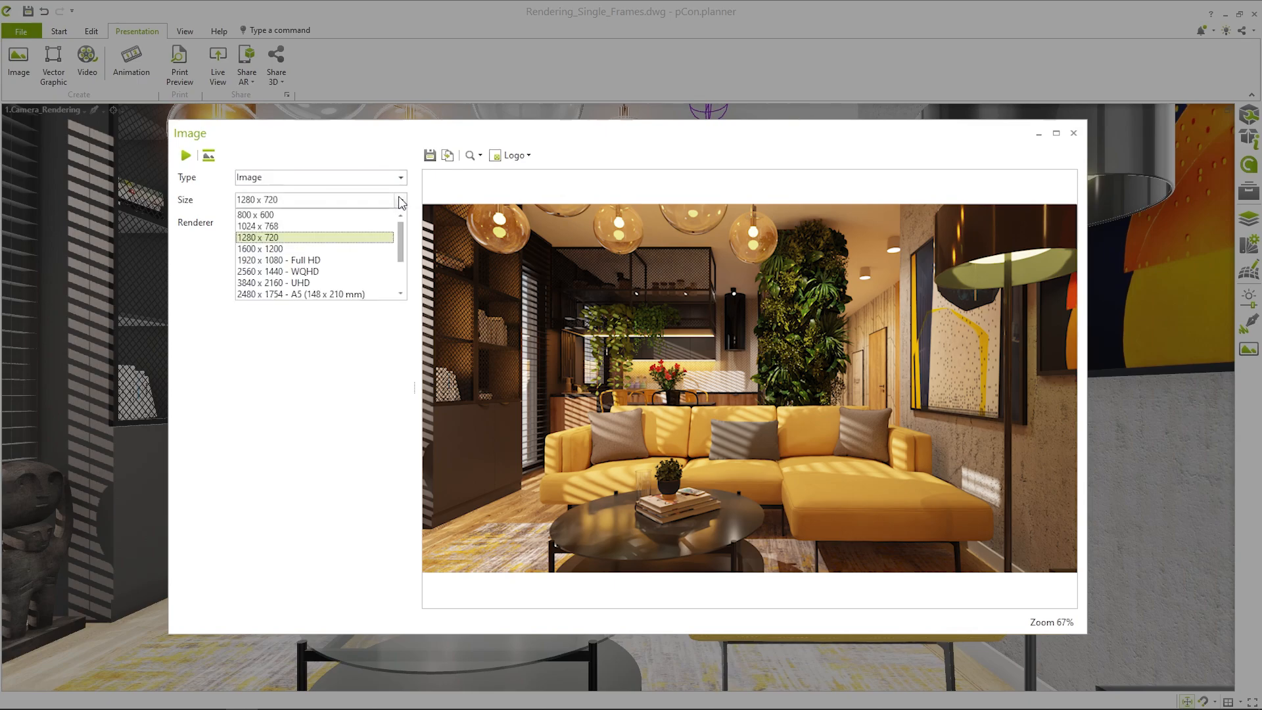
mouse_move(354, 294)
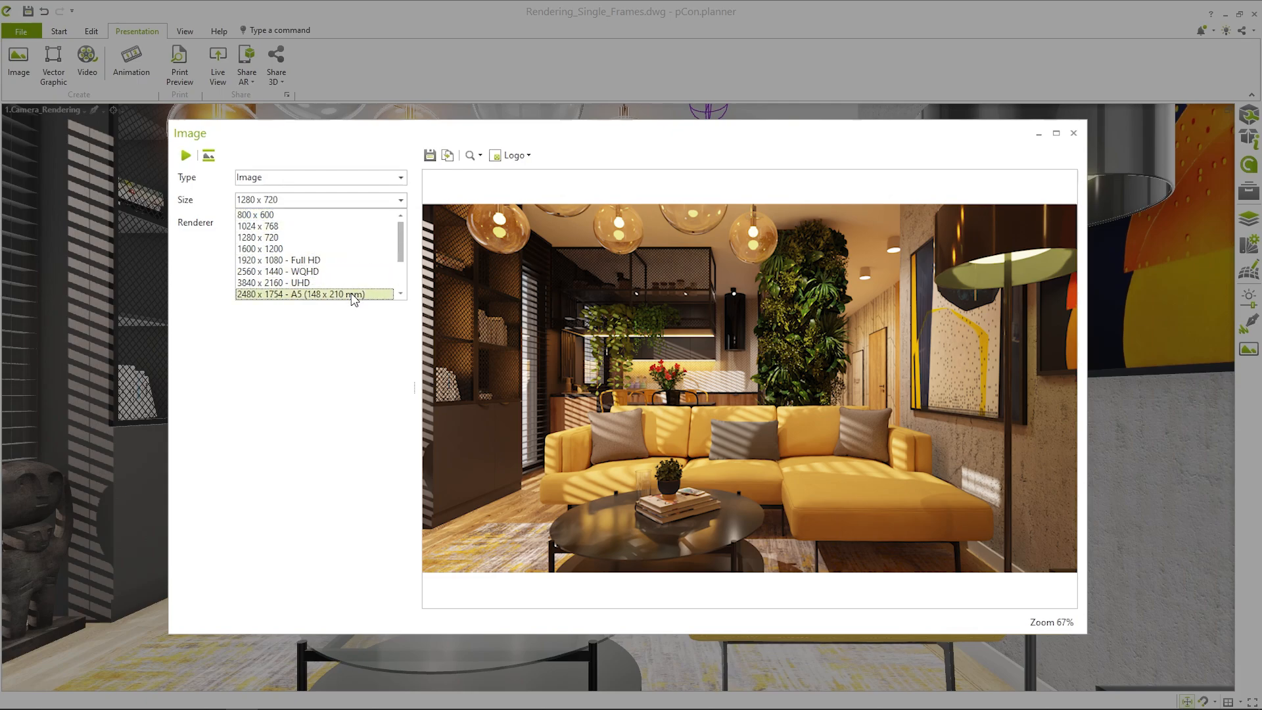
mouse_move(315, 259)
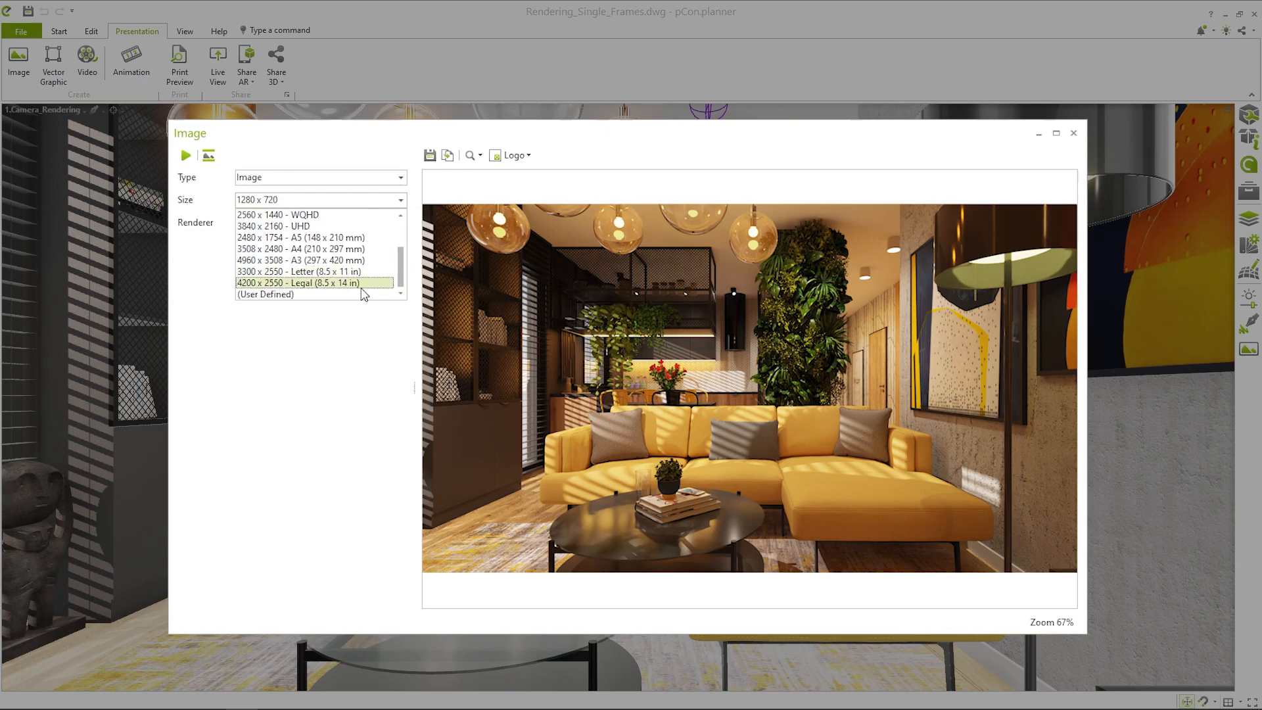
left_click(264, 295)
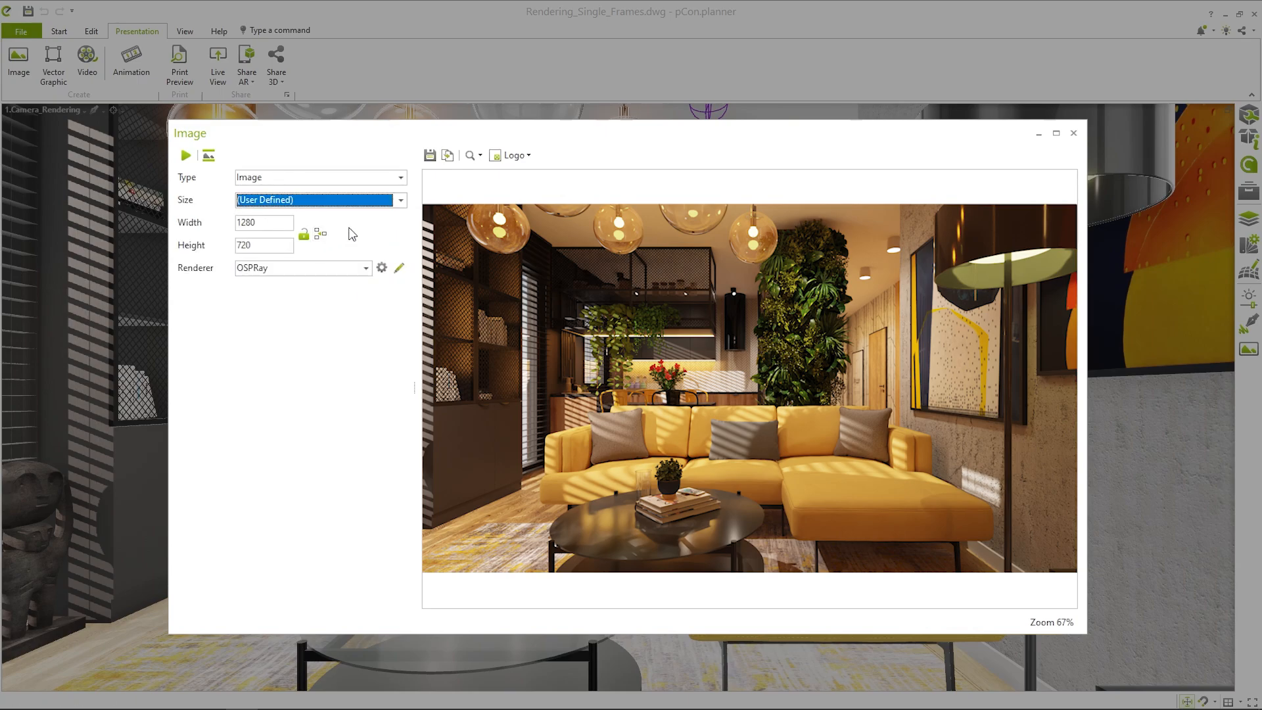
left_click(400, 199)
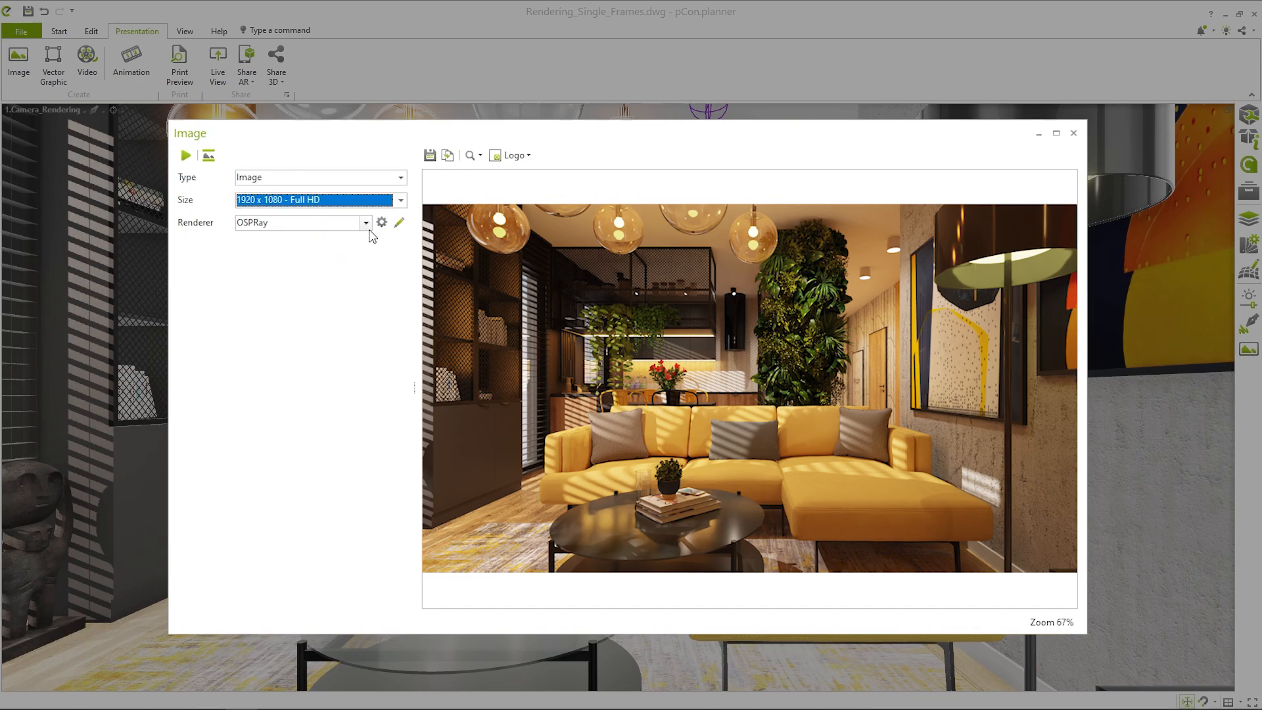
left_click(364, 222)
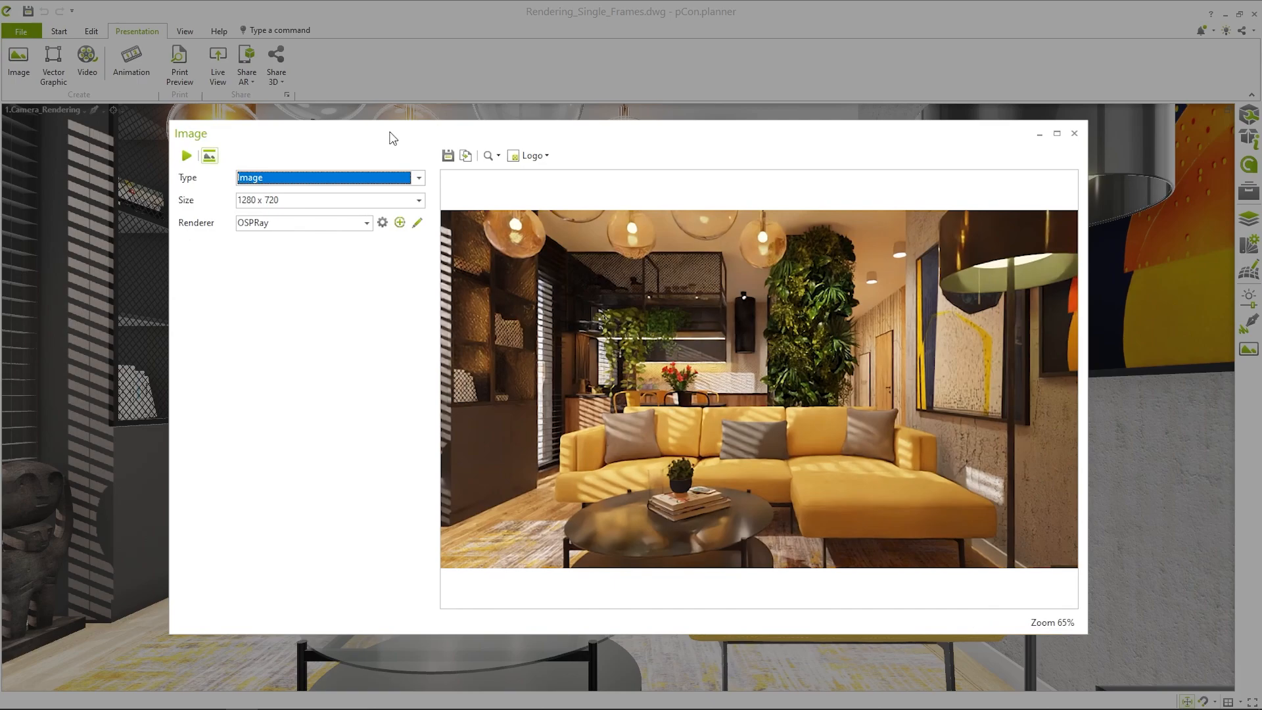
mouse_move(217, 156)
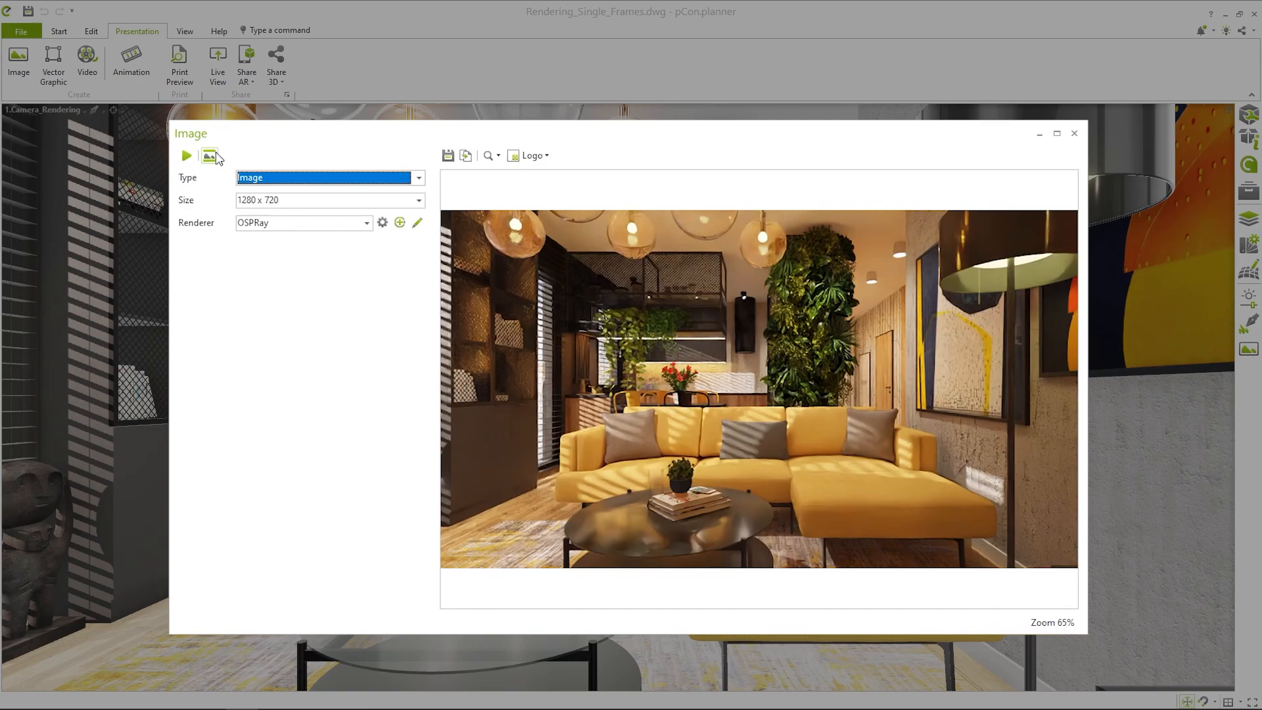
Step: Outline the render area in the viewport, then return to the Image dialog
left_click(1074, 133)
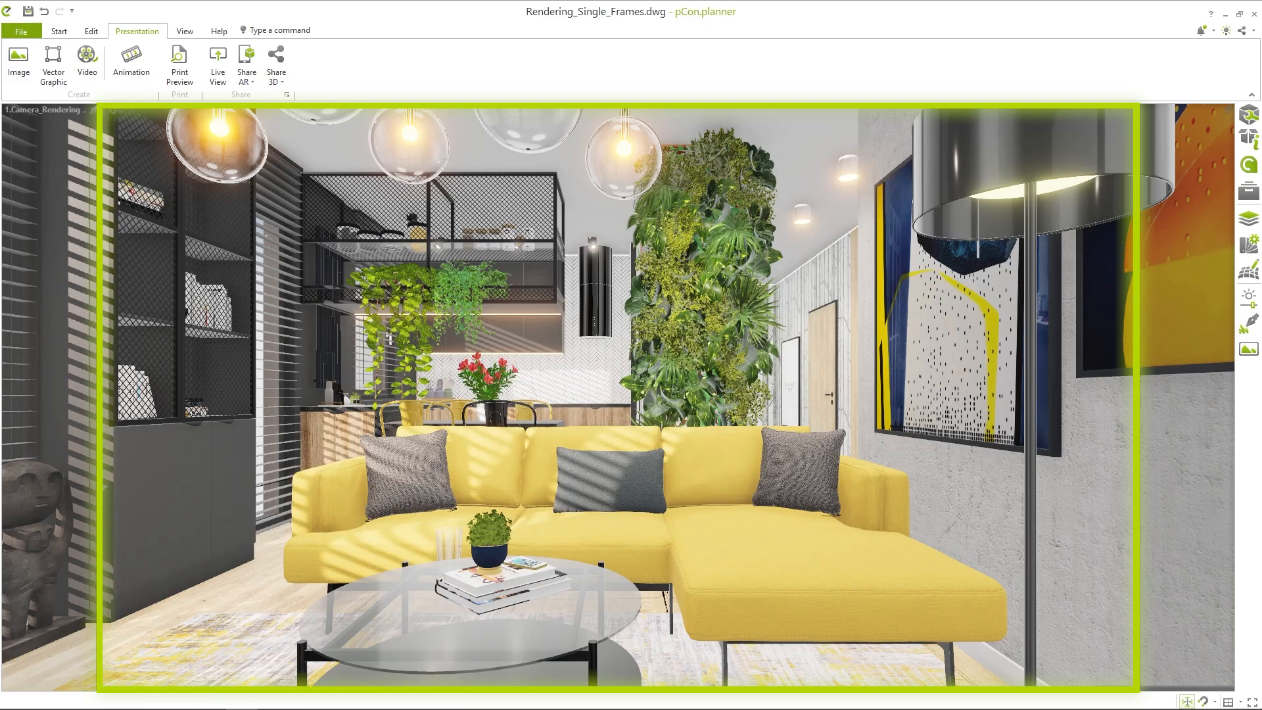
left_click(17, 61)
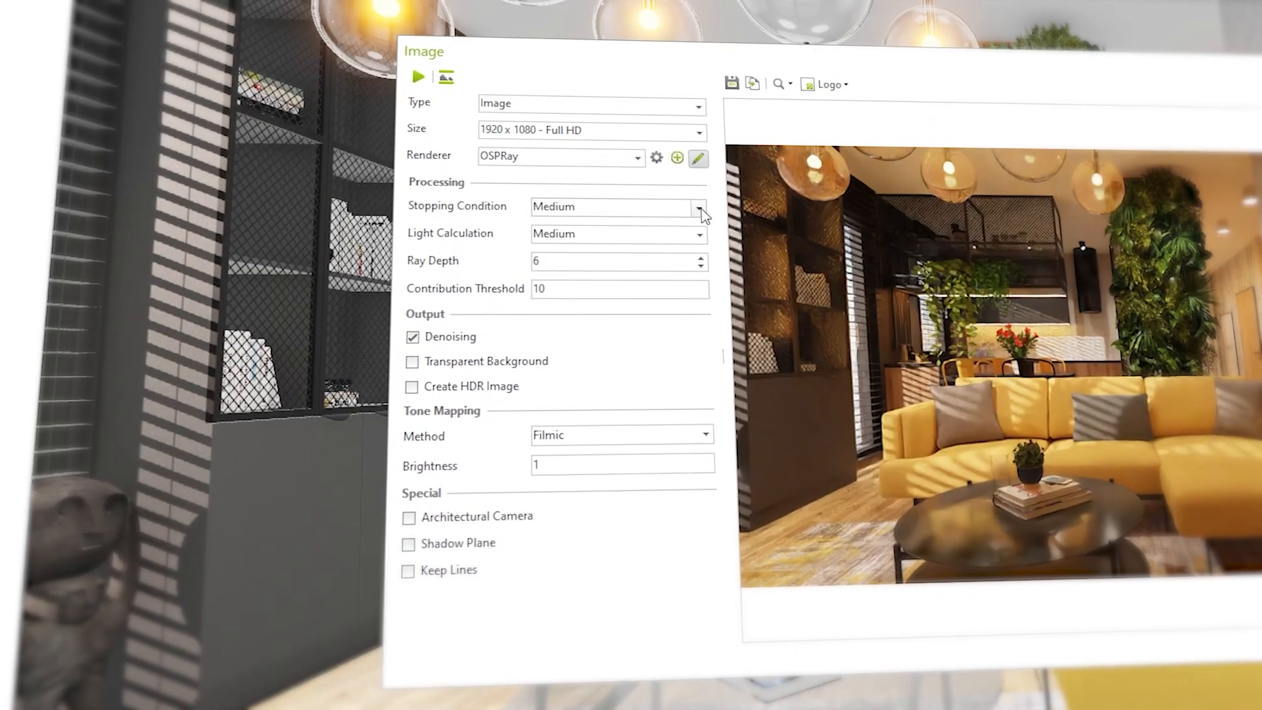
Step: Keep Very High anti-aliasing, make the background transparent and toggle the viewport light symbols
left_click(697, 207)
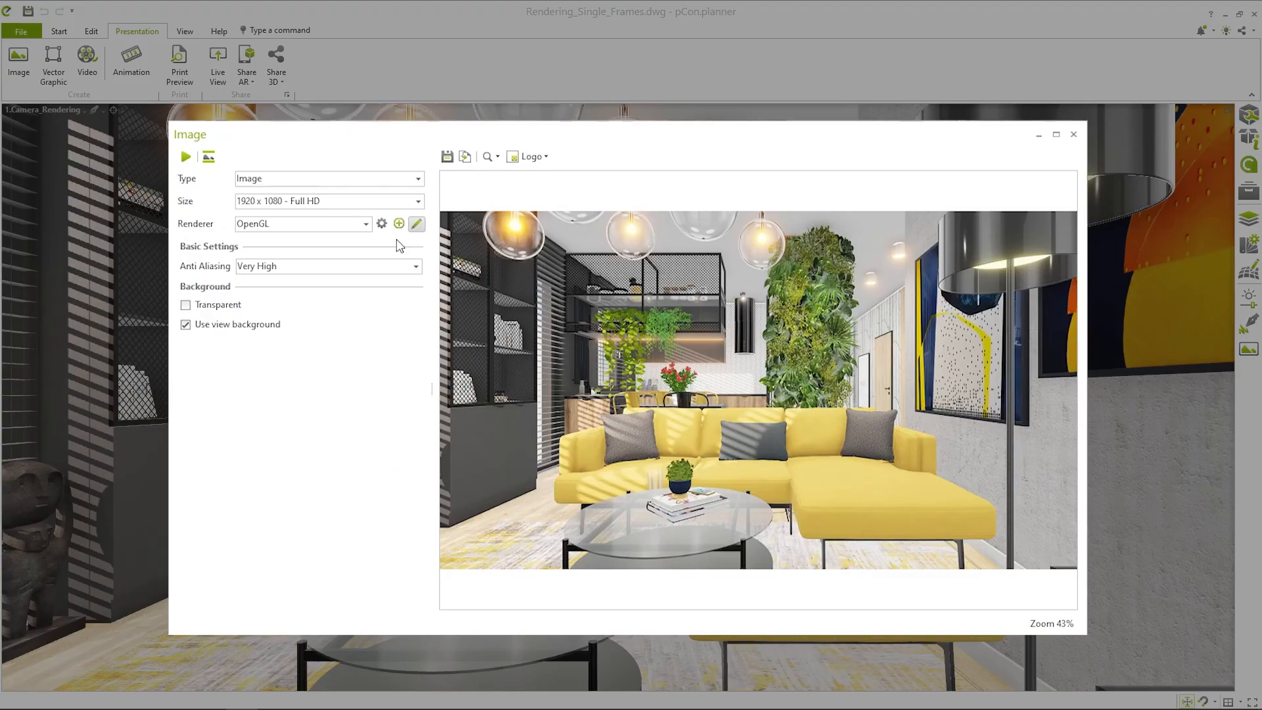
mouse_move(413, 269)
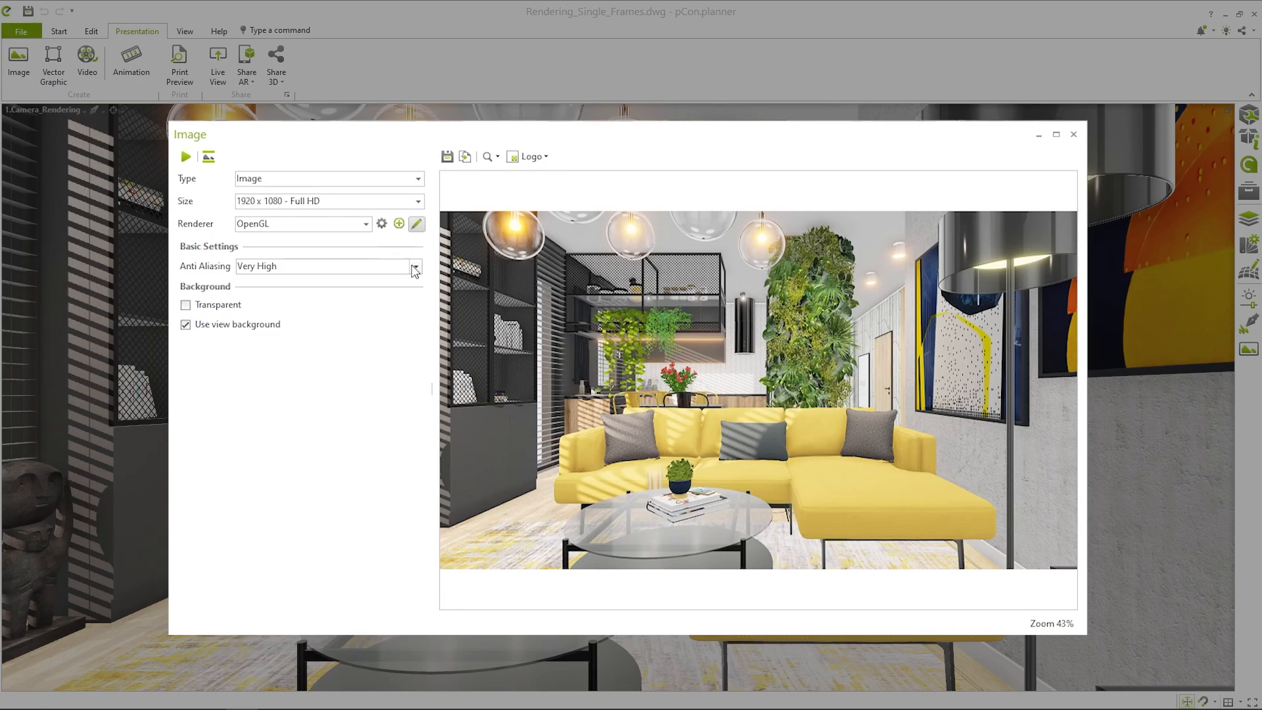
left_click(414, 267)
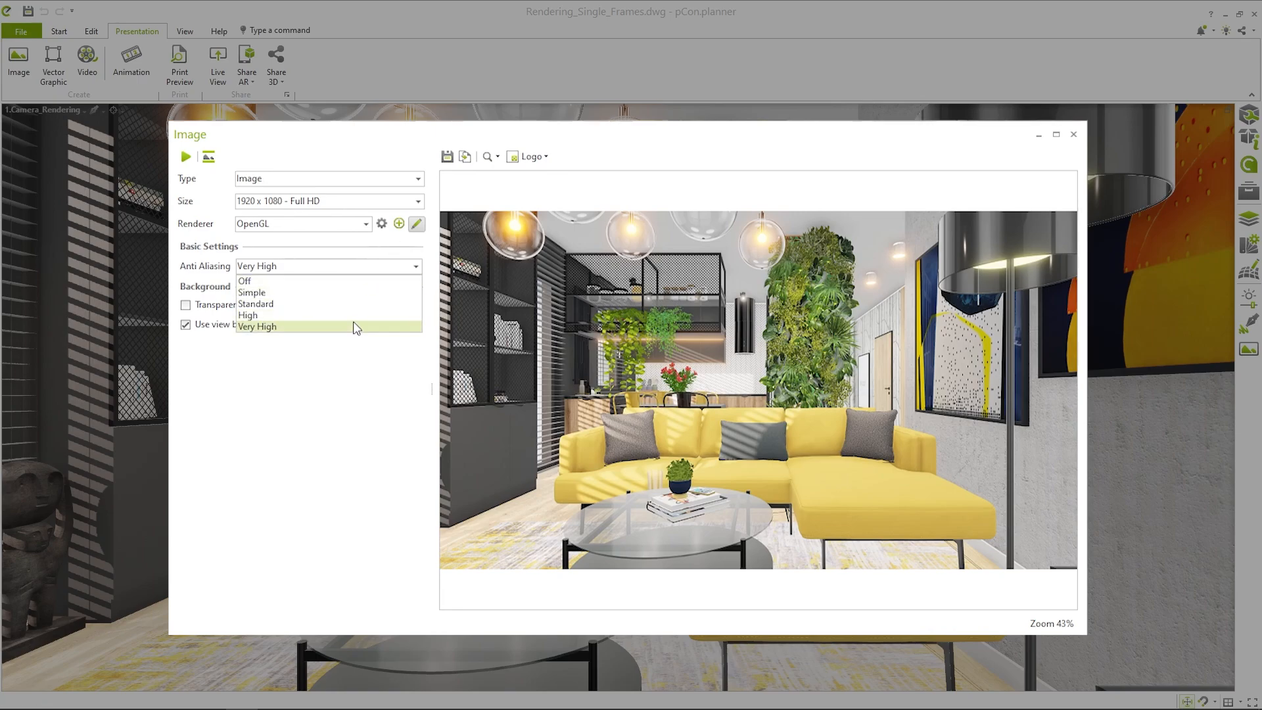
mouse_move(359, 280)
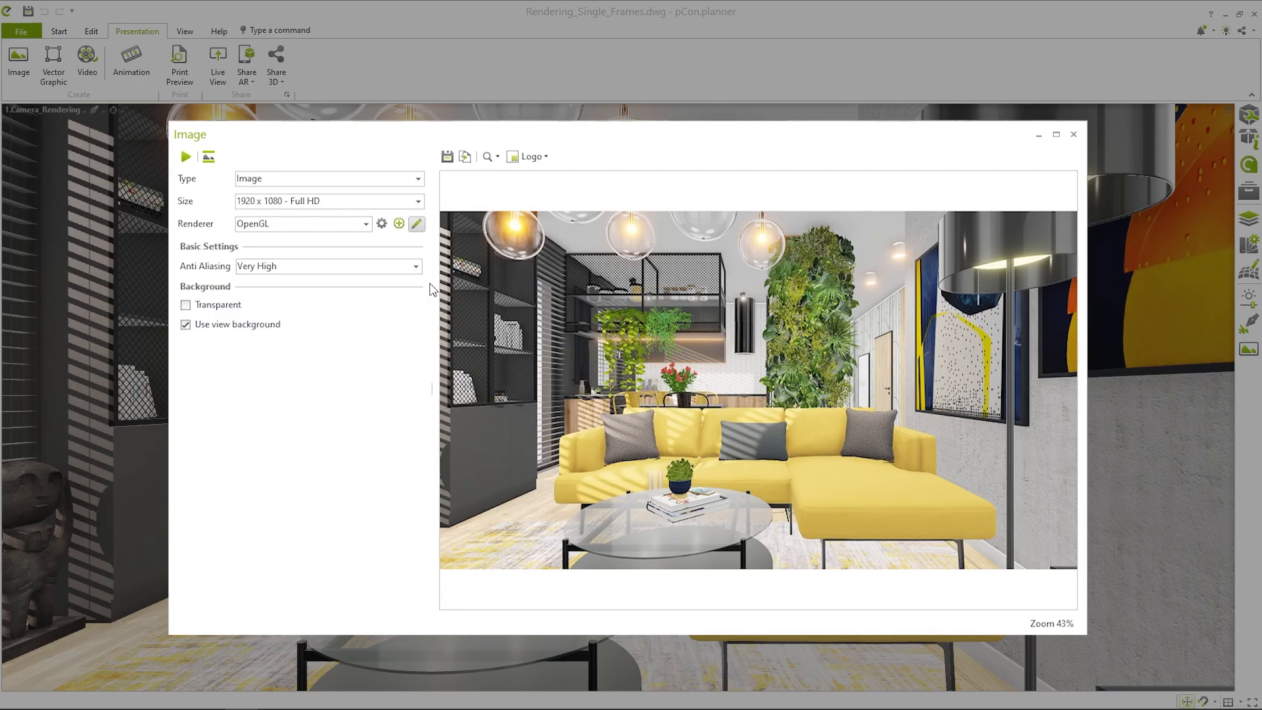
left_click(186, 304)
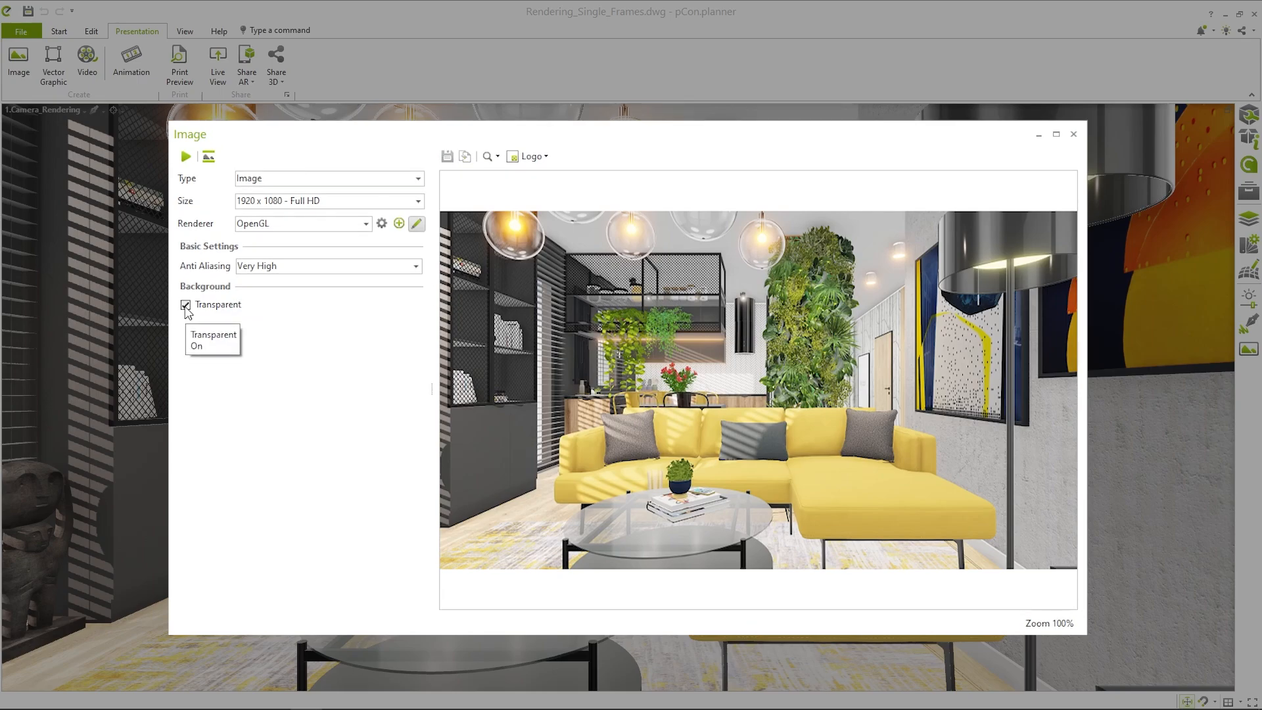
left_click(185, 310)
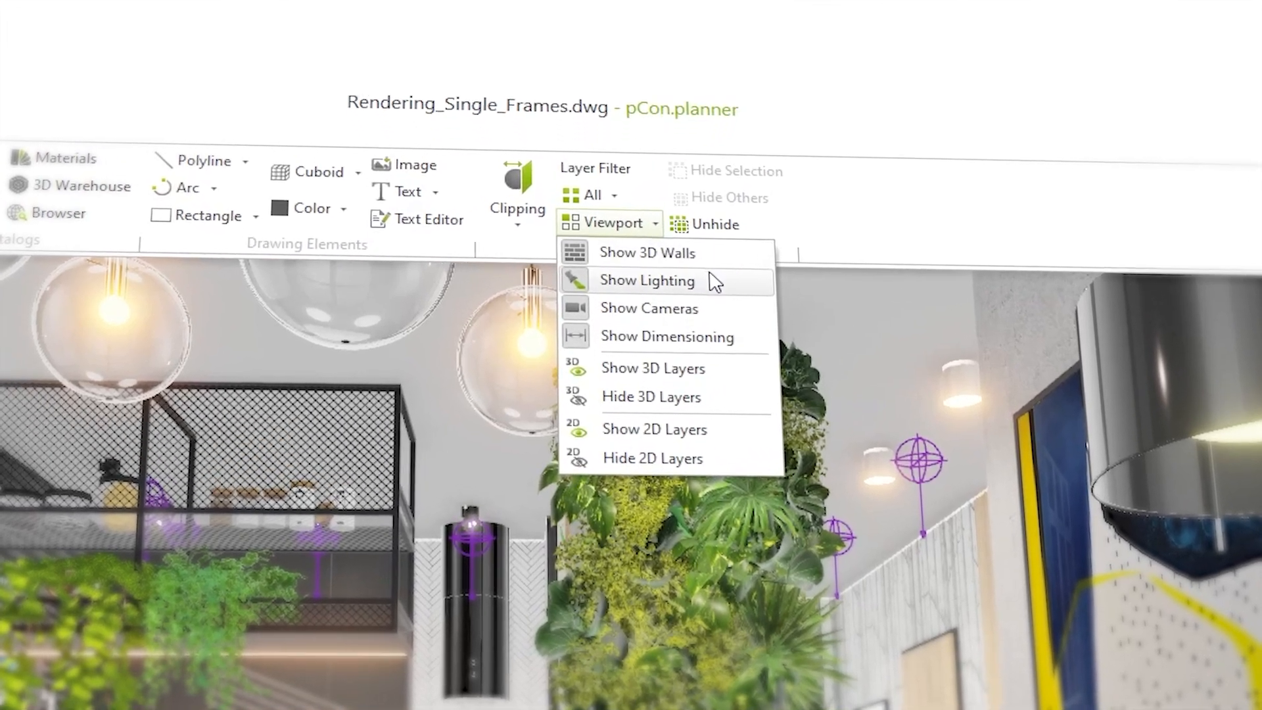
left_click(647, 280)
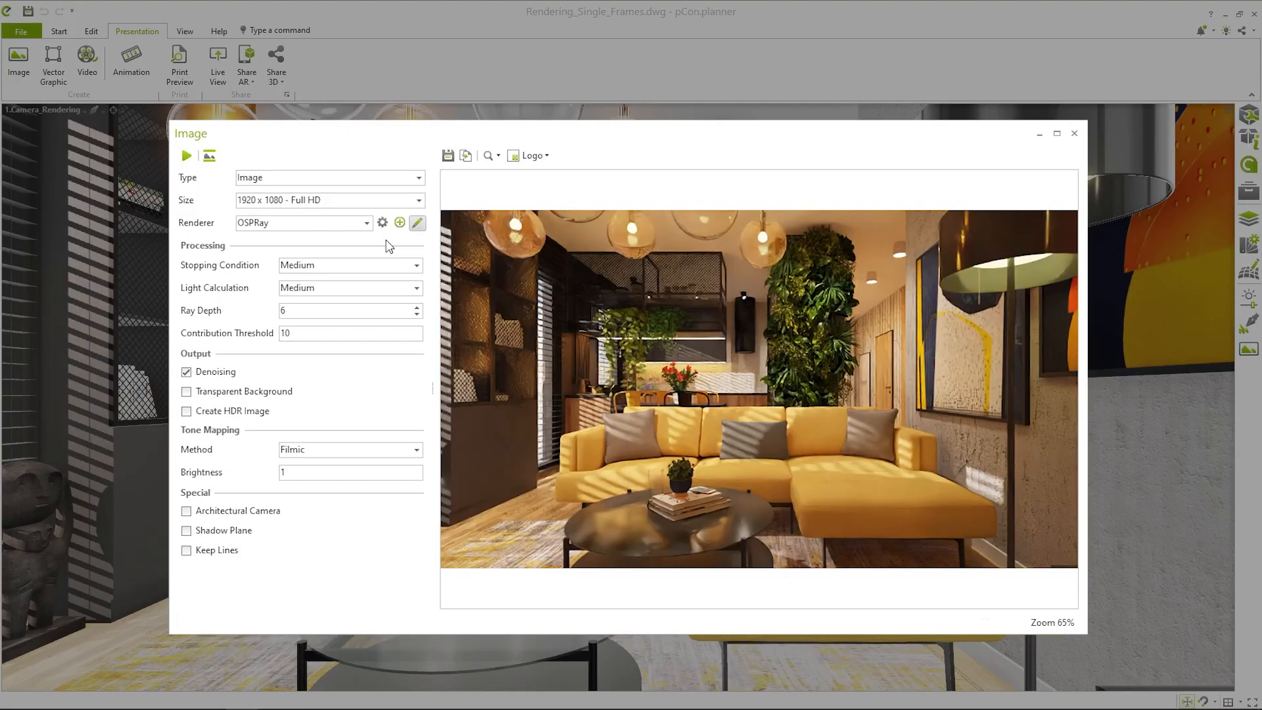
left_click(383, 223)
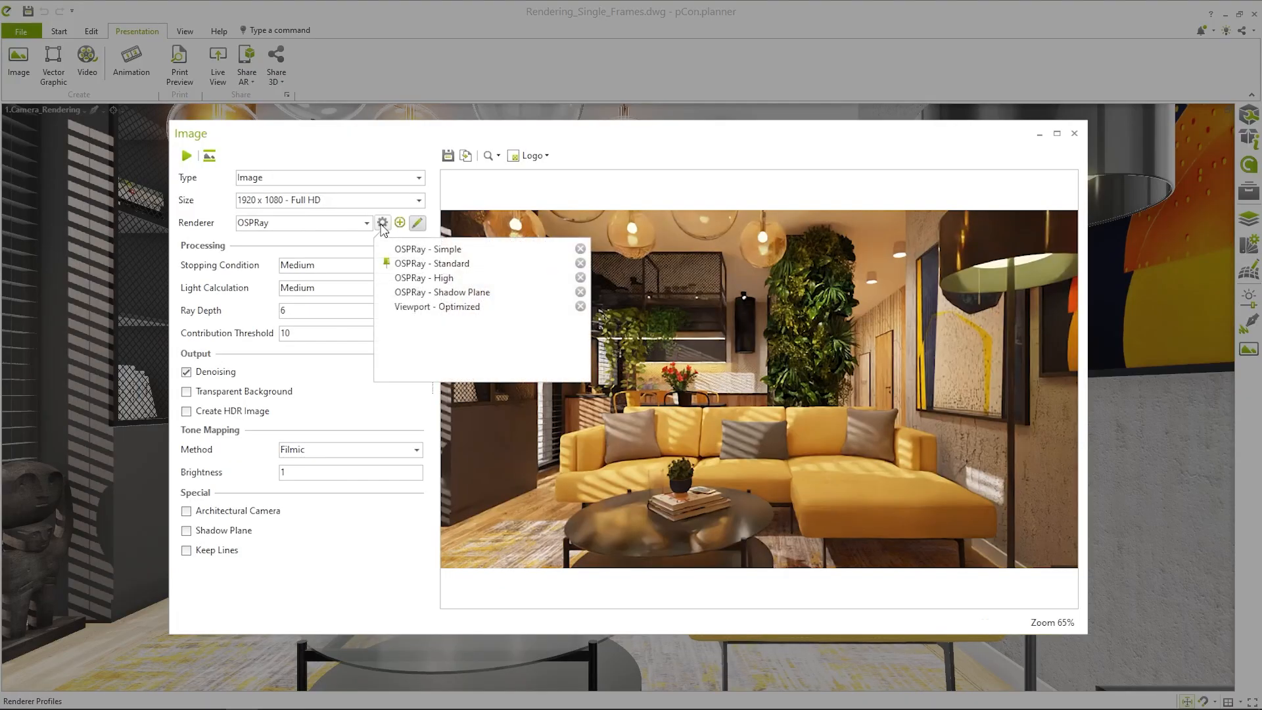
mouse_move(508, 248)
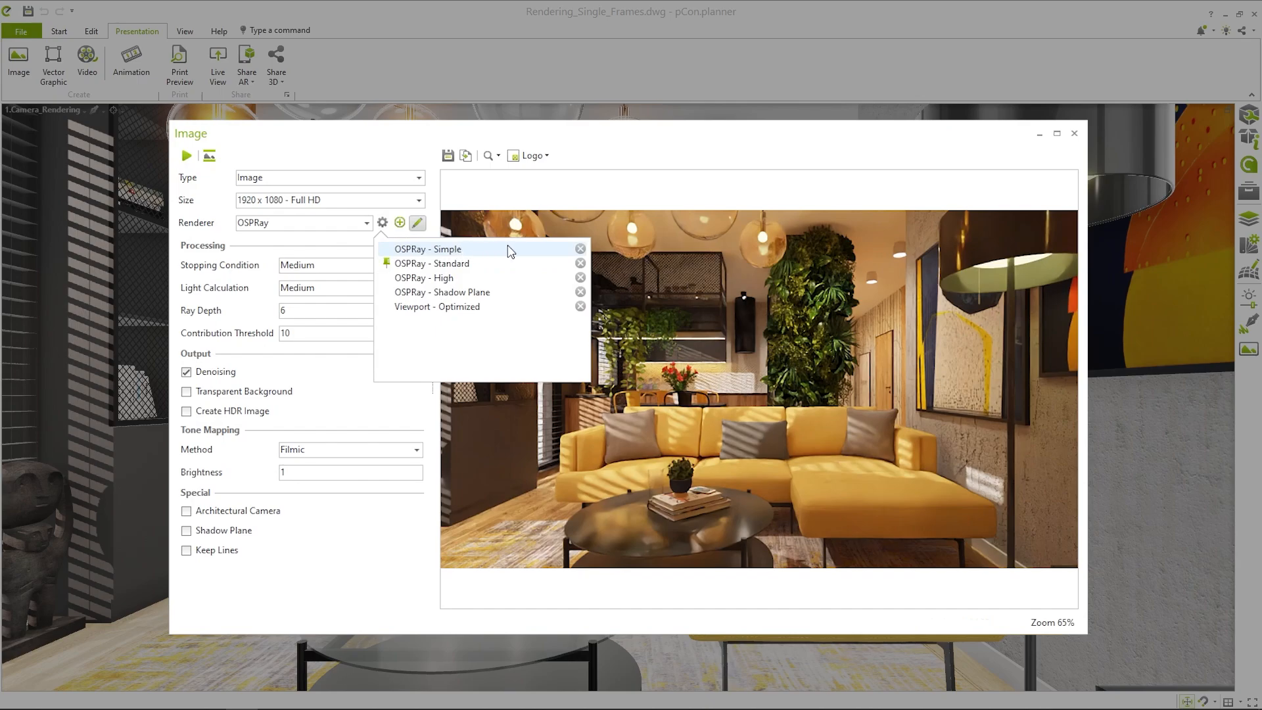
mouse_move(521, 250)
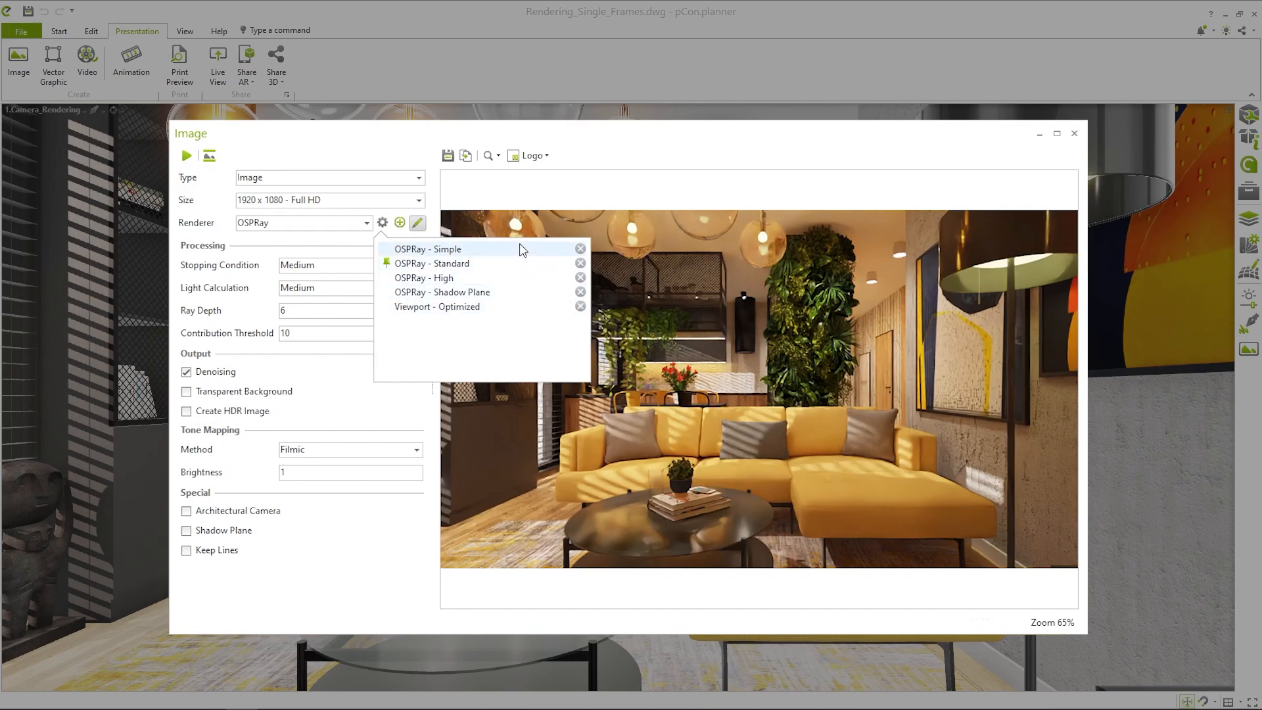
mouse_move(516, 263)
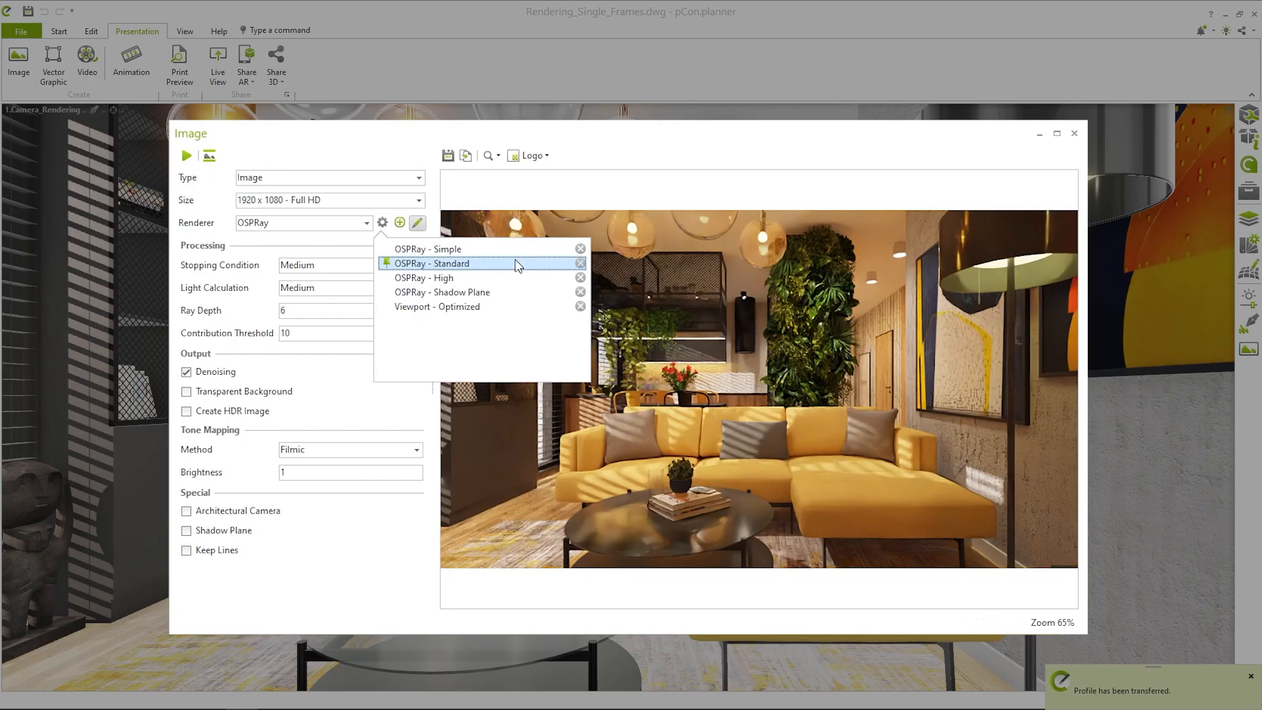
left_click(432, 262)
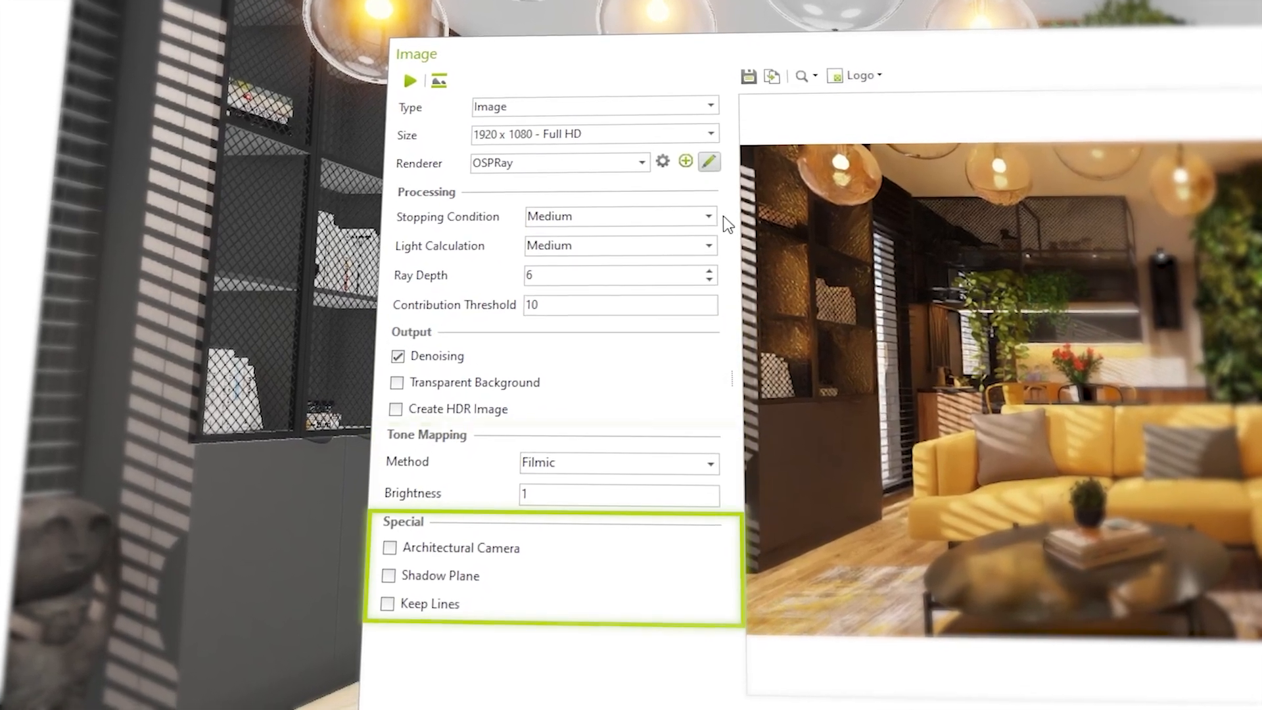
left_click(416, 270)
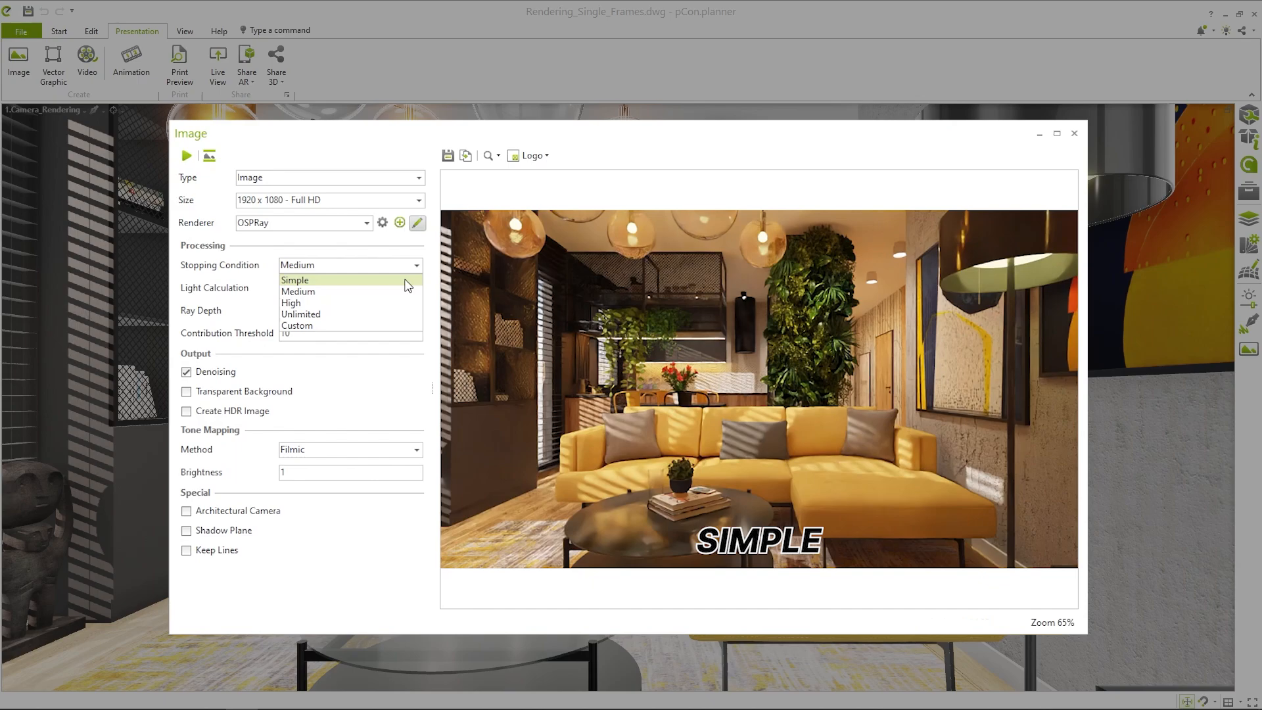
mouse_move(407, 293)
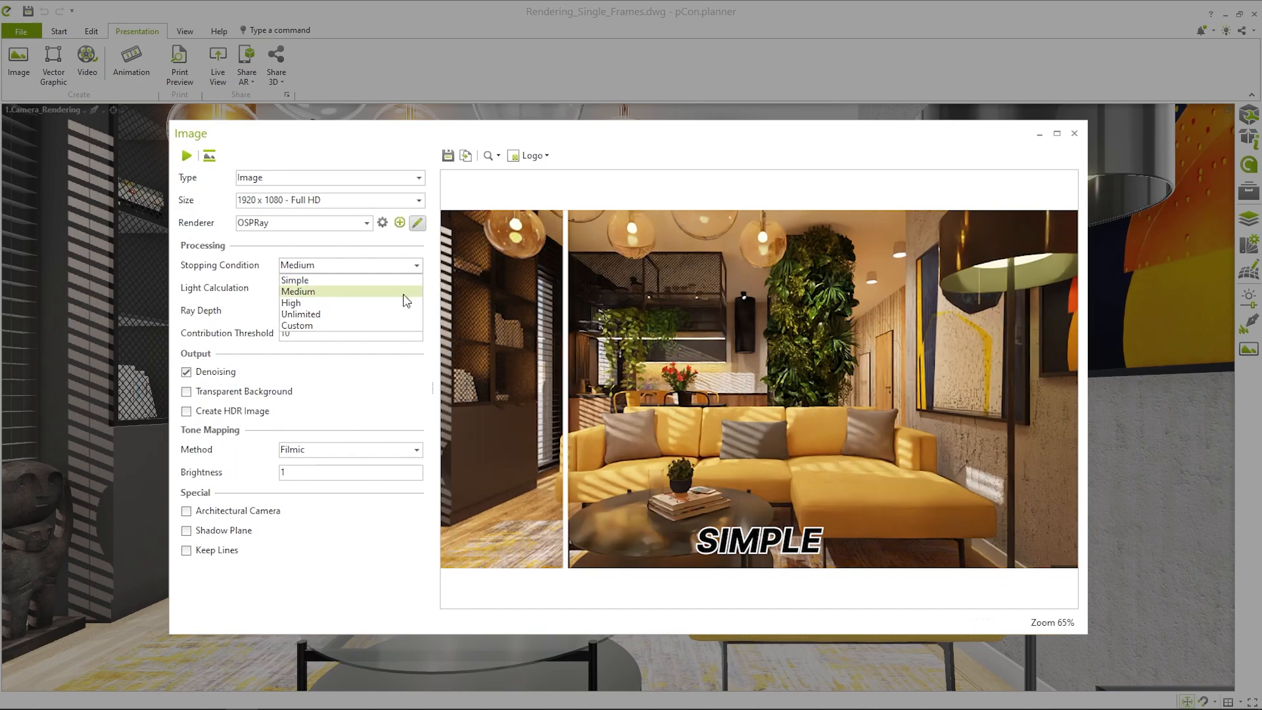
left_click(298, 290)
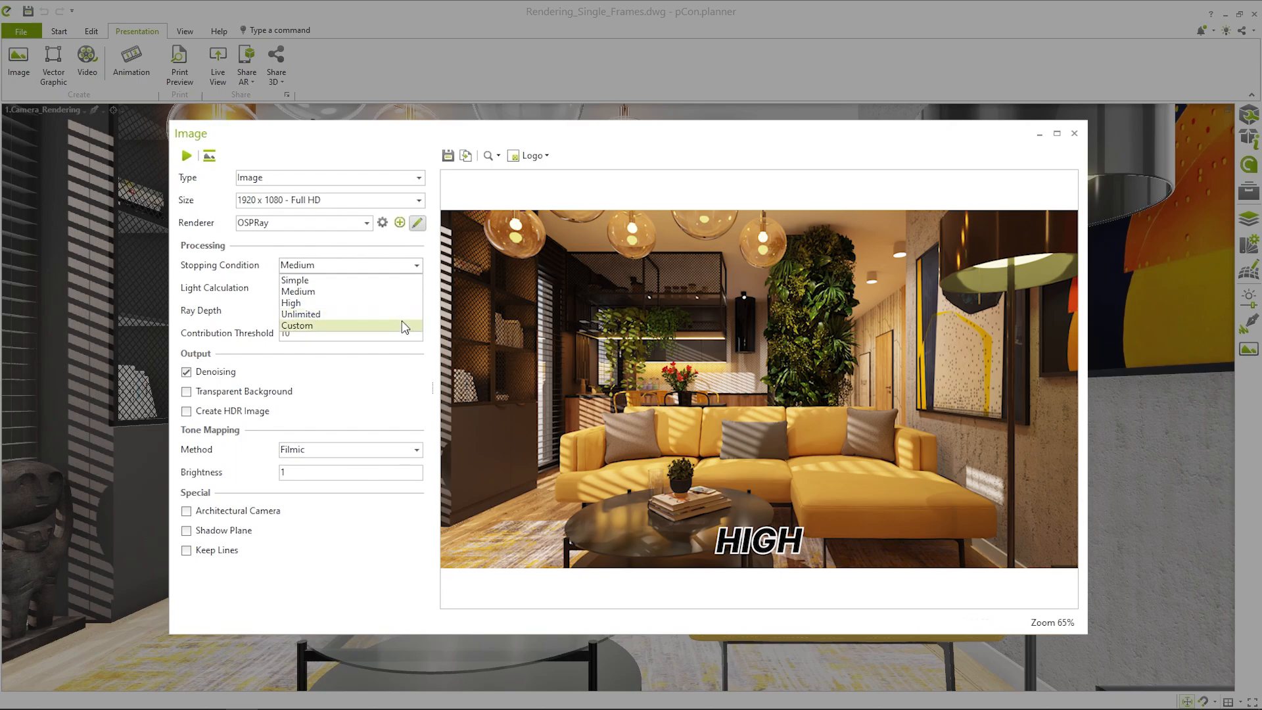
left_click(297, 325)
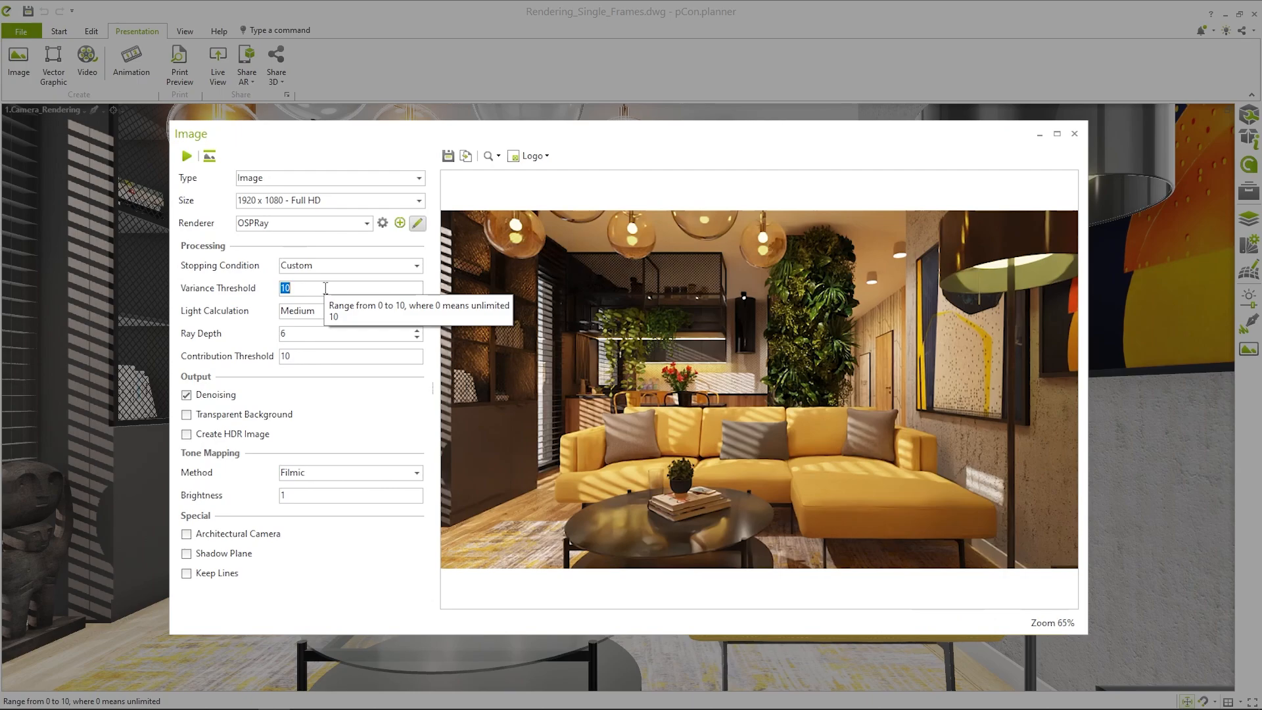
left_click(350, 265)
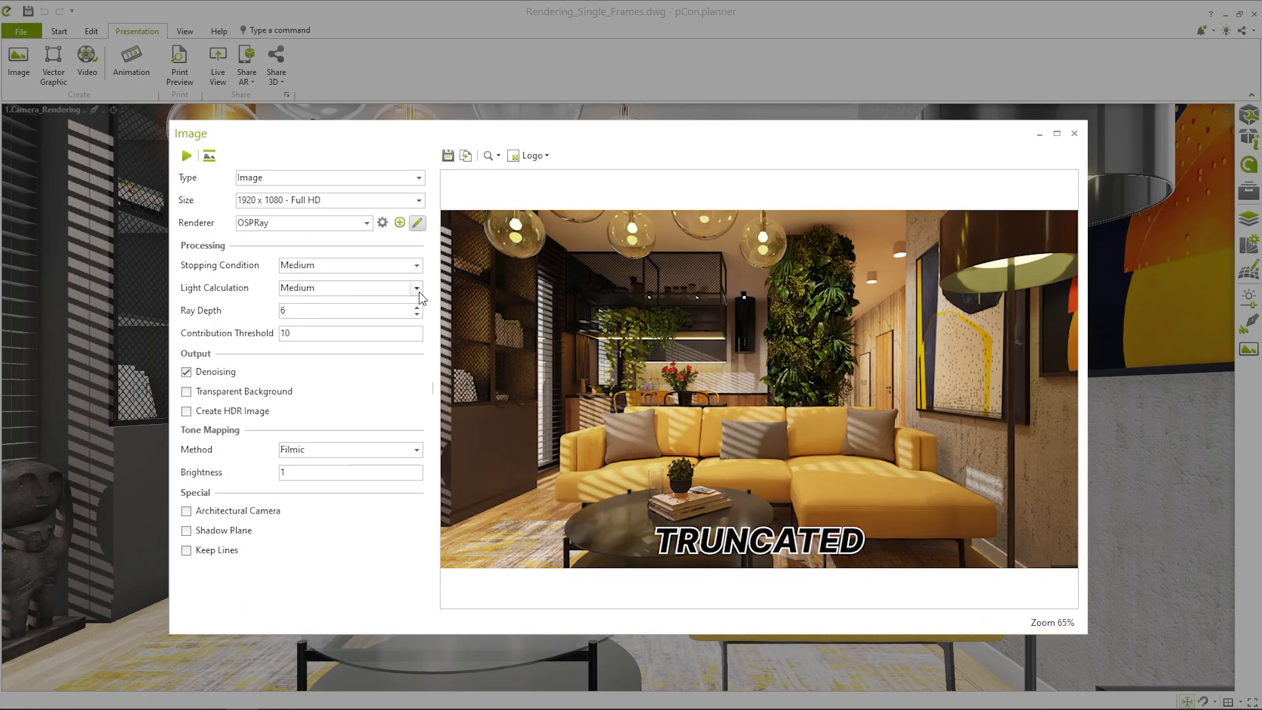
left_click(417, 288)
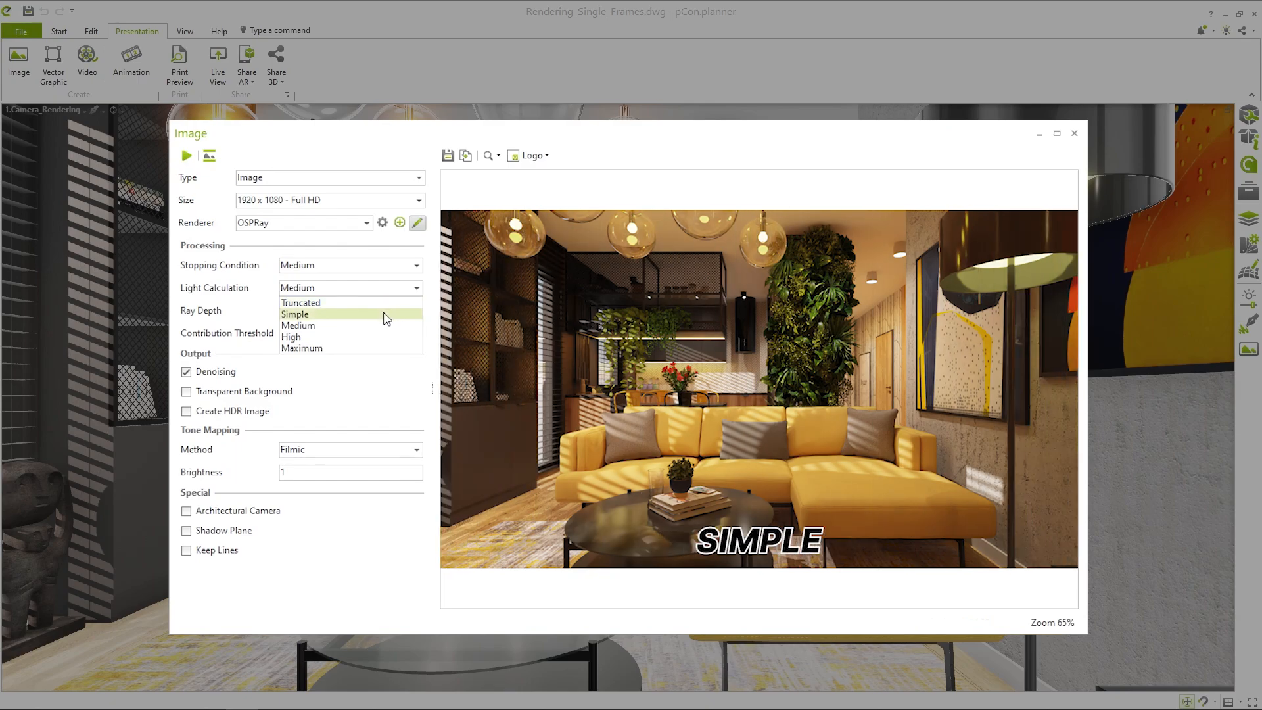
mouse_move(350, 325)
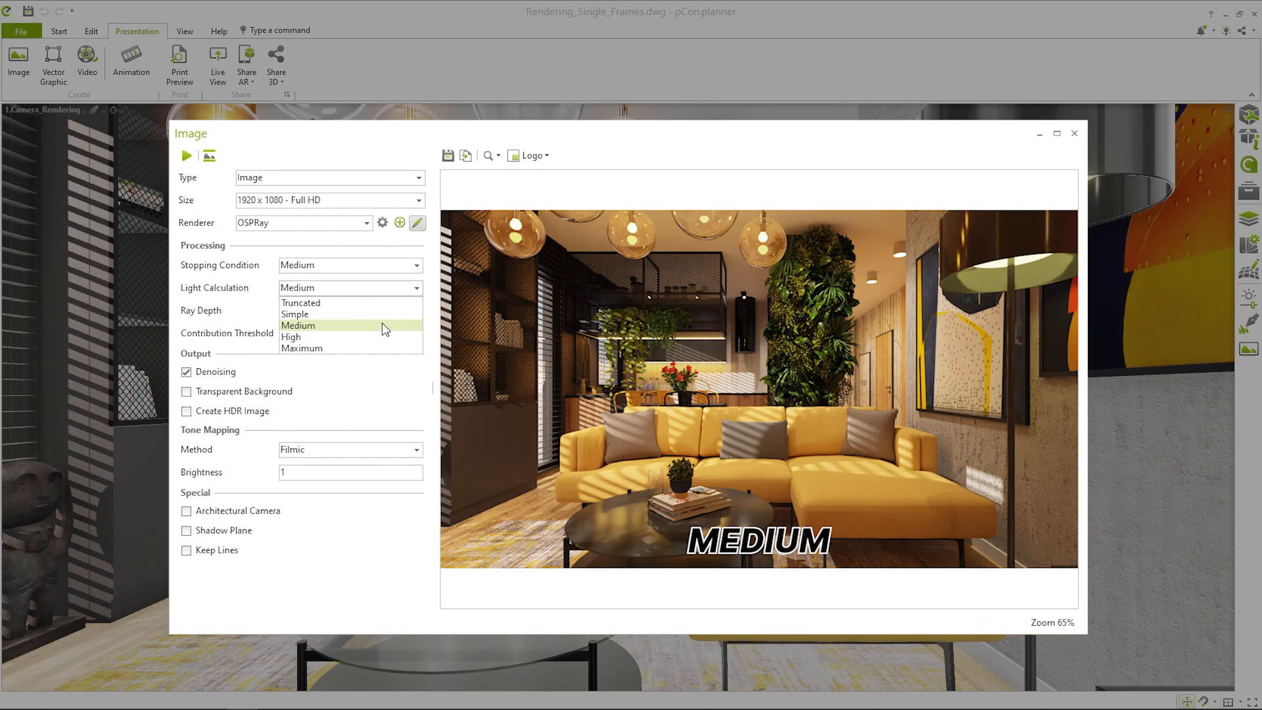
mouse_move(346, 347)
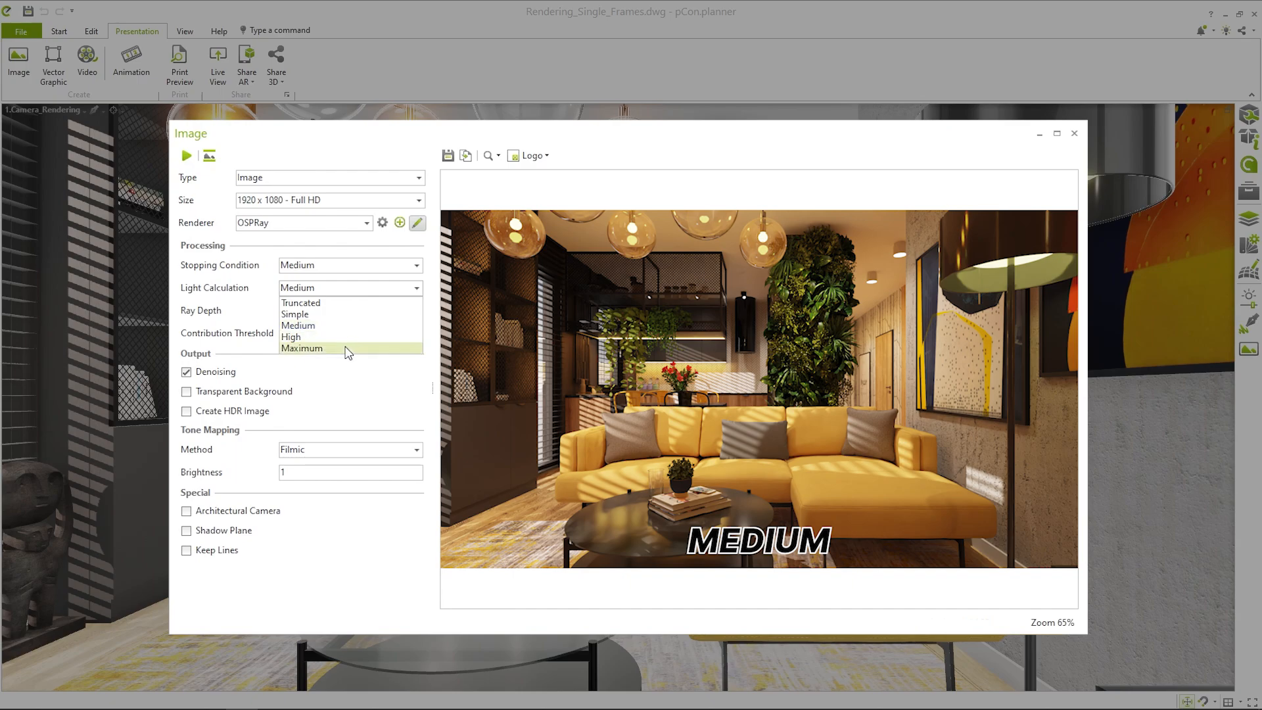
mouse_move(345, 354)
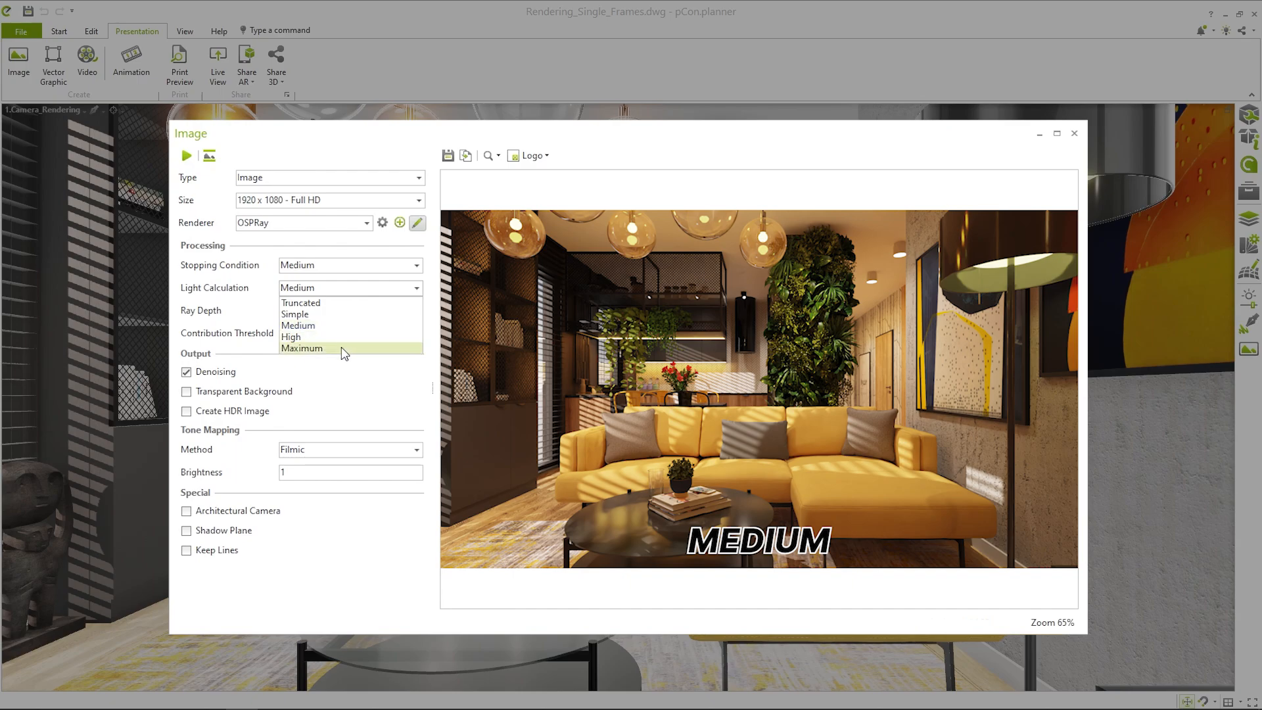
left_click(292, 336)
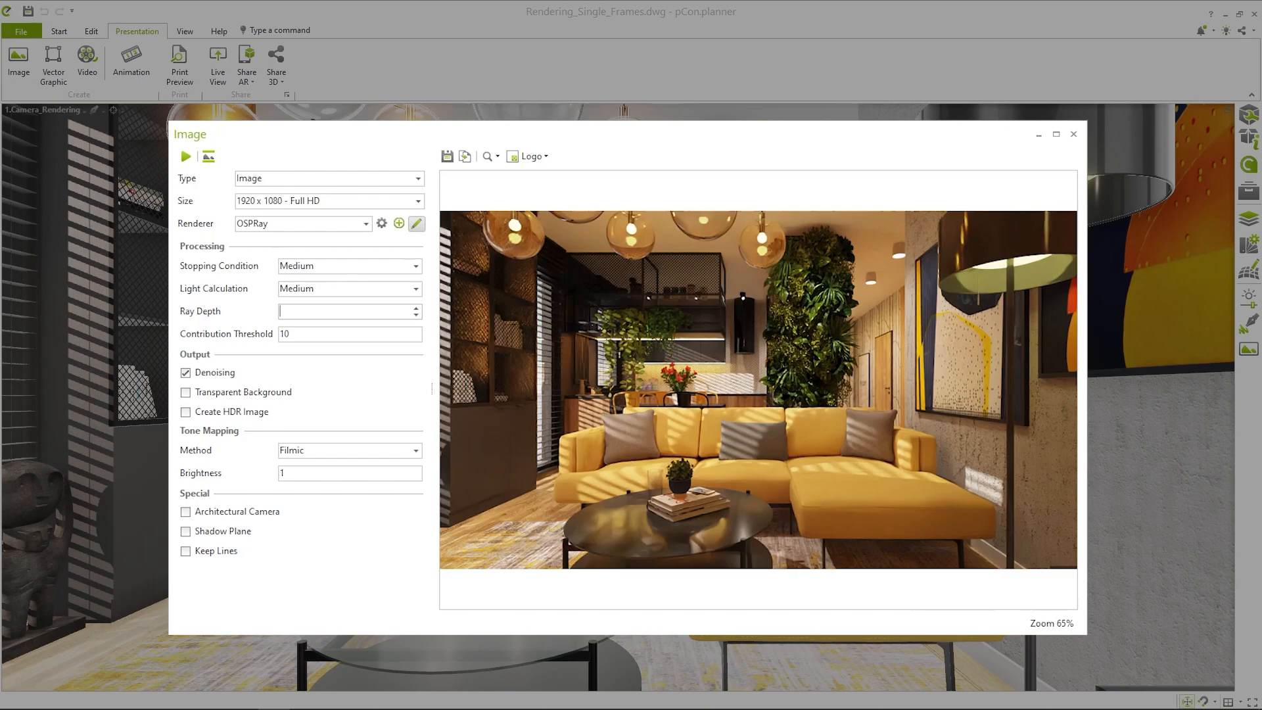
type("12")
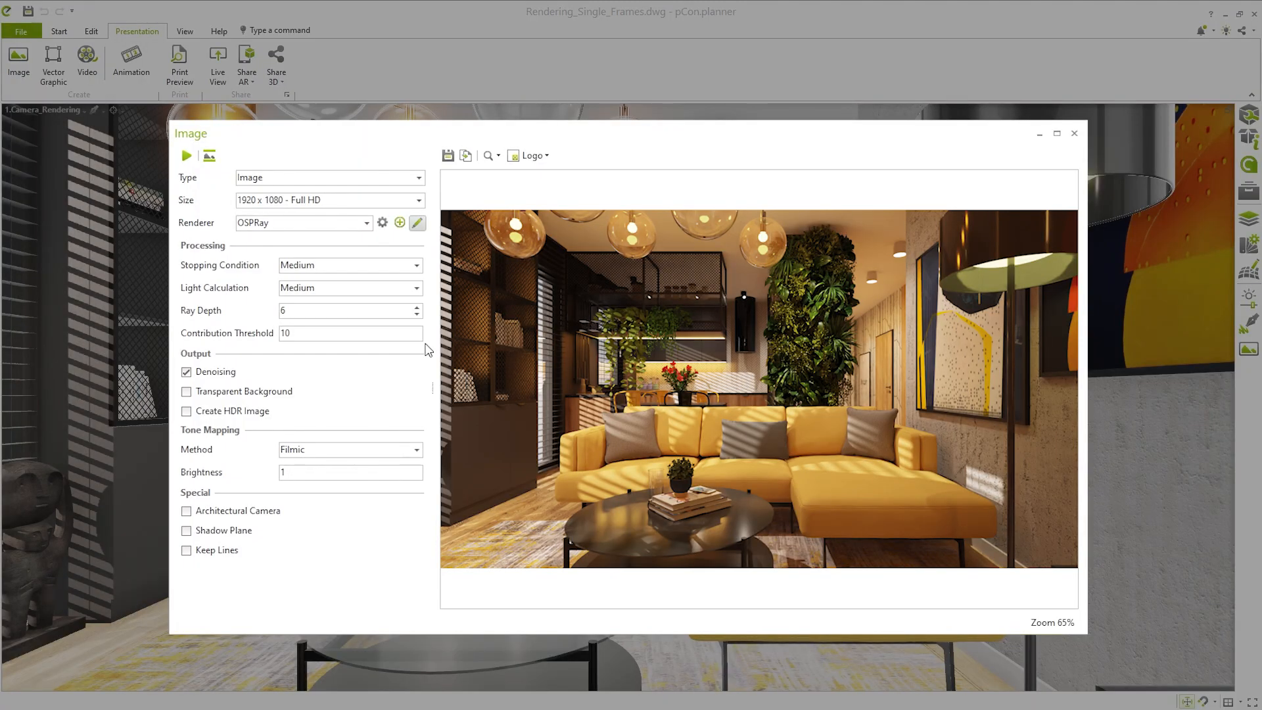
mouse_move(330, 333)
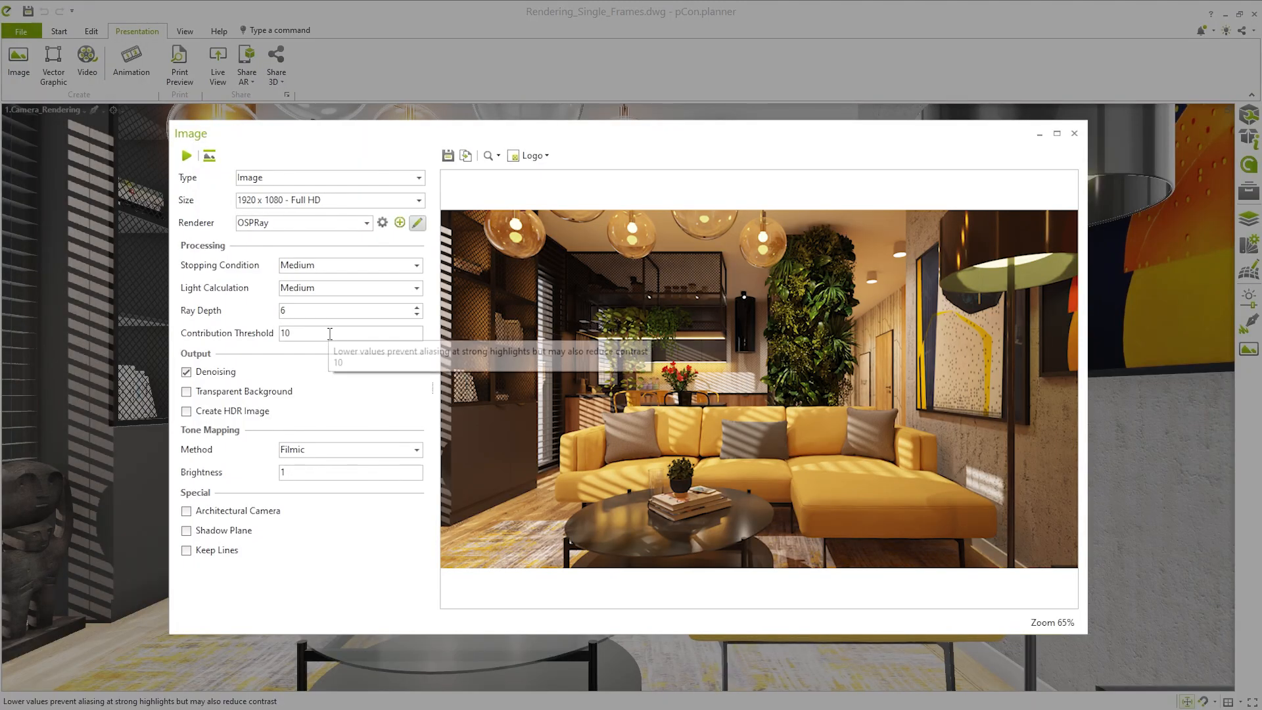
mouse_move(330, 333)
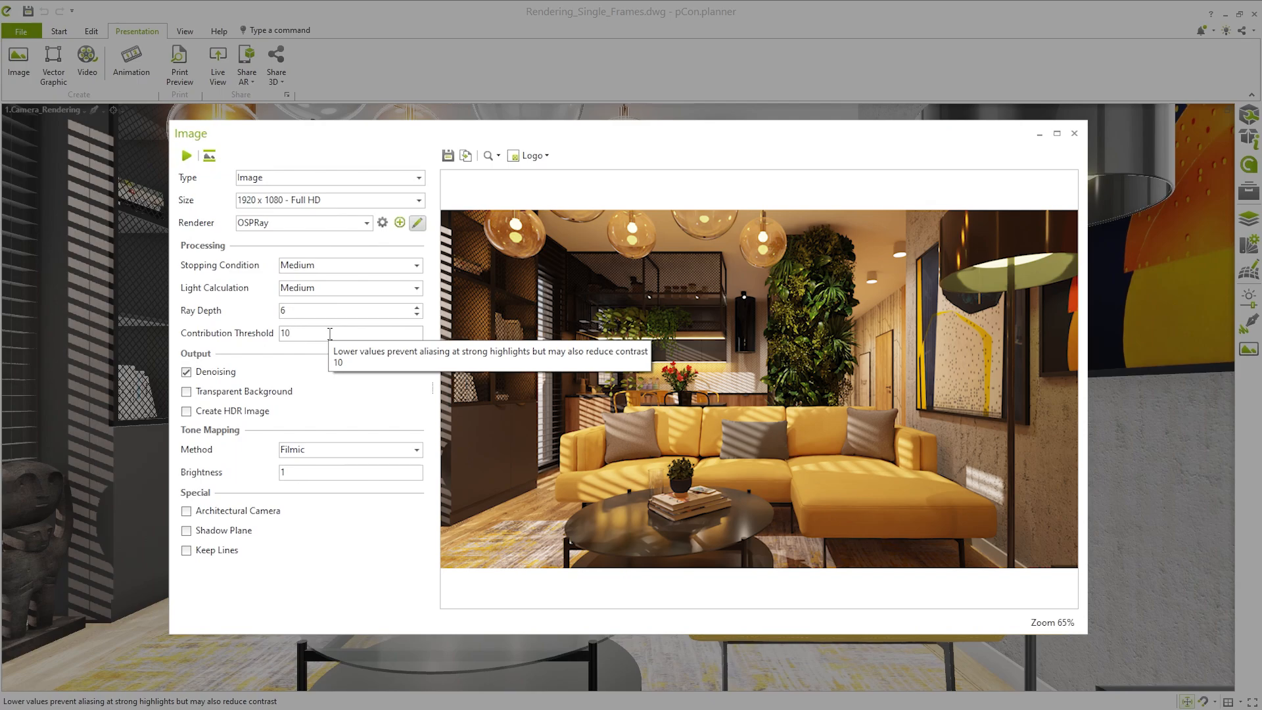
mouse_move(402, 363)
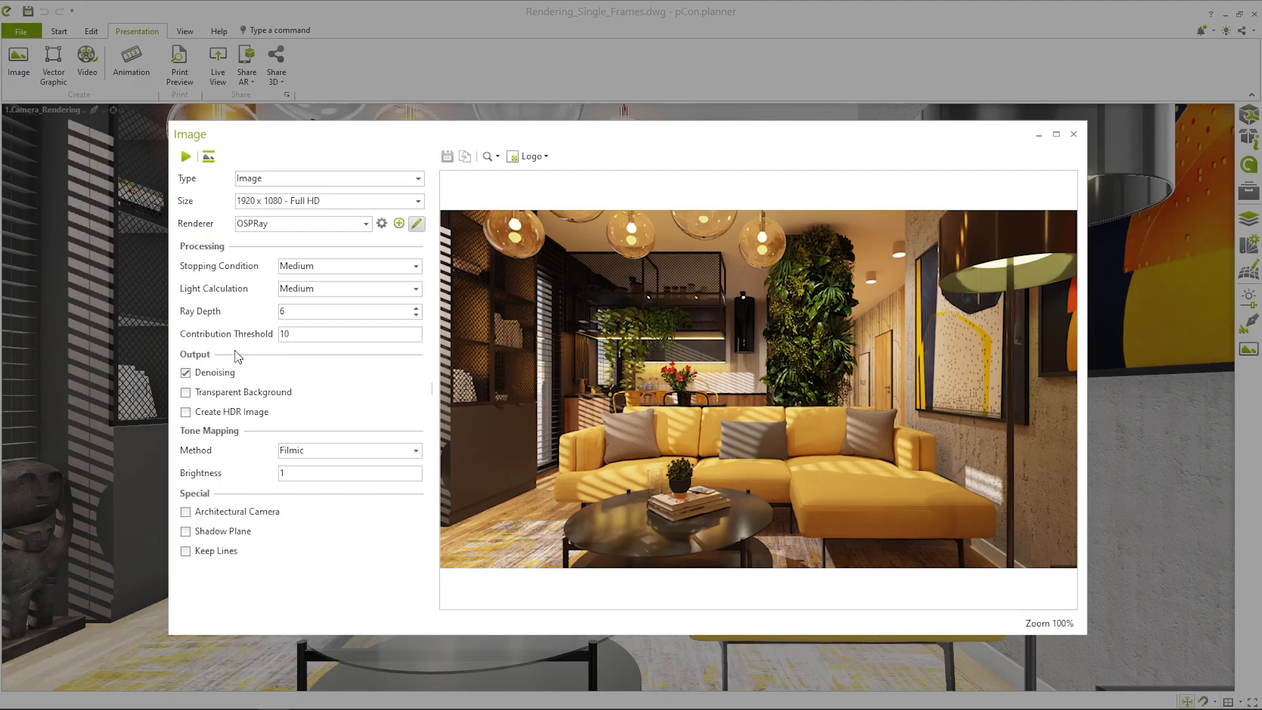
left_click(186, 372)
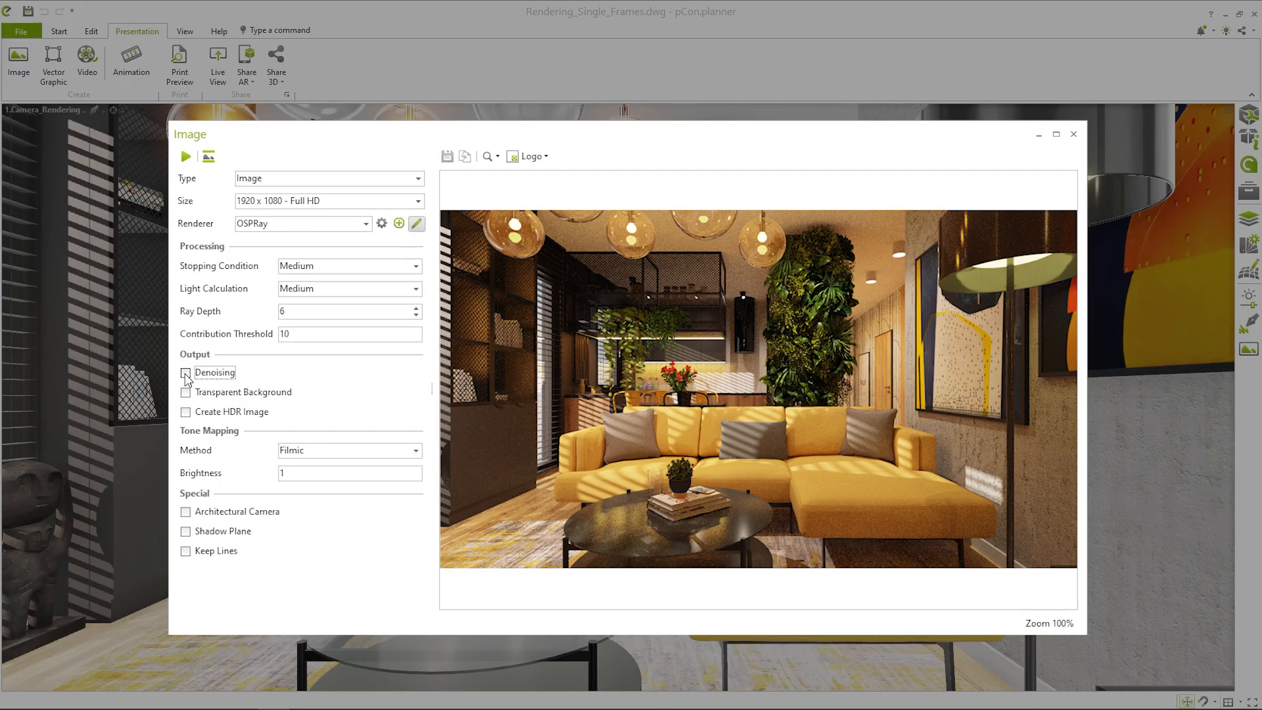
left_click(185, 372)
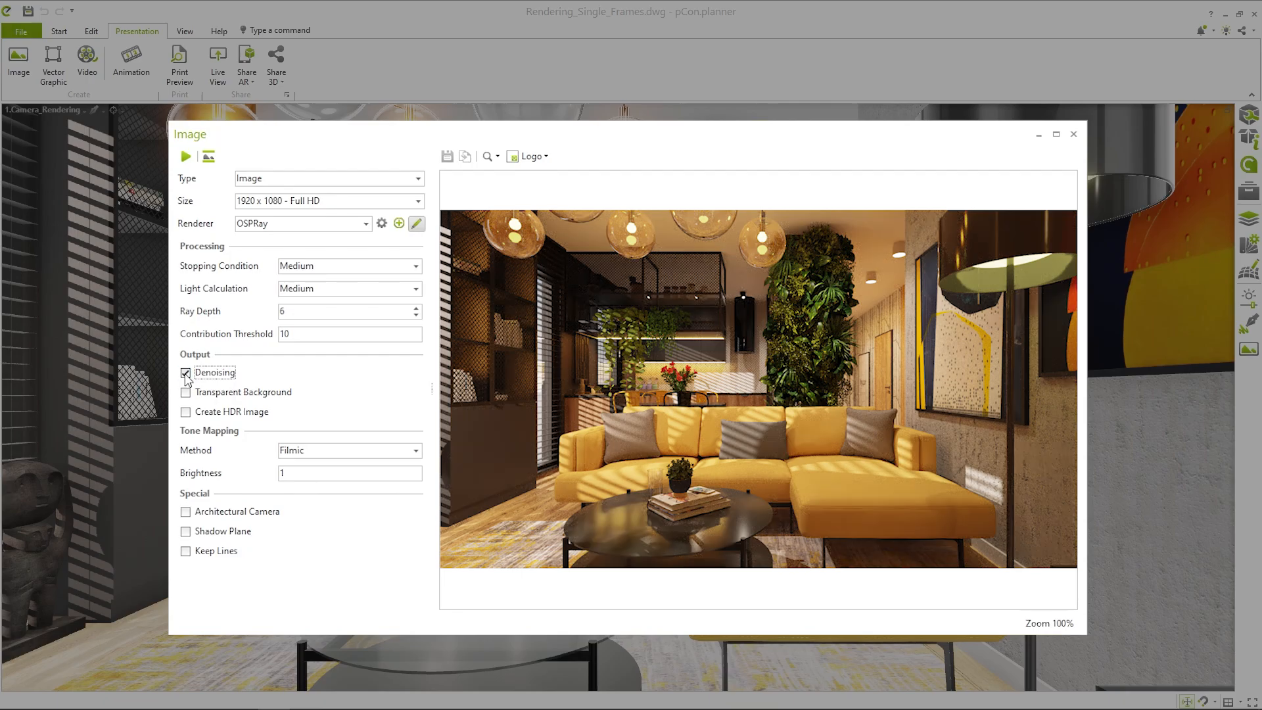
left_click(185, 372)
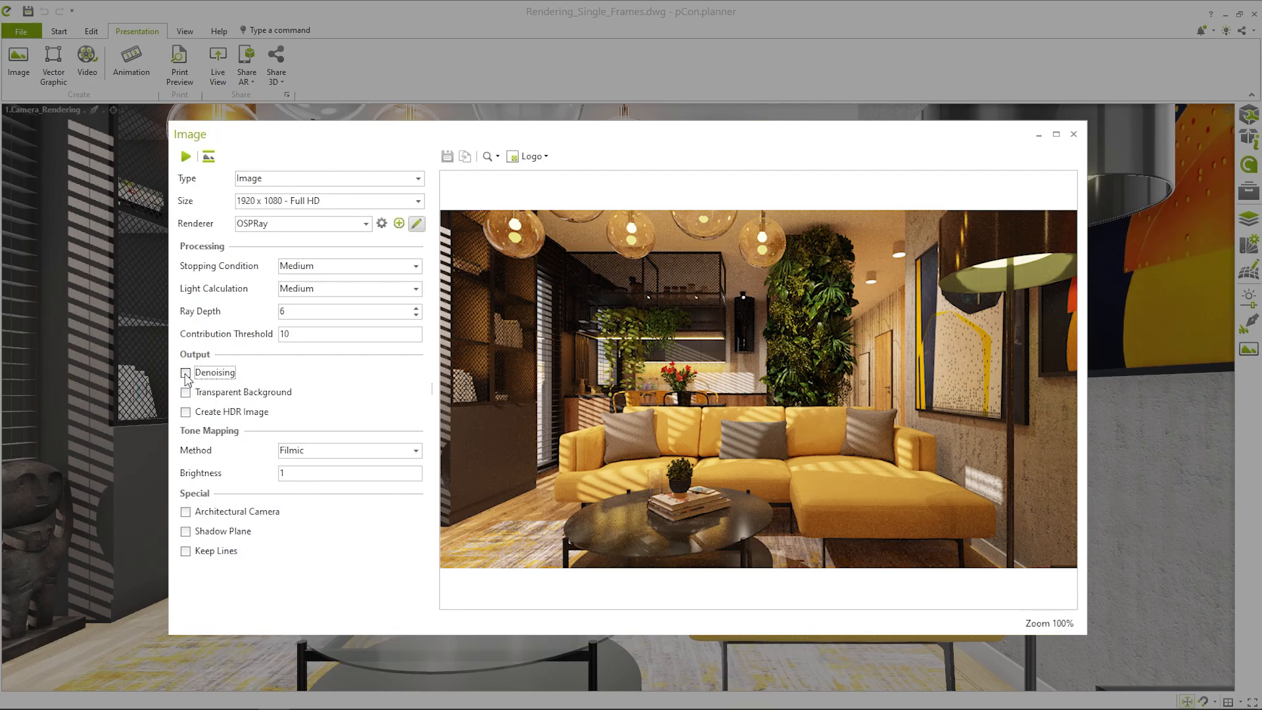
left_click(186, 372)
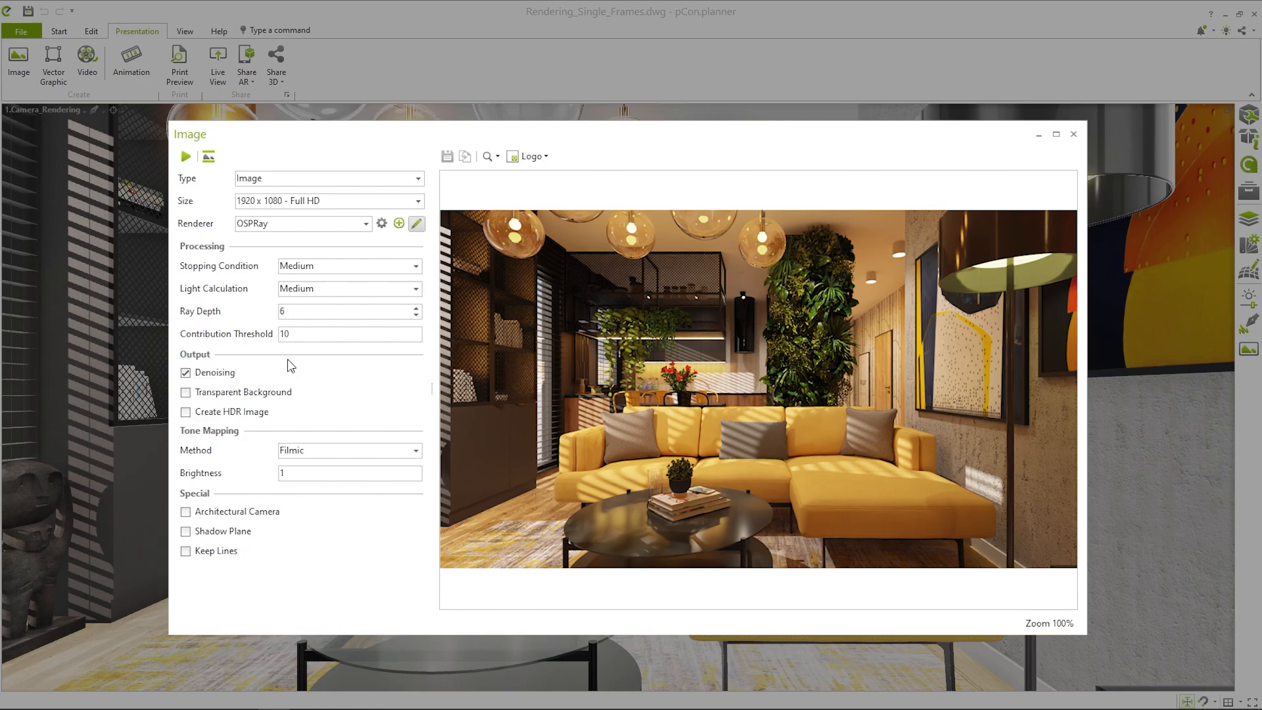
mouse_move(293, 399)
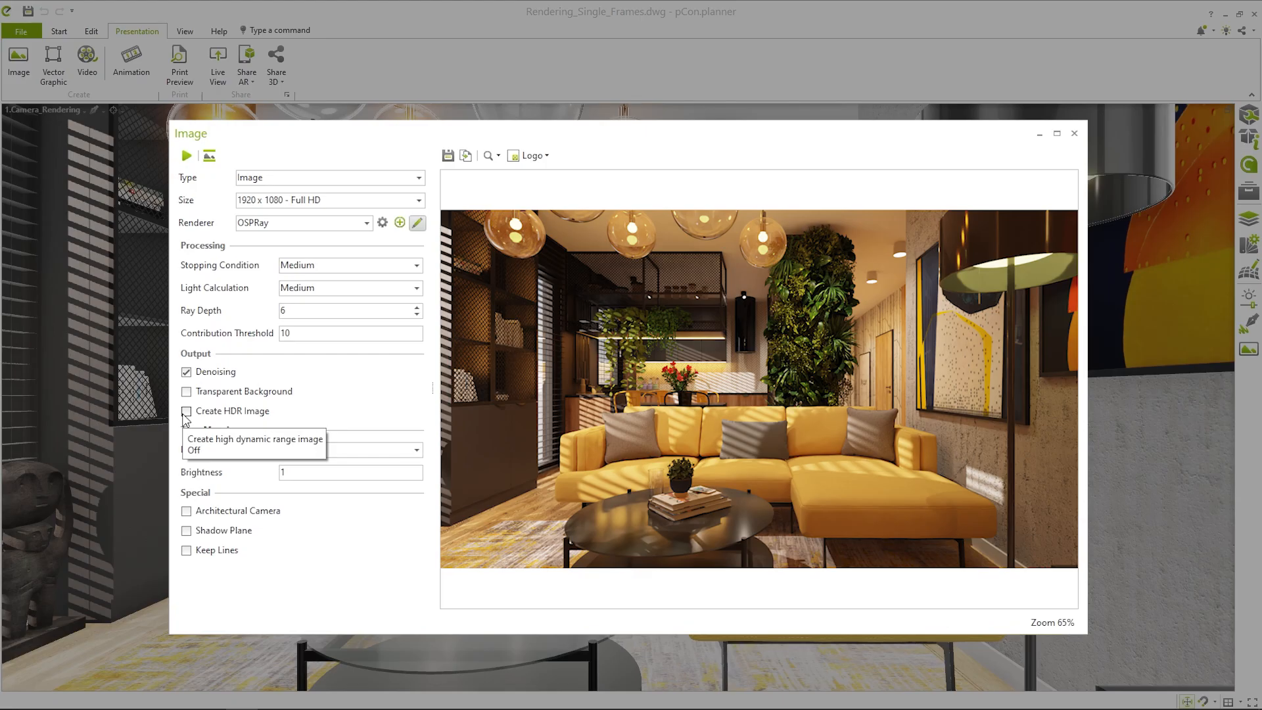
left_click(185, 411)
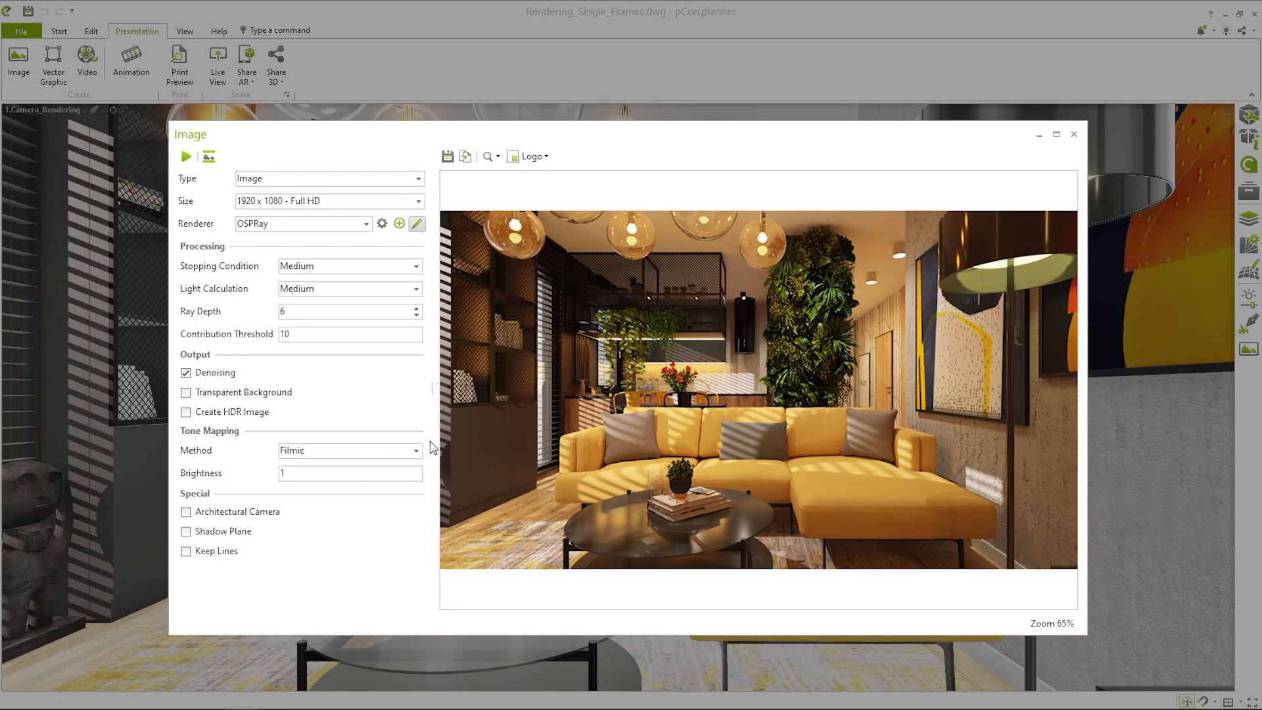
Step: Compare Simple and Filmic tone mapping, setting Filmic brightness to 1.25
left_click(417, 449)
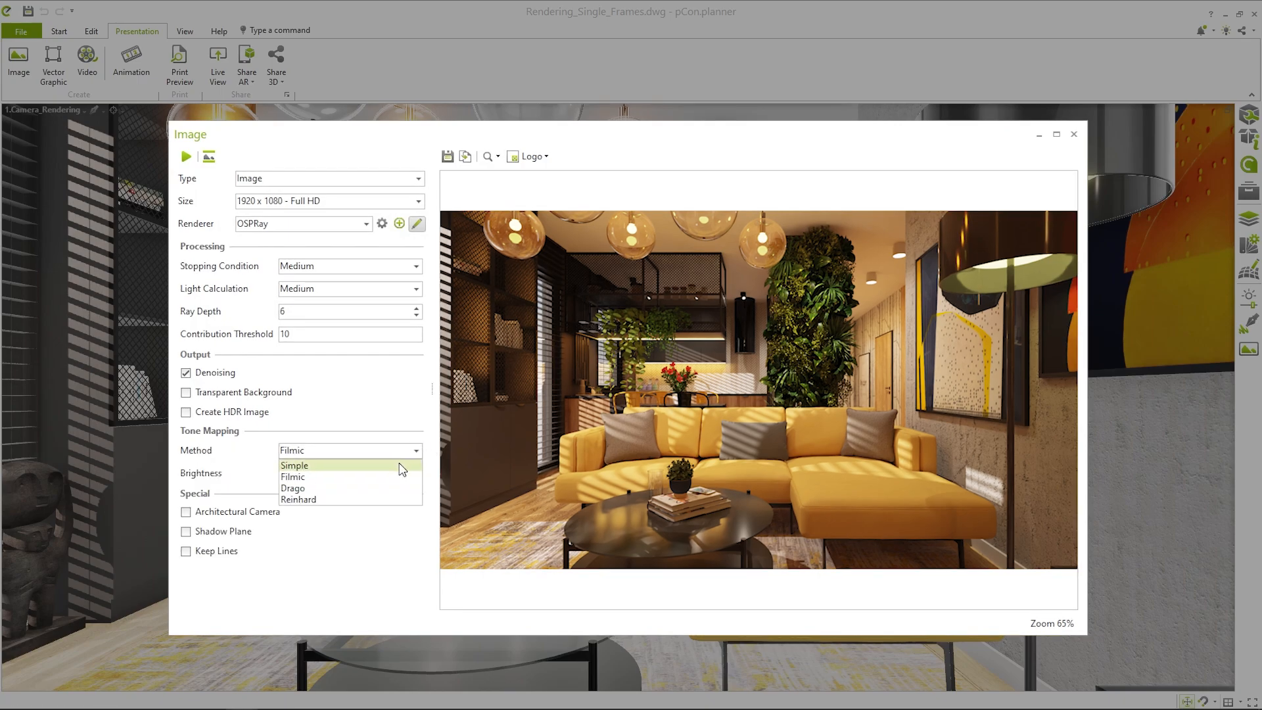
mouse_move(395, 478)
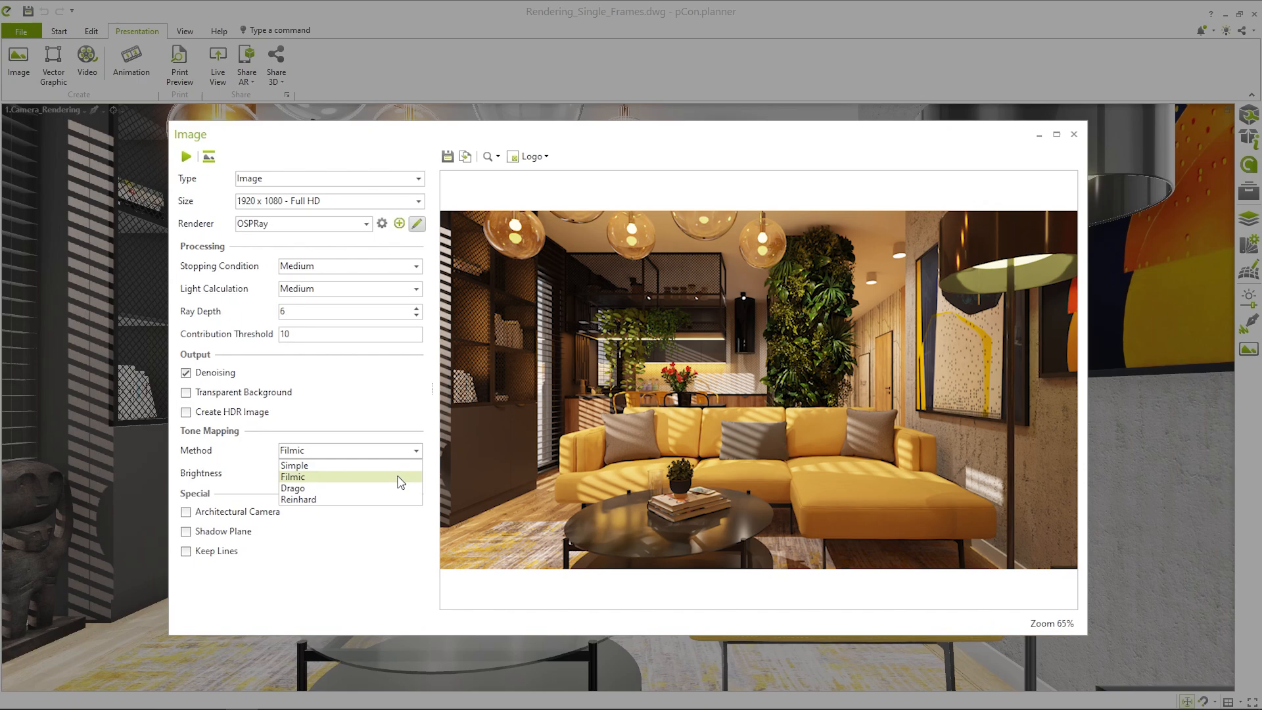
mouse_move(398, 489)
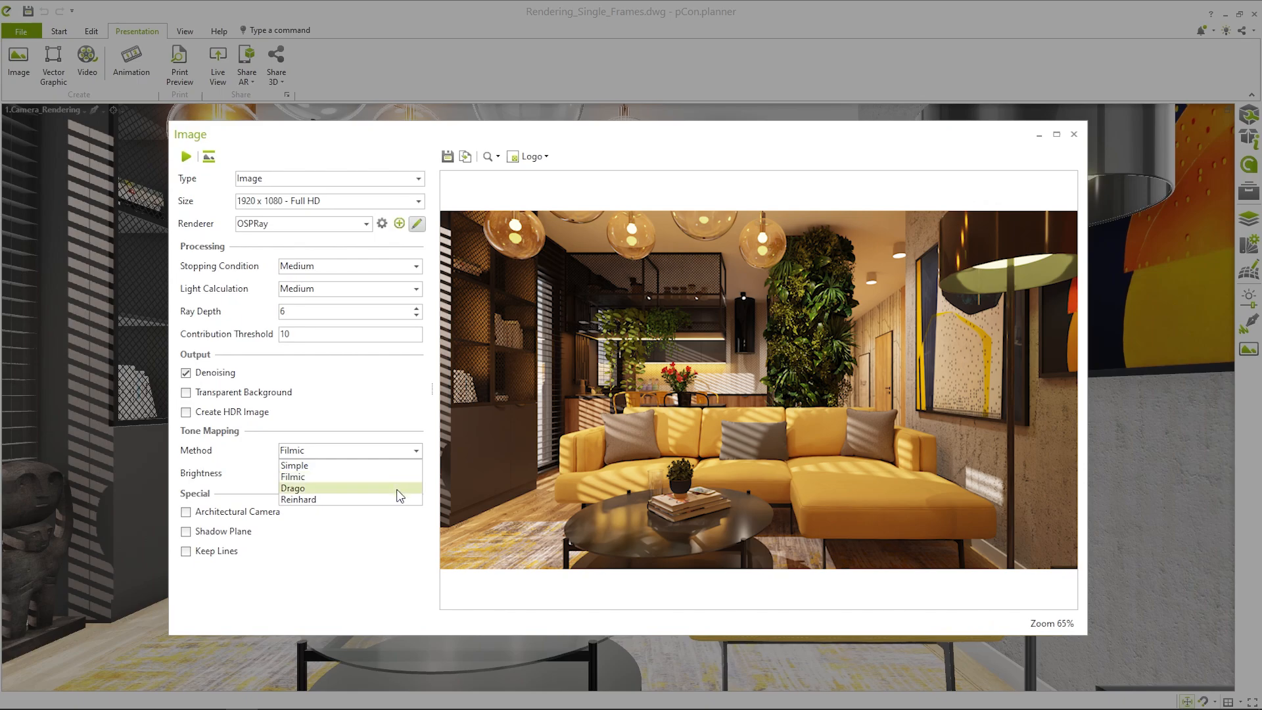
mouse_move(397, 499)
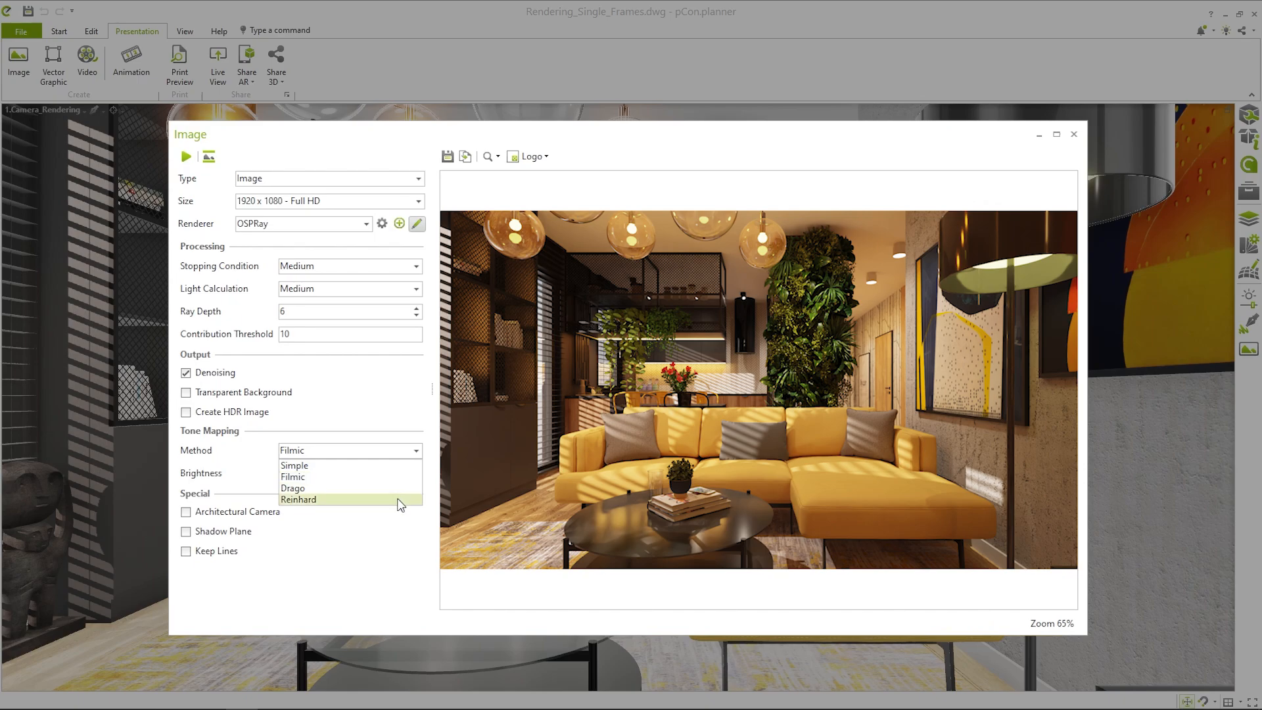
left_click(293, 465)
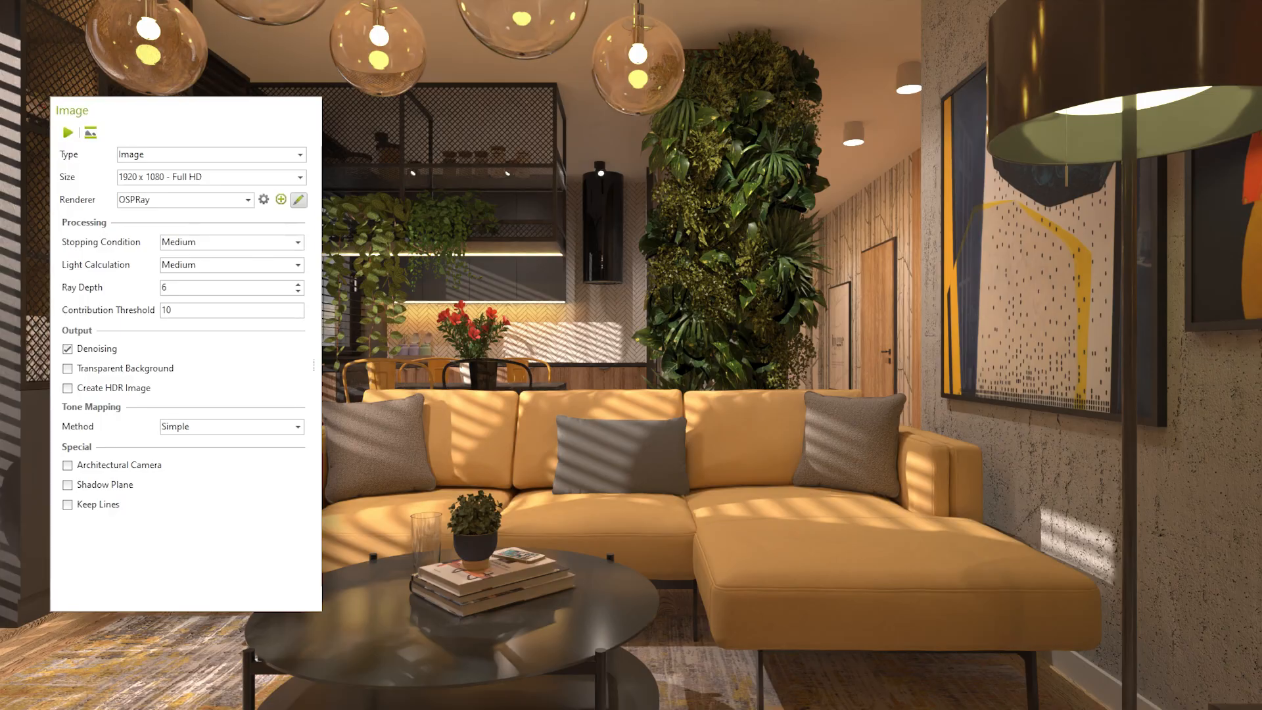
left_click(231, 426)
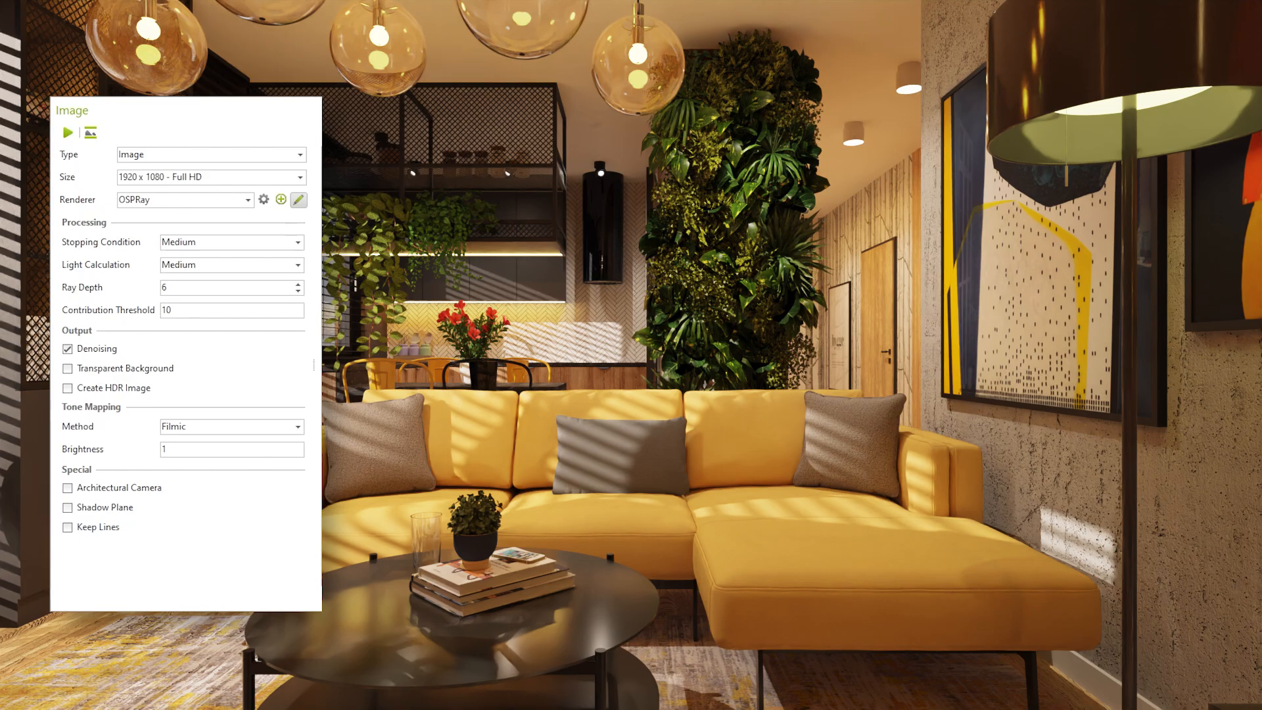
type("1.25")
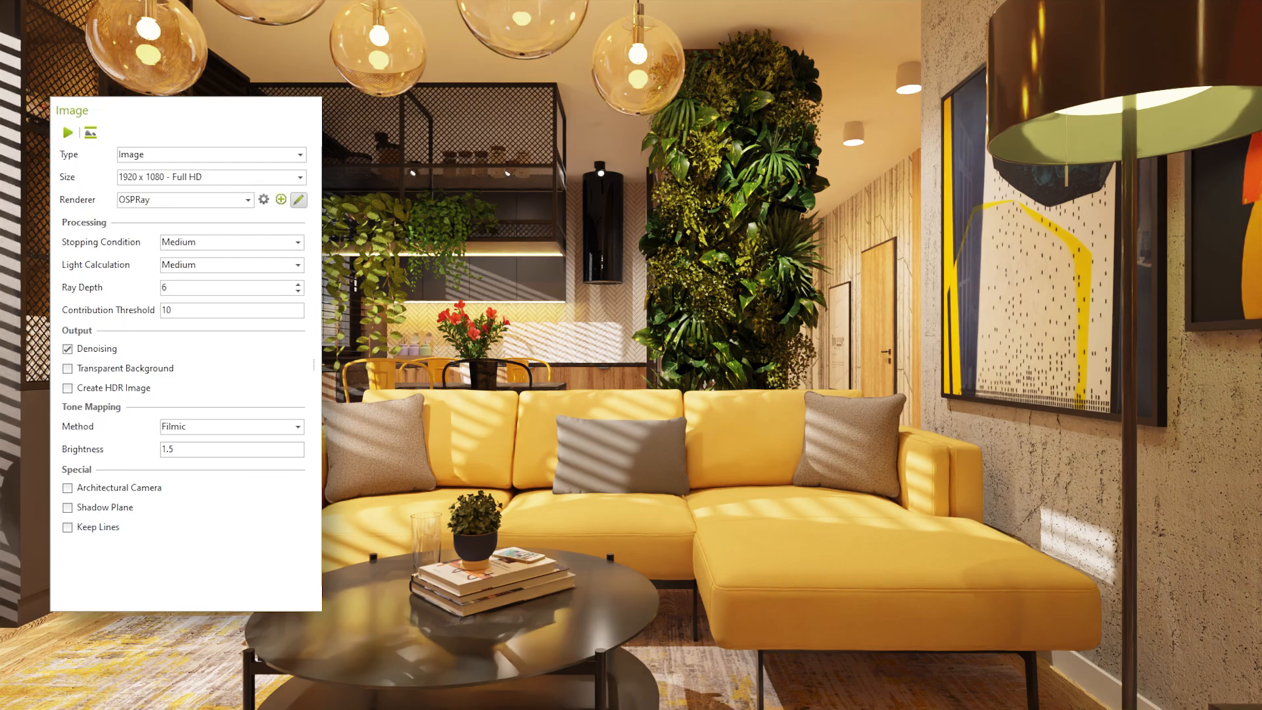
Step: Switch tone mapping to Drago and compare brightness -2.5 against 1
left_click(232, 426)
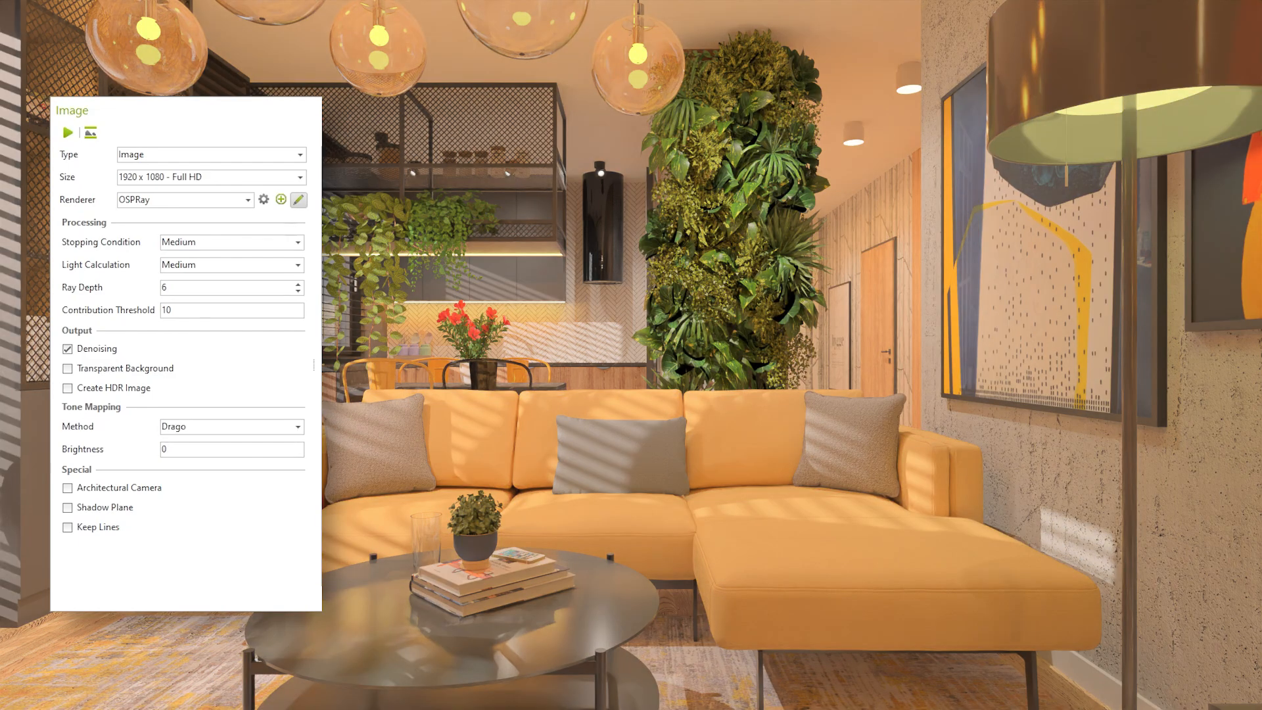
type("-2.5")
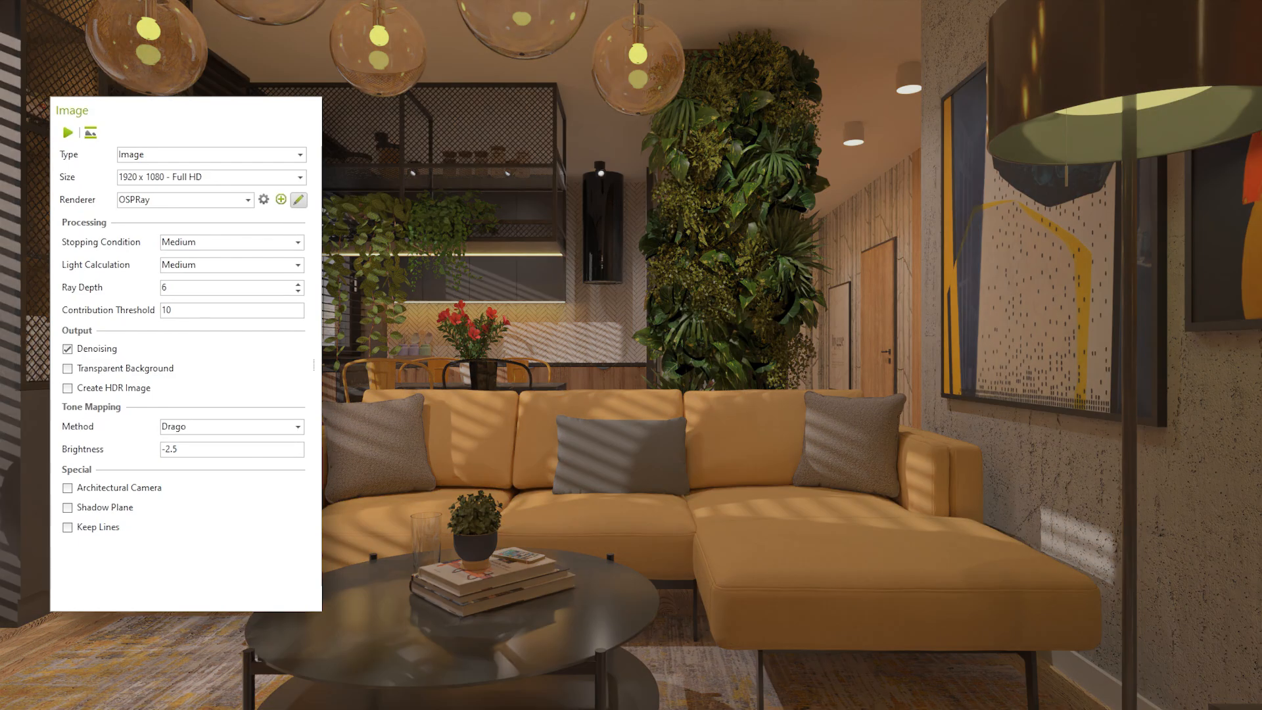
type("1")
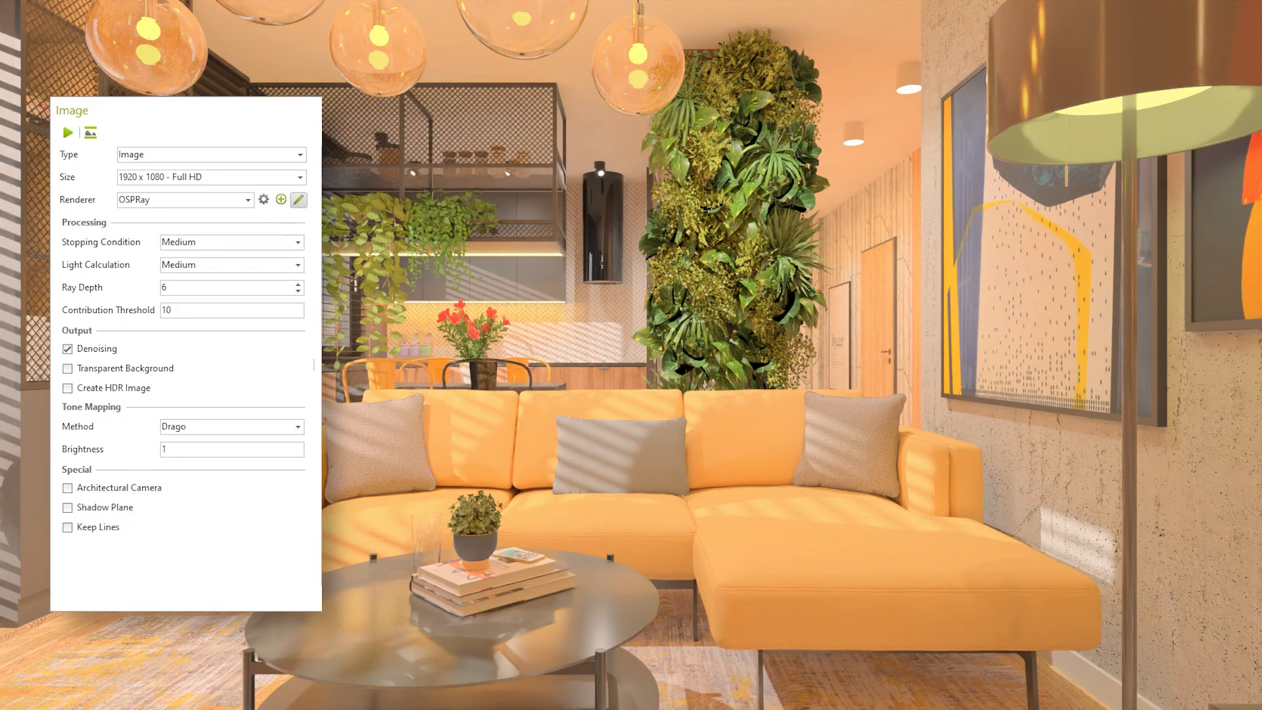
left_click(230, 426)
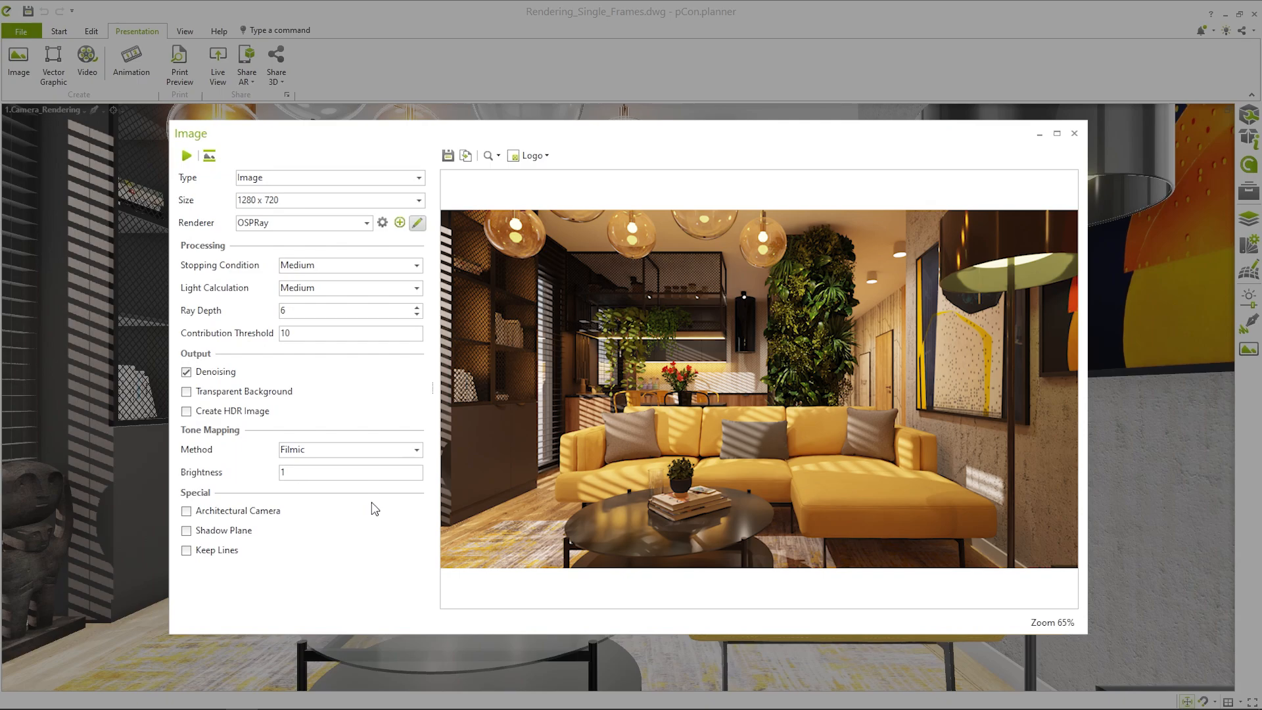
mouse_move(181, 519)
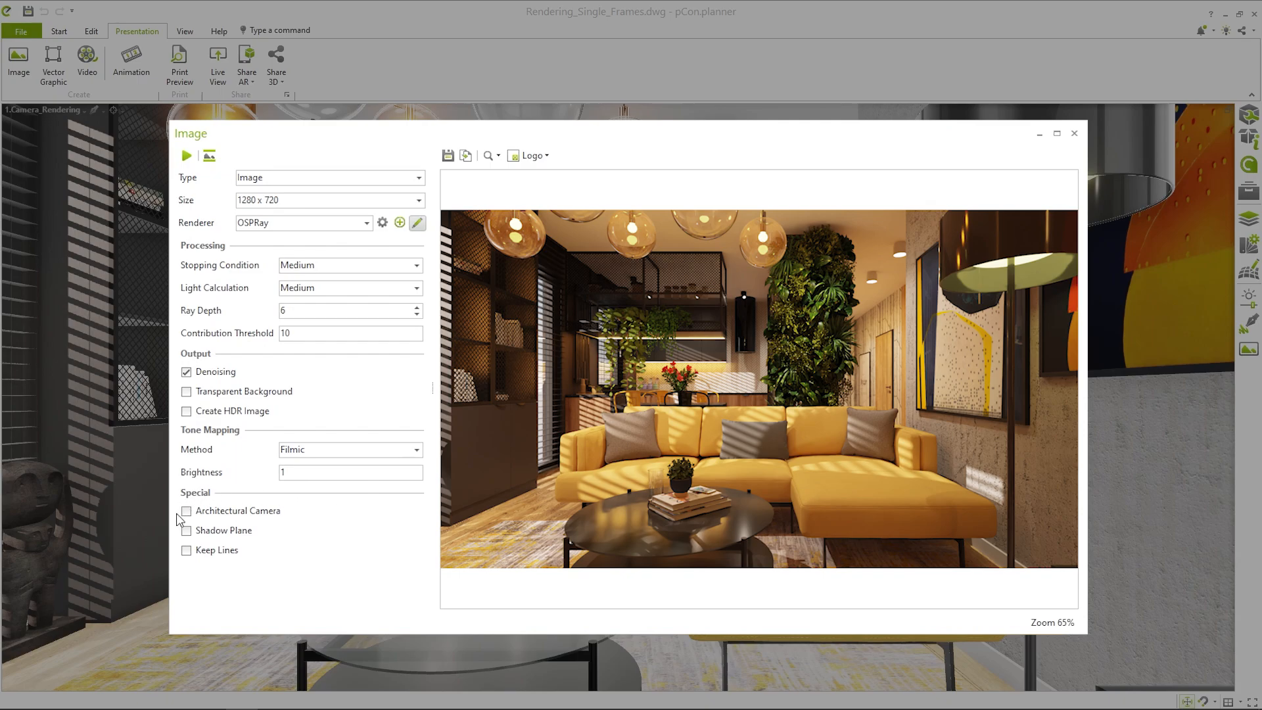
Step: Check the sofa's Position Z reads 0 m, then return to the 1.Camera_Rendering view
left_click(185, 512)
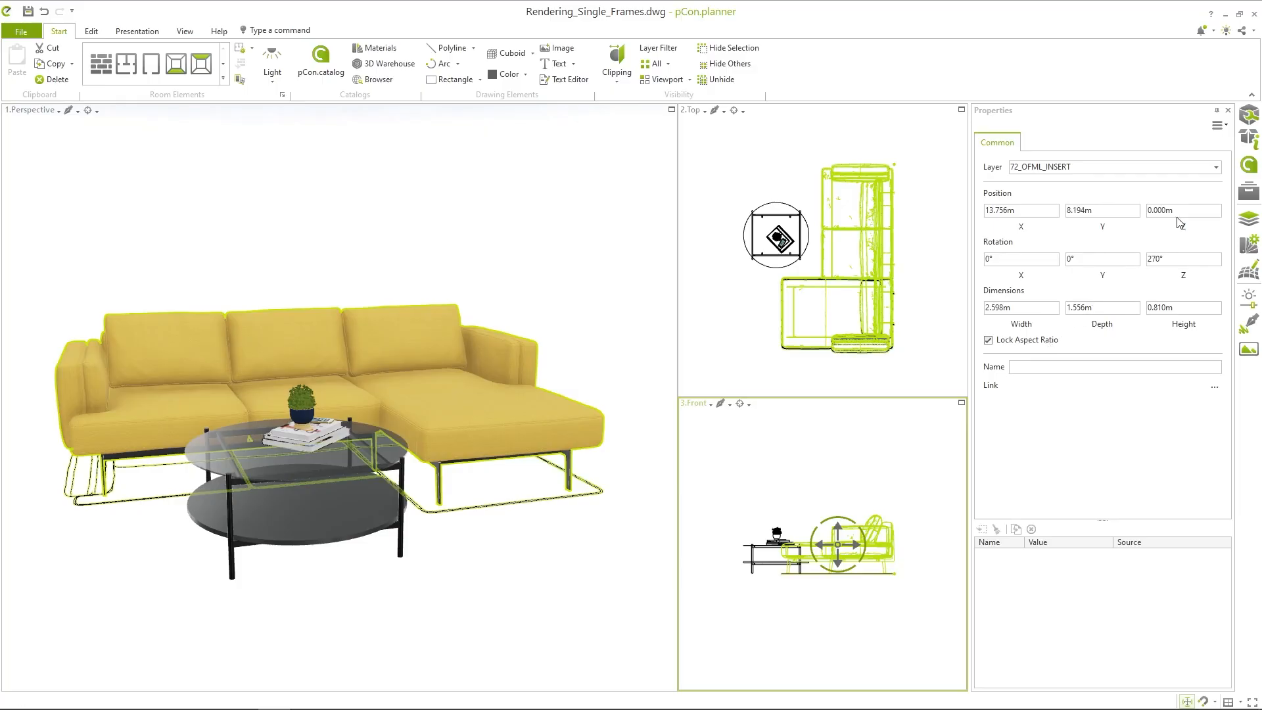
left_click(1183, 211)
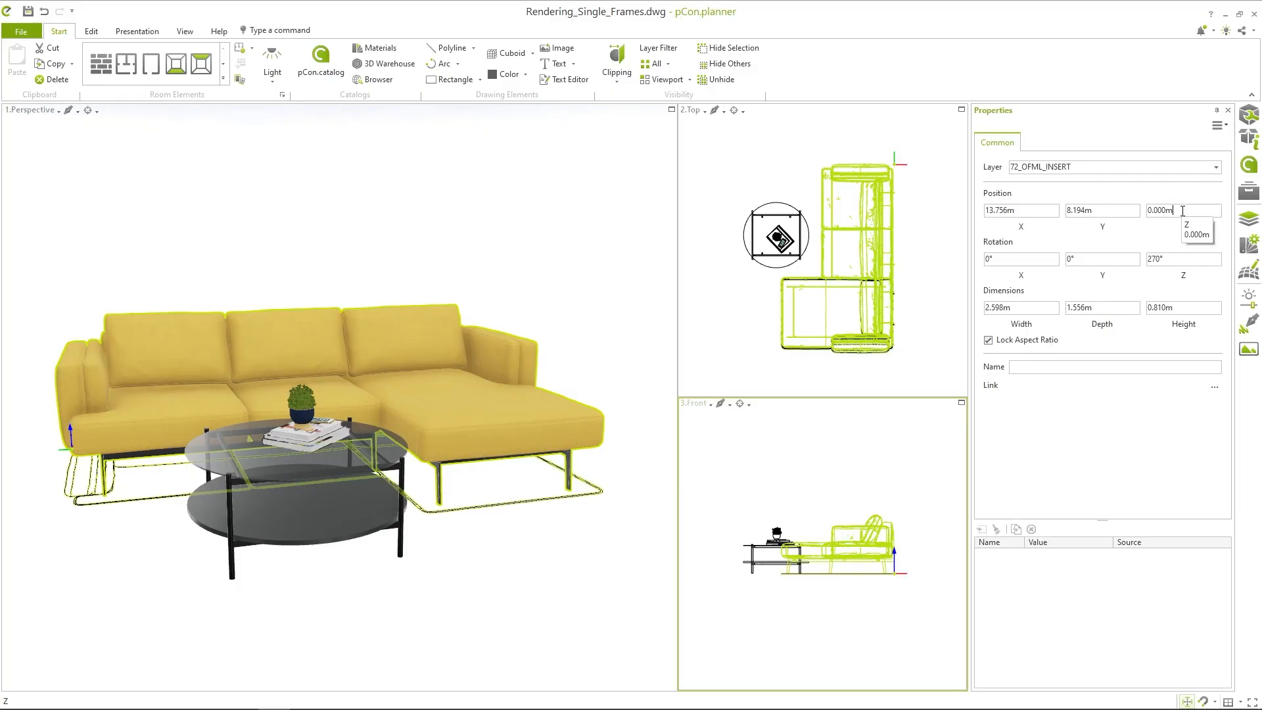
left_click(137, 30)
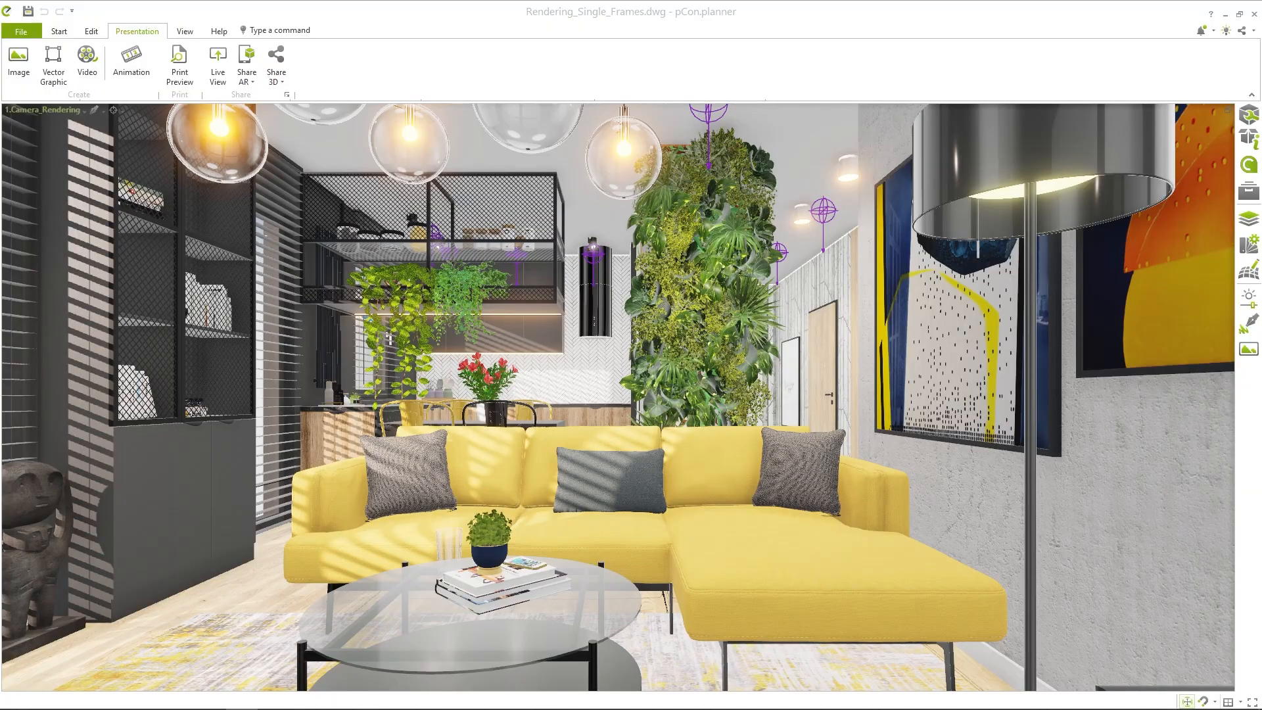
Step: In the Image dialog try Keep Lines and enable the Architectural Camera
left_click(17, 64)
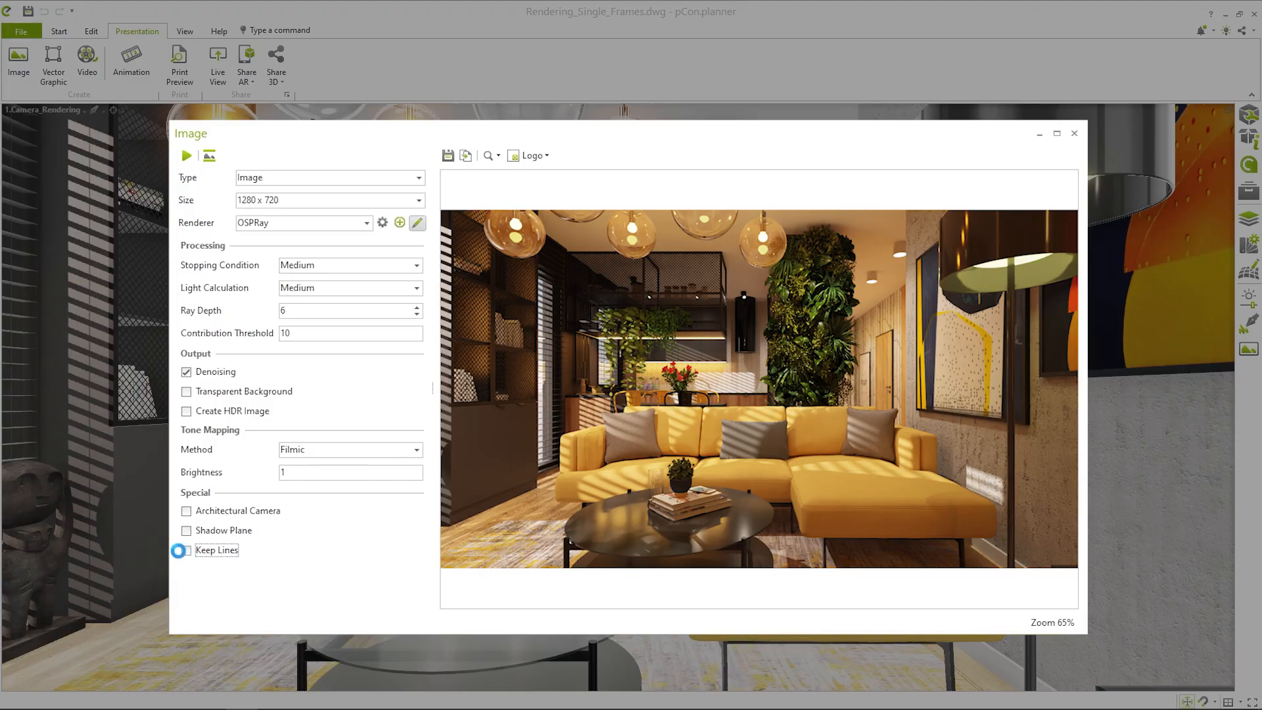
left_click(185, 550)
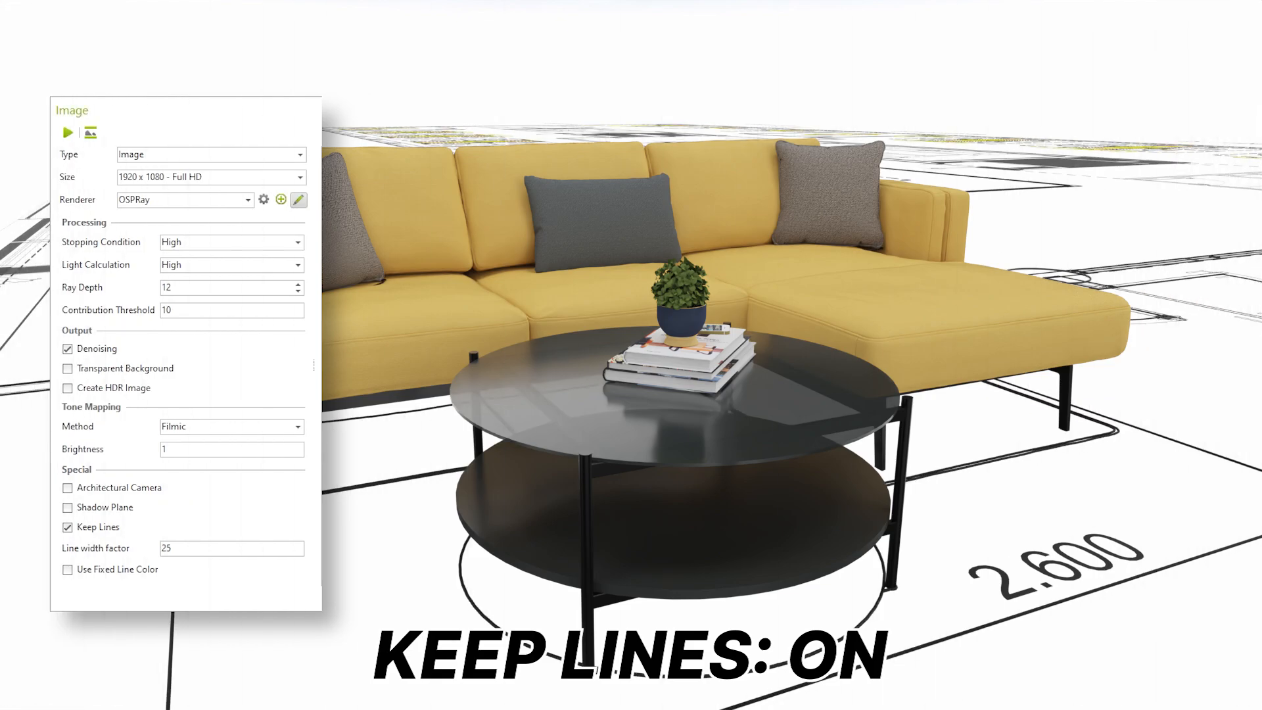
left_click(67, 569)
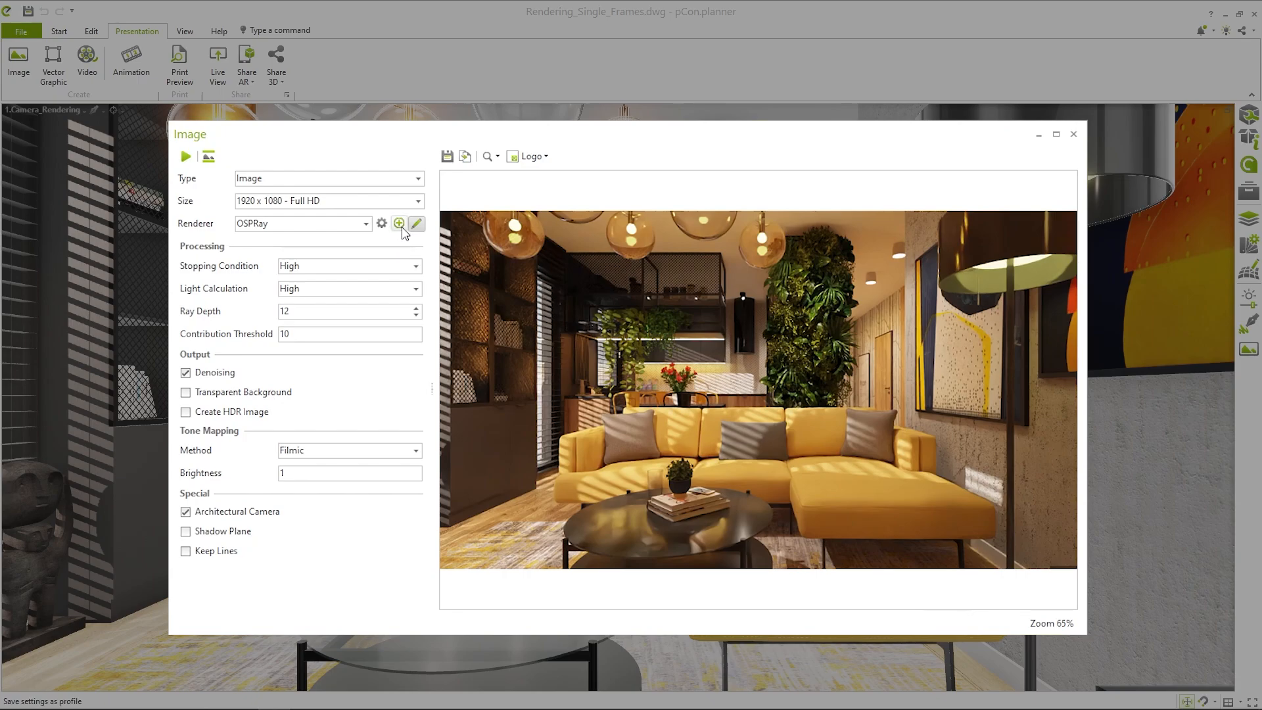
Step: Save the settings as default profile Rendering_Interior
left_click(416, 224)
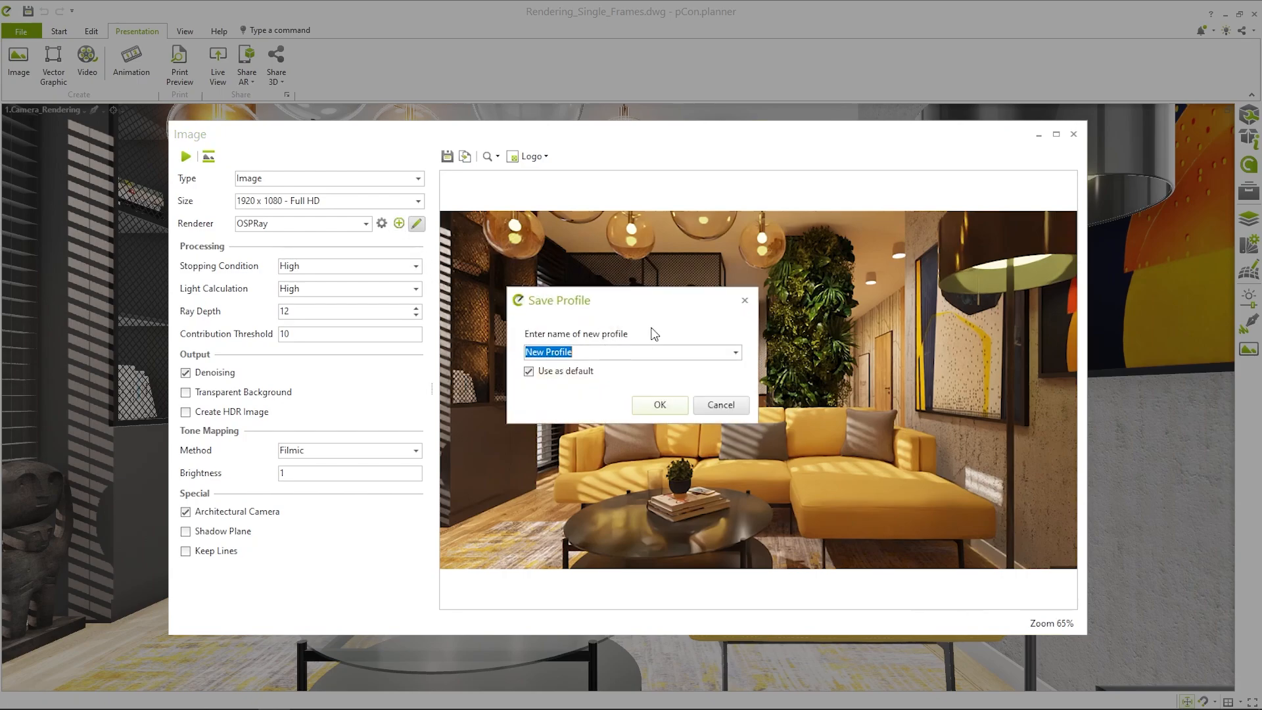
type("Rendering")
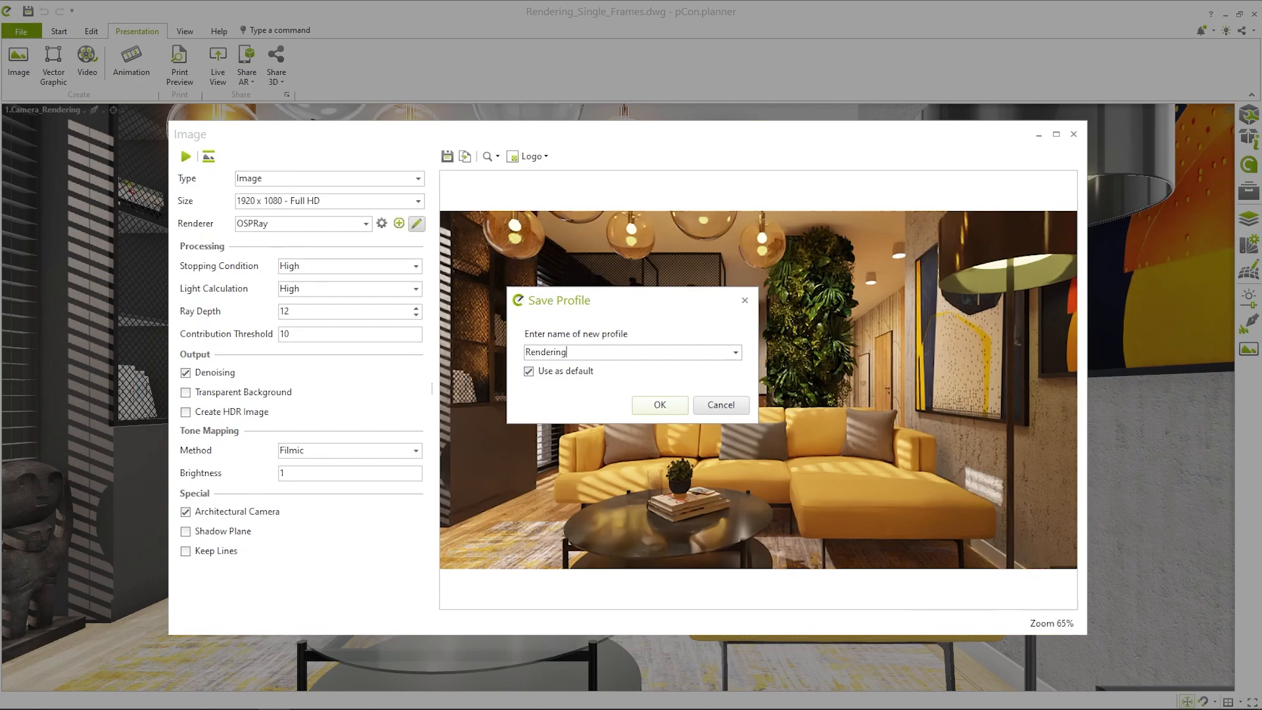
type("_Interio")
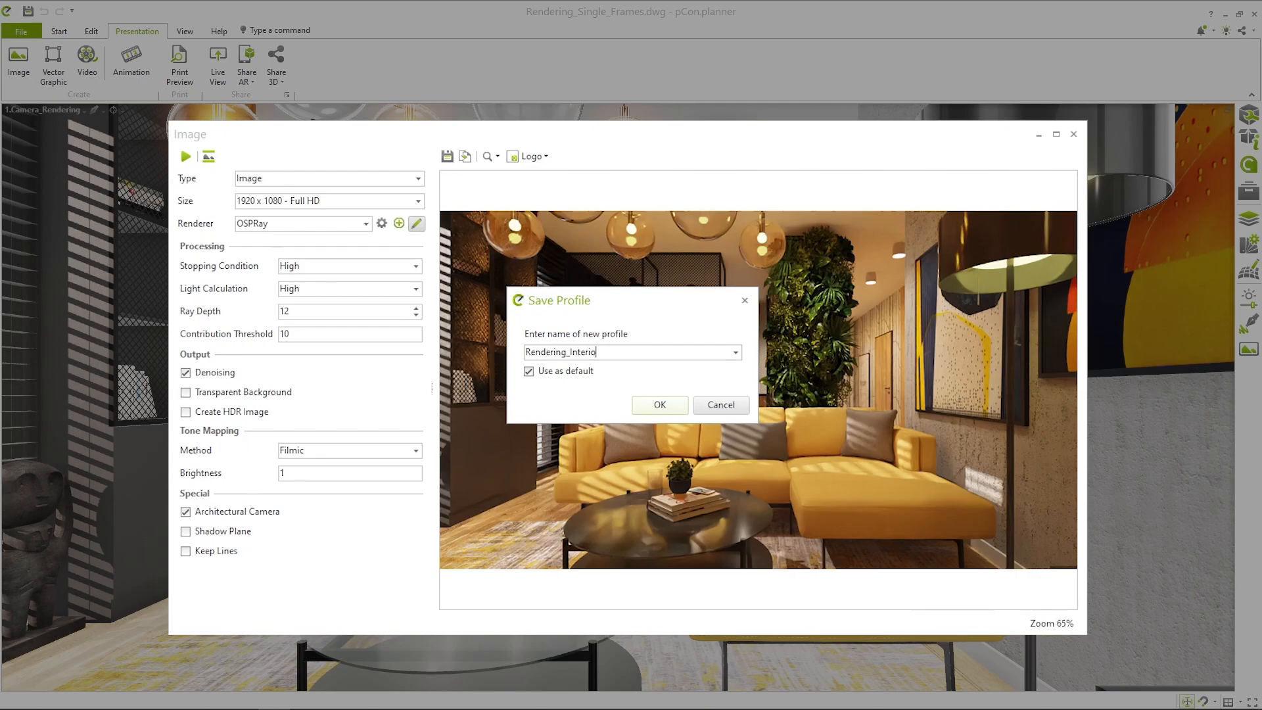
type("r")
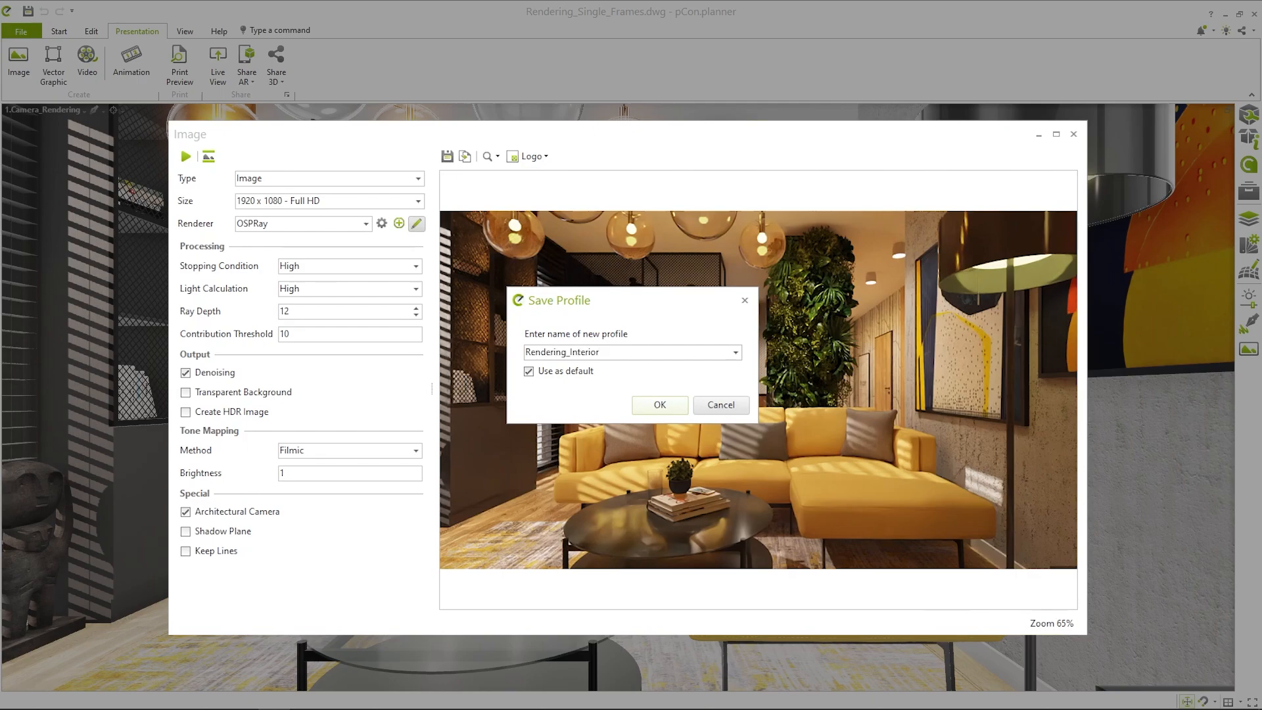
mouse_move(653, 333)
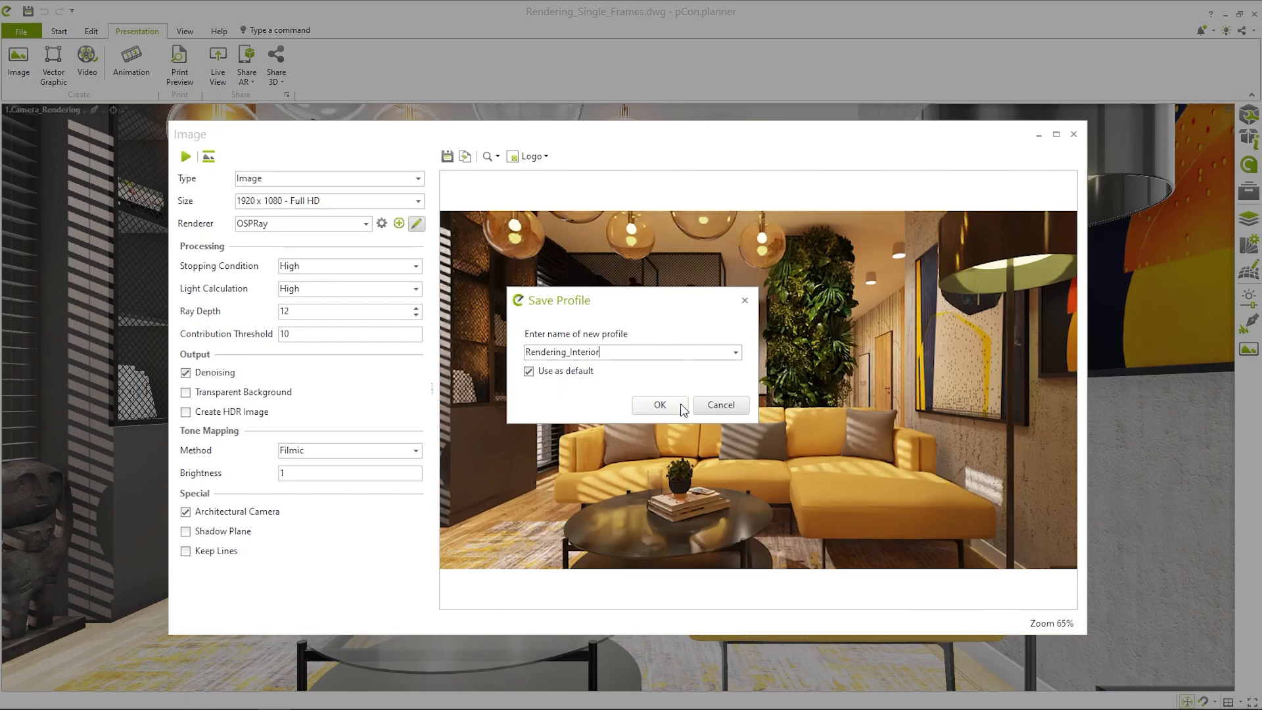
left_click(658, 404)
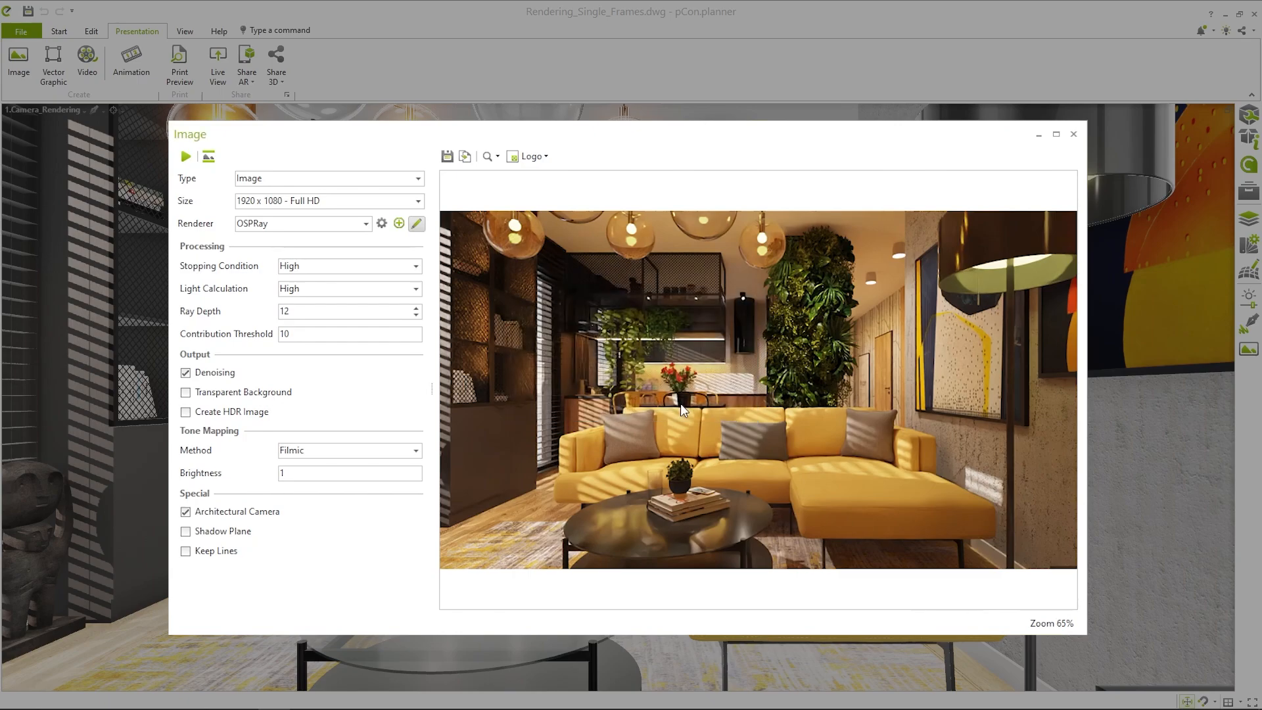
Step: Load pCon_Logo_White as the logo overlay and adjust its size
left_click(528, 156)
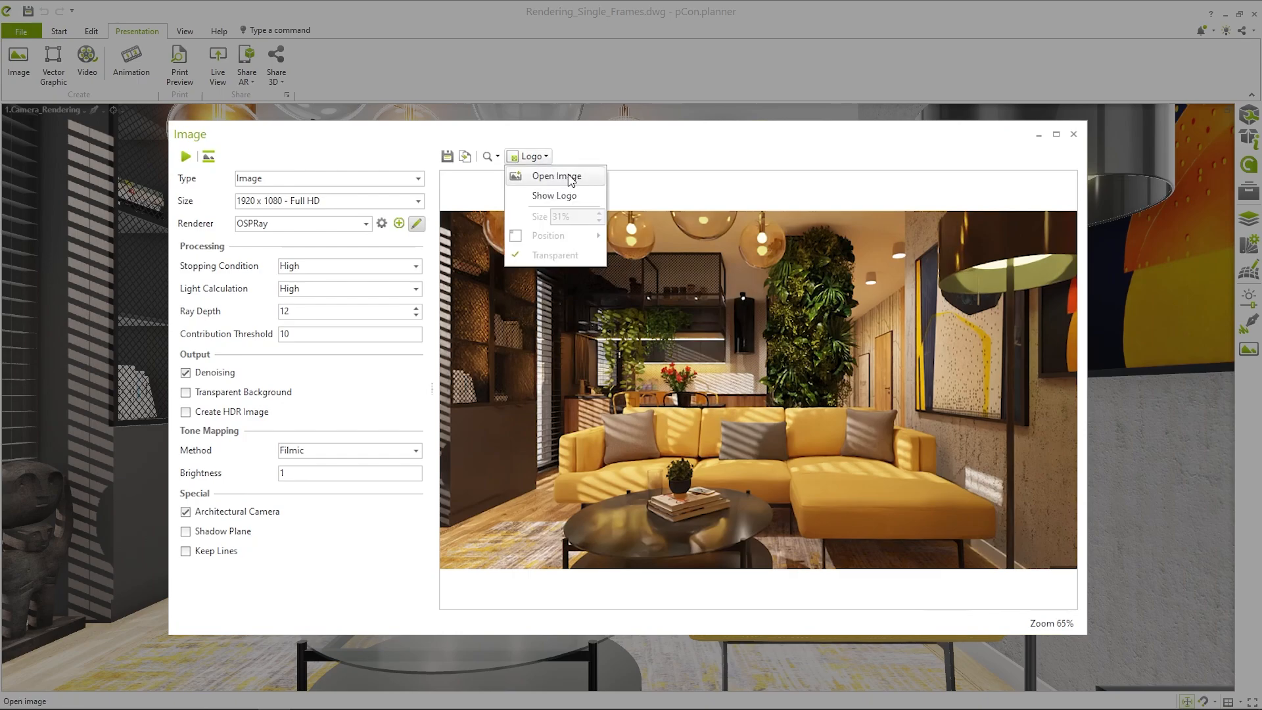
left_click(555, 177)
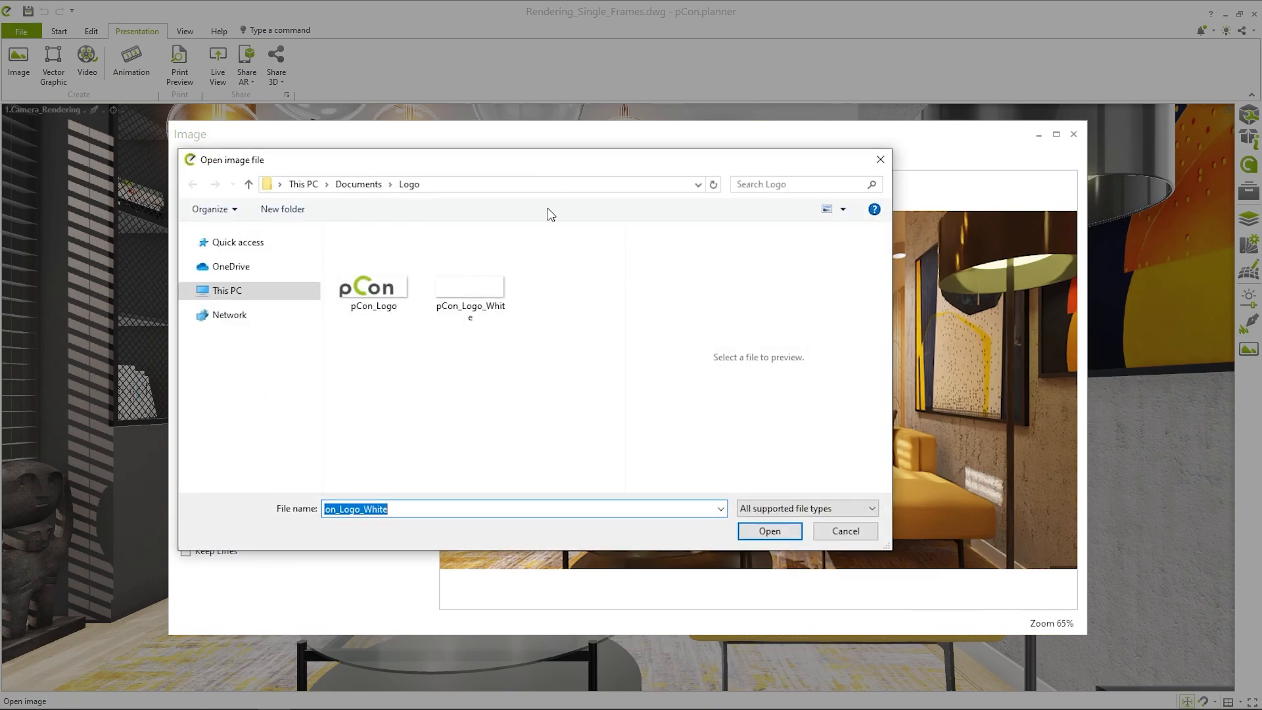
left_click(469, 285)
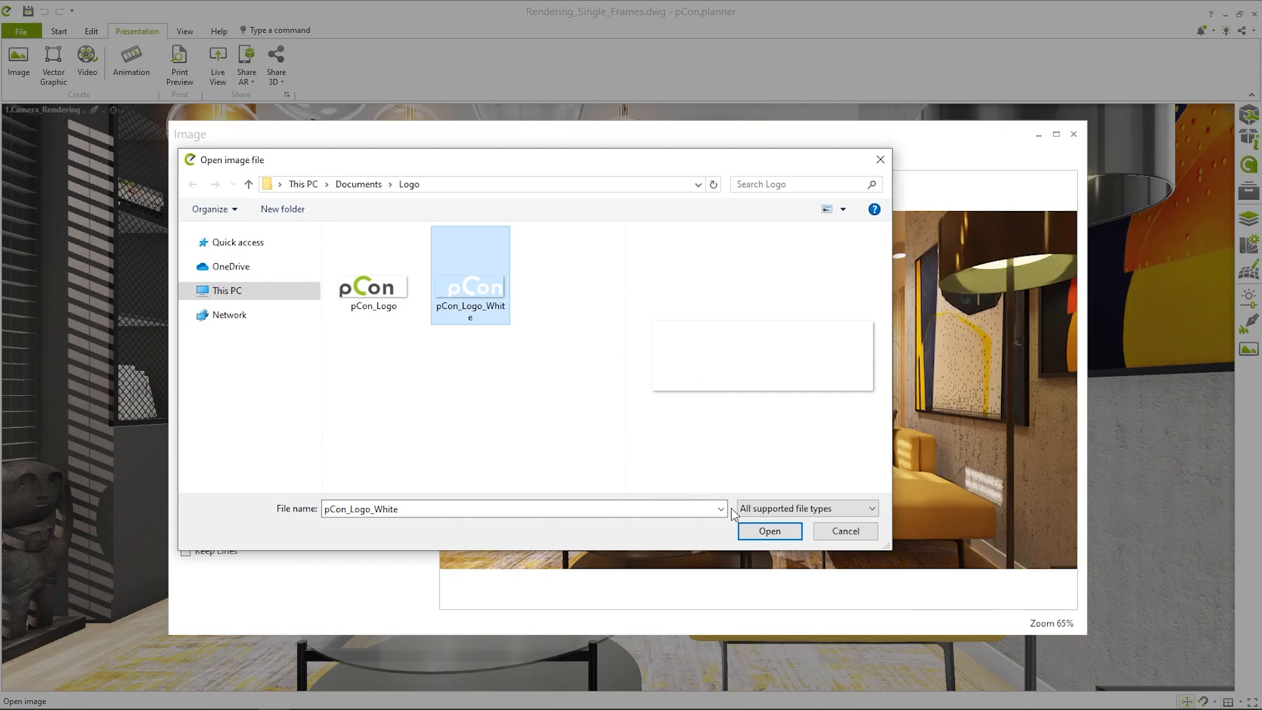
left_click(768, 530)
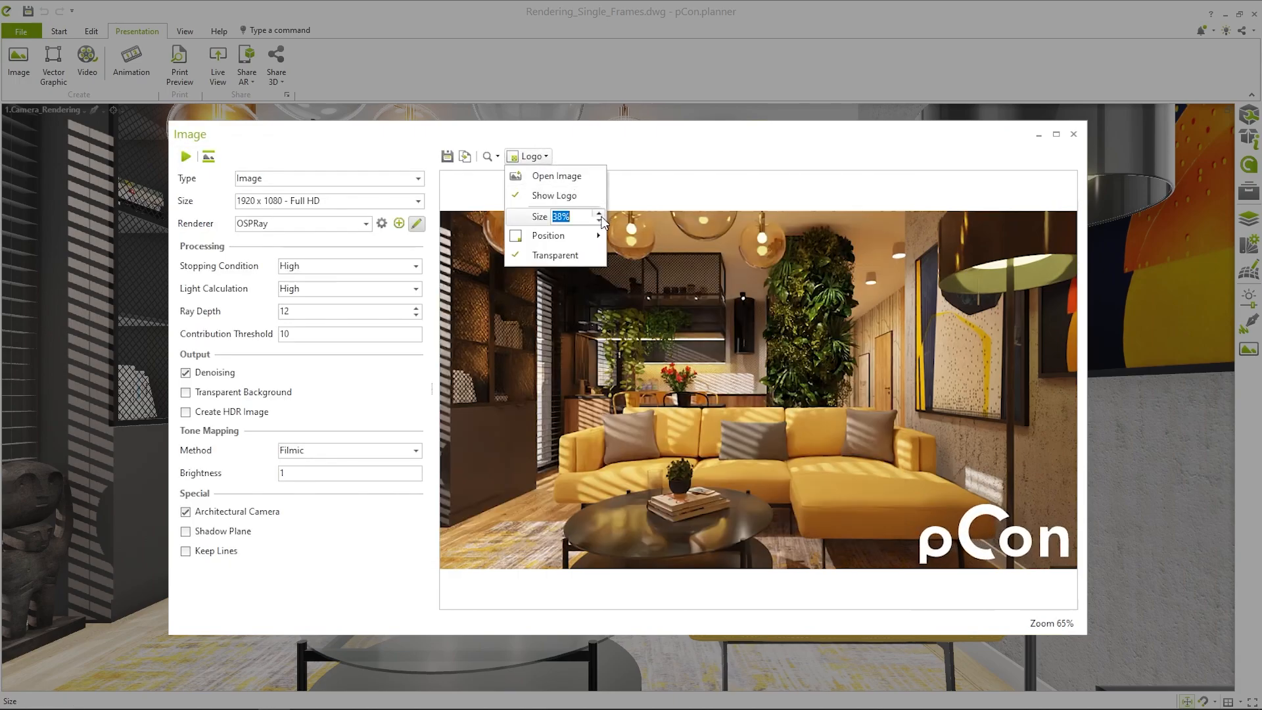
left_click(632, 154)
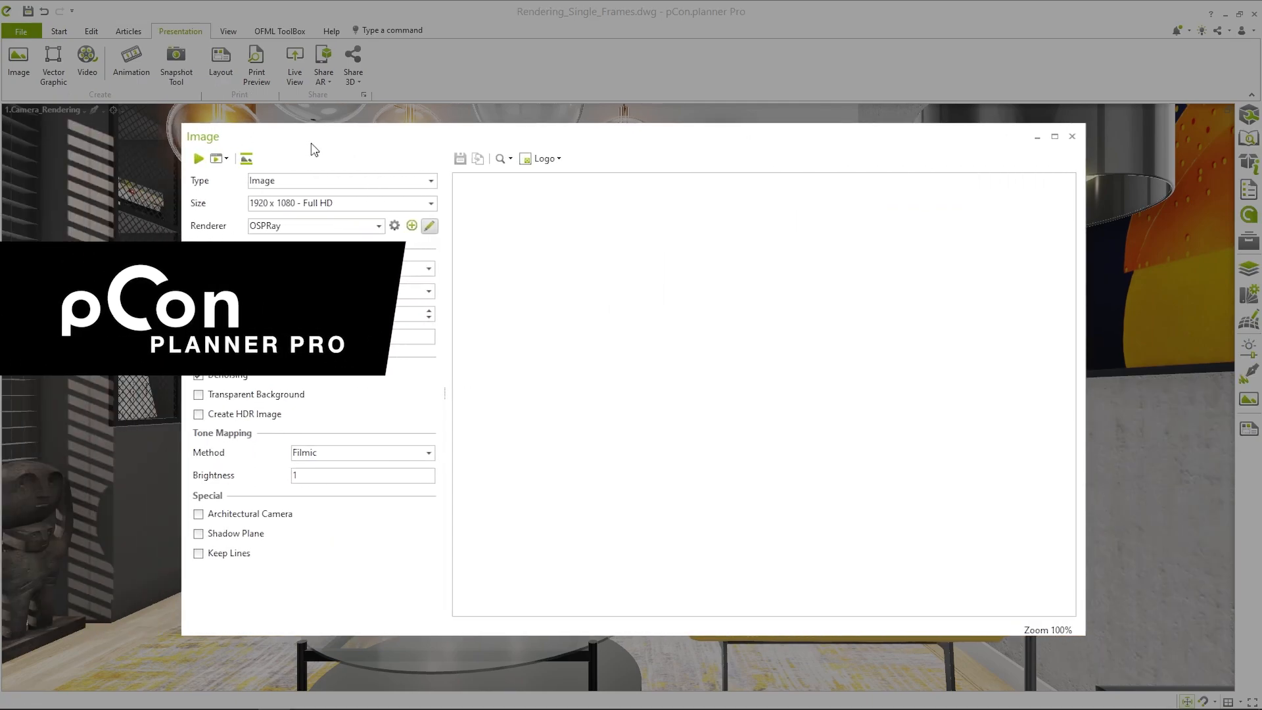
mouse_move(229, 144)
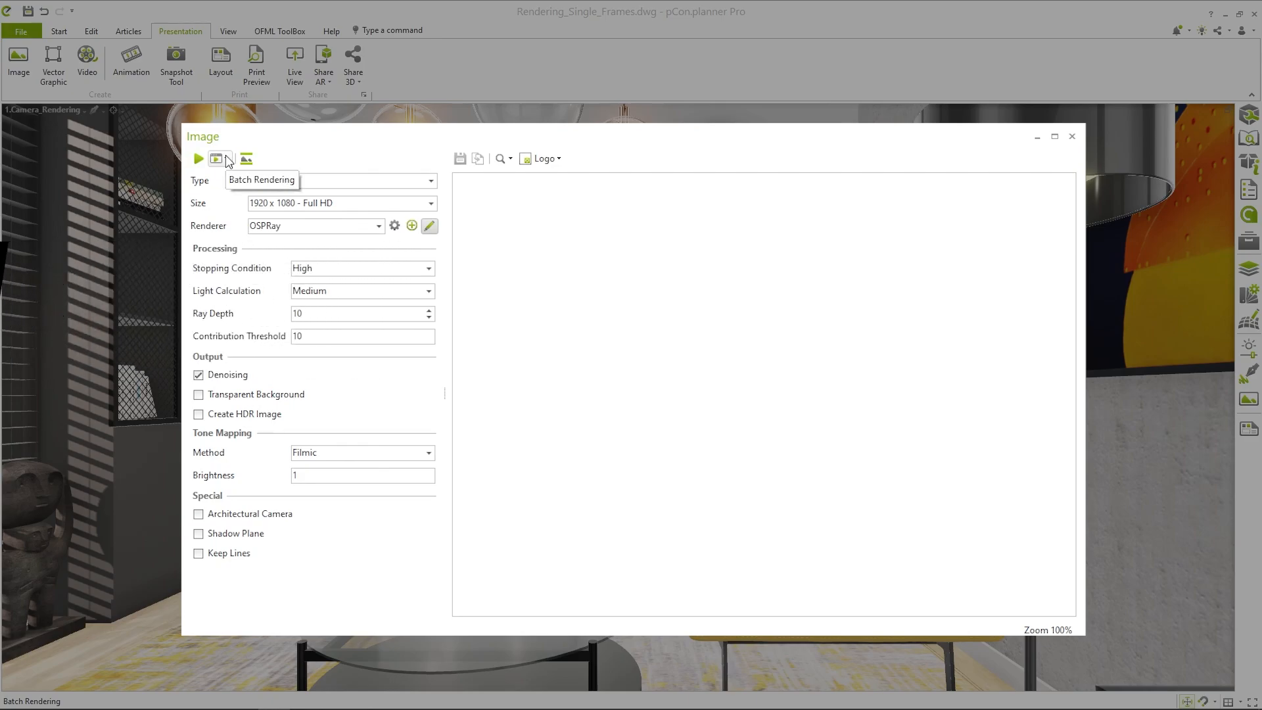
Step: Set up a batch rendering including the 1.Camera_Rendering and Kitchen views
left_click(226, 158)
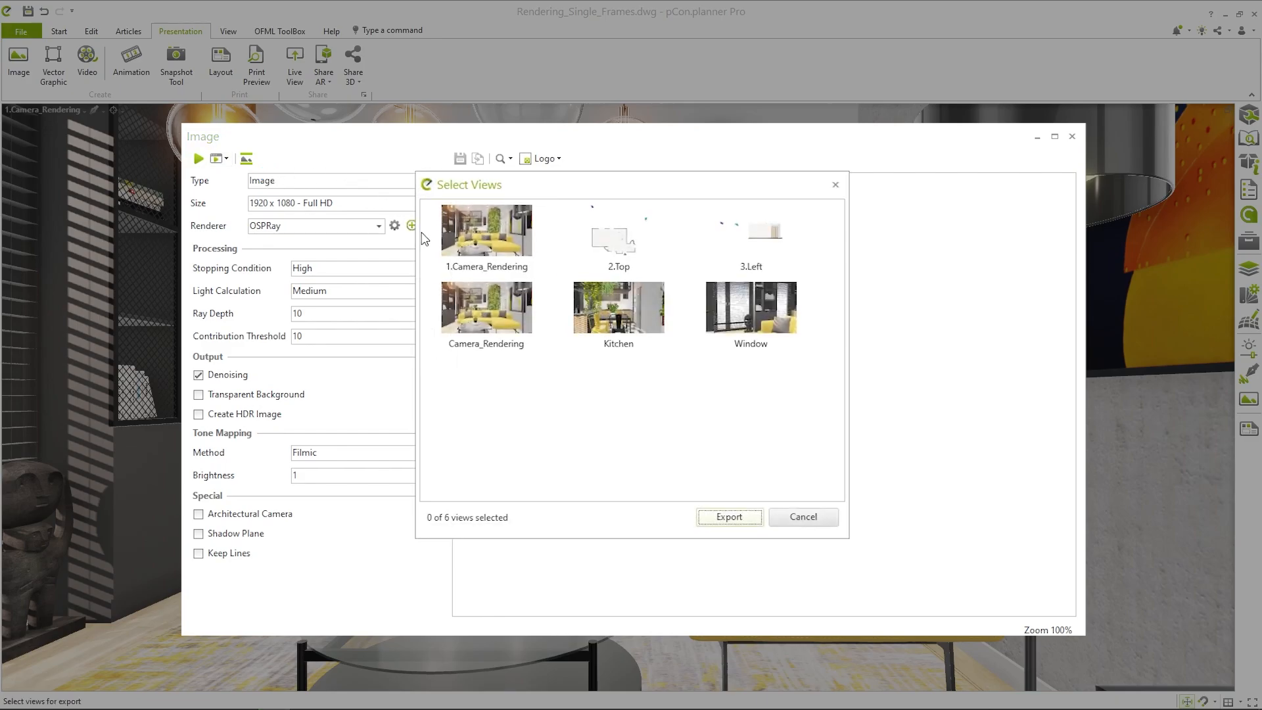
left_click(618, 308)
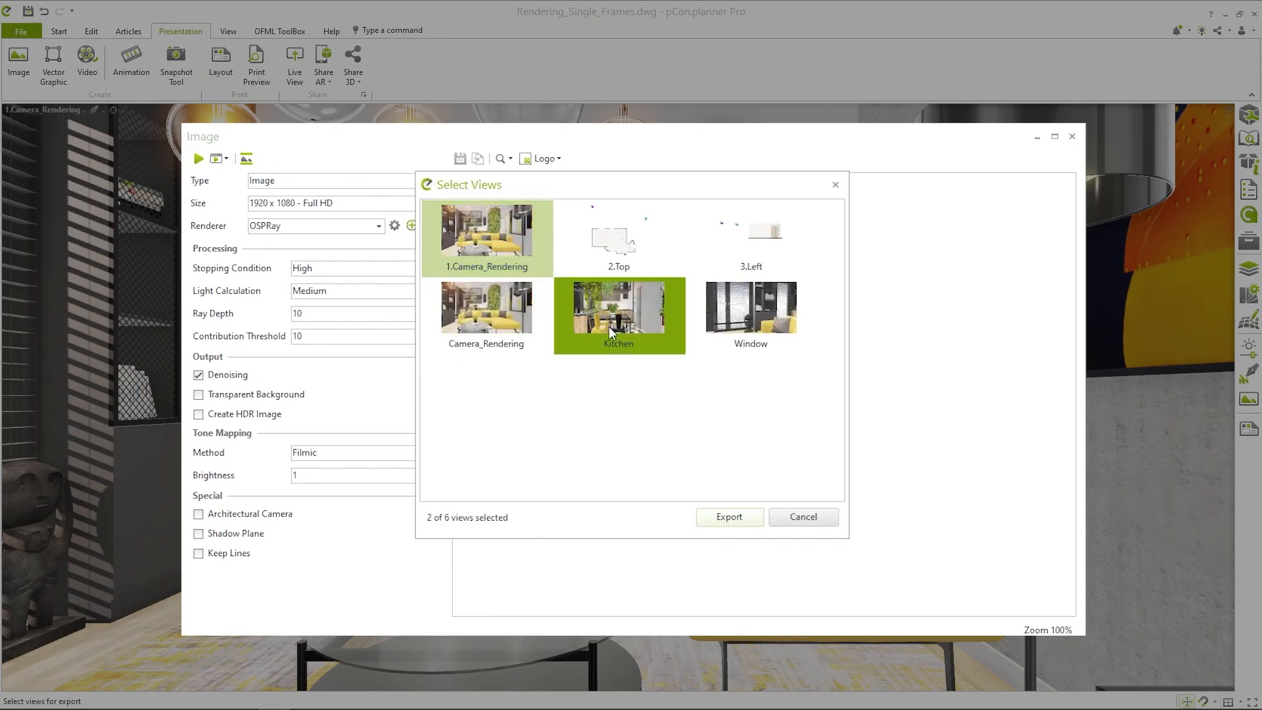
left_click(729, 517)
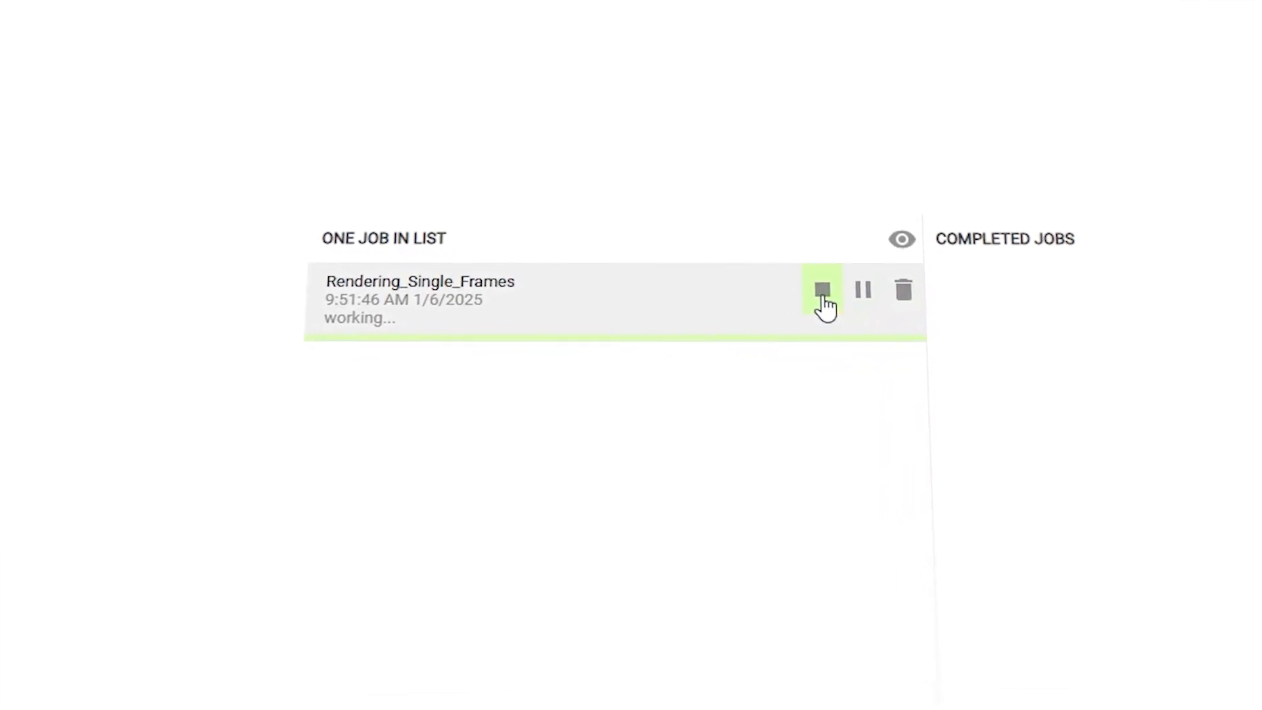